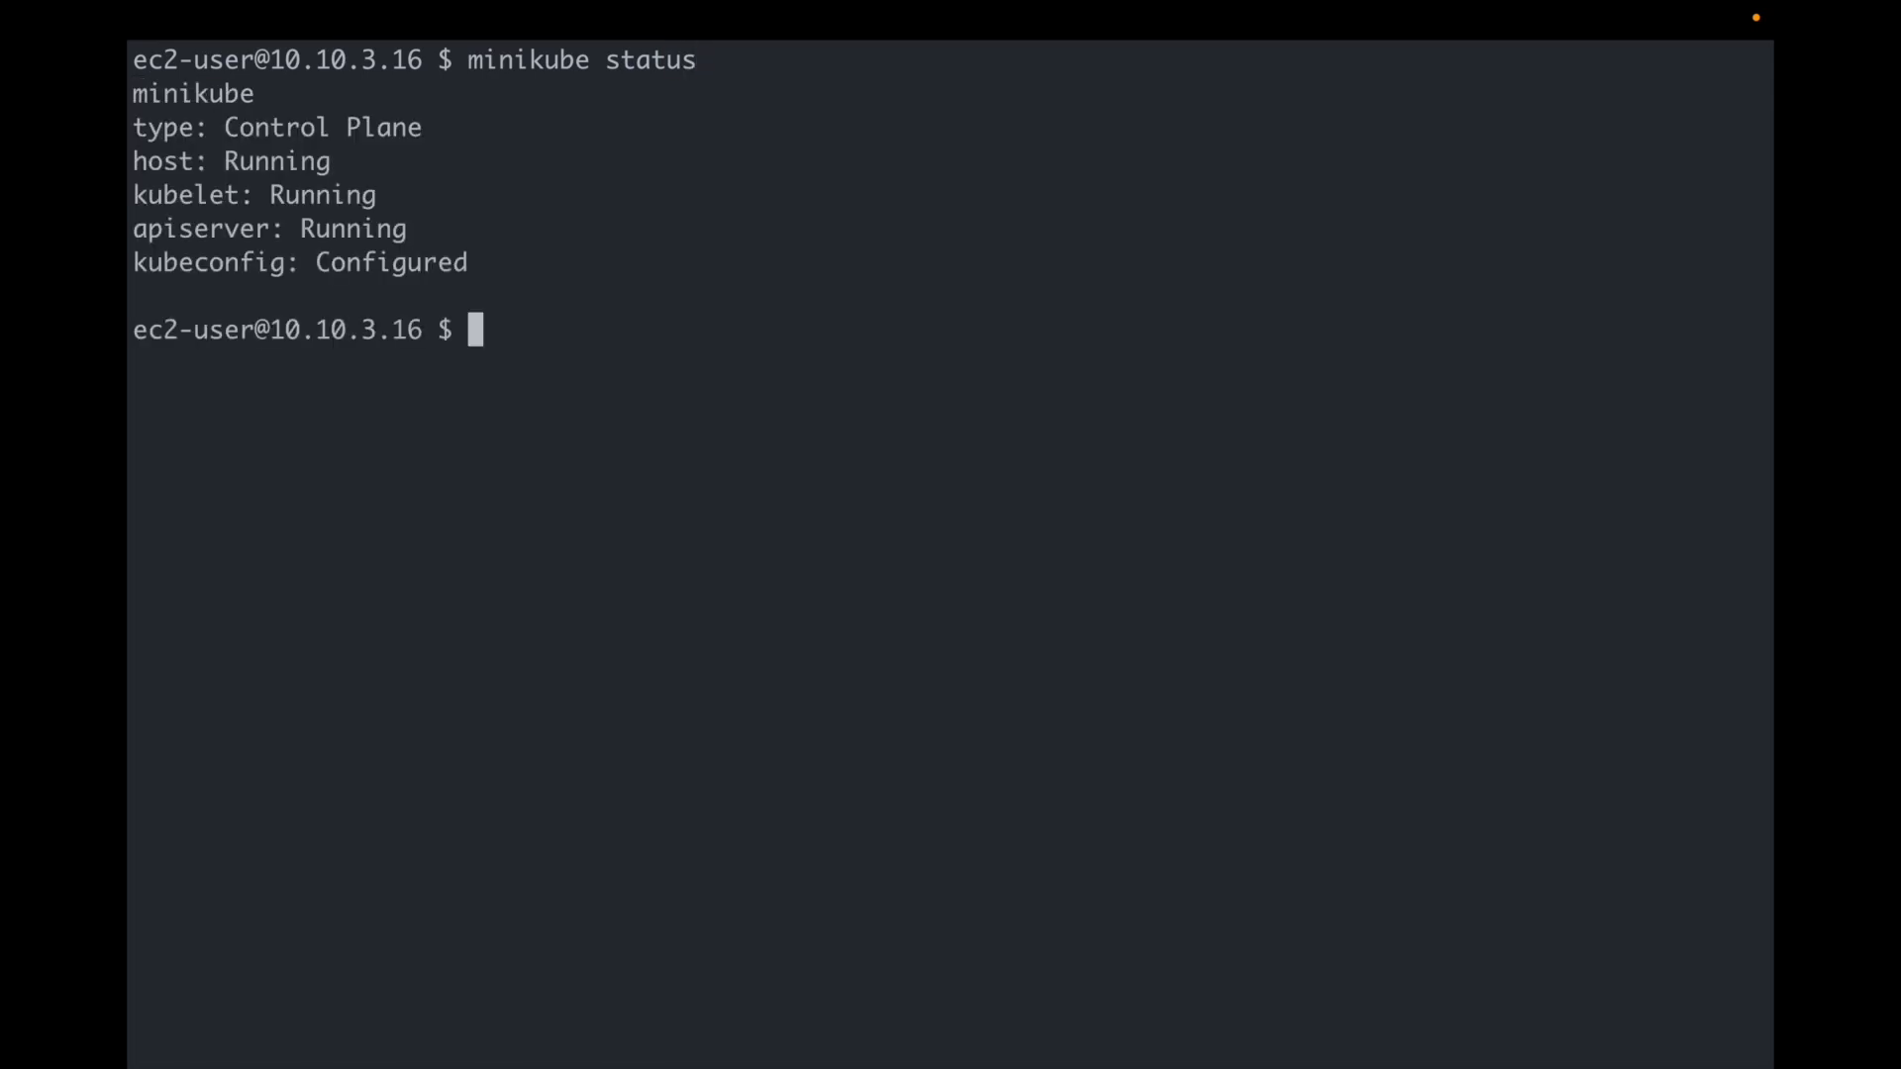
Step: Print the kubectl and helm --help command references with their command groups and usage
type("kubectl")
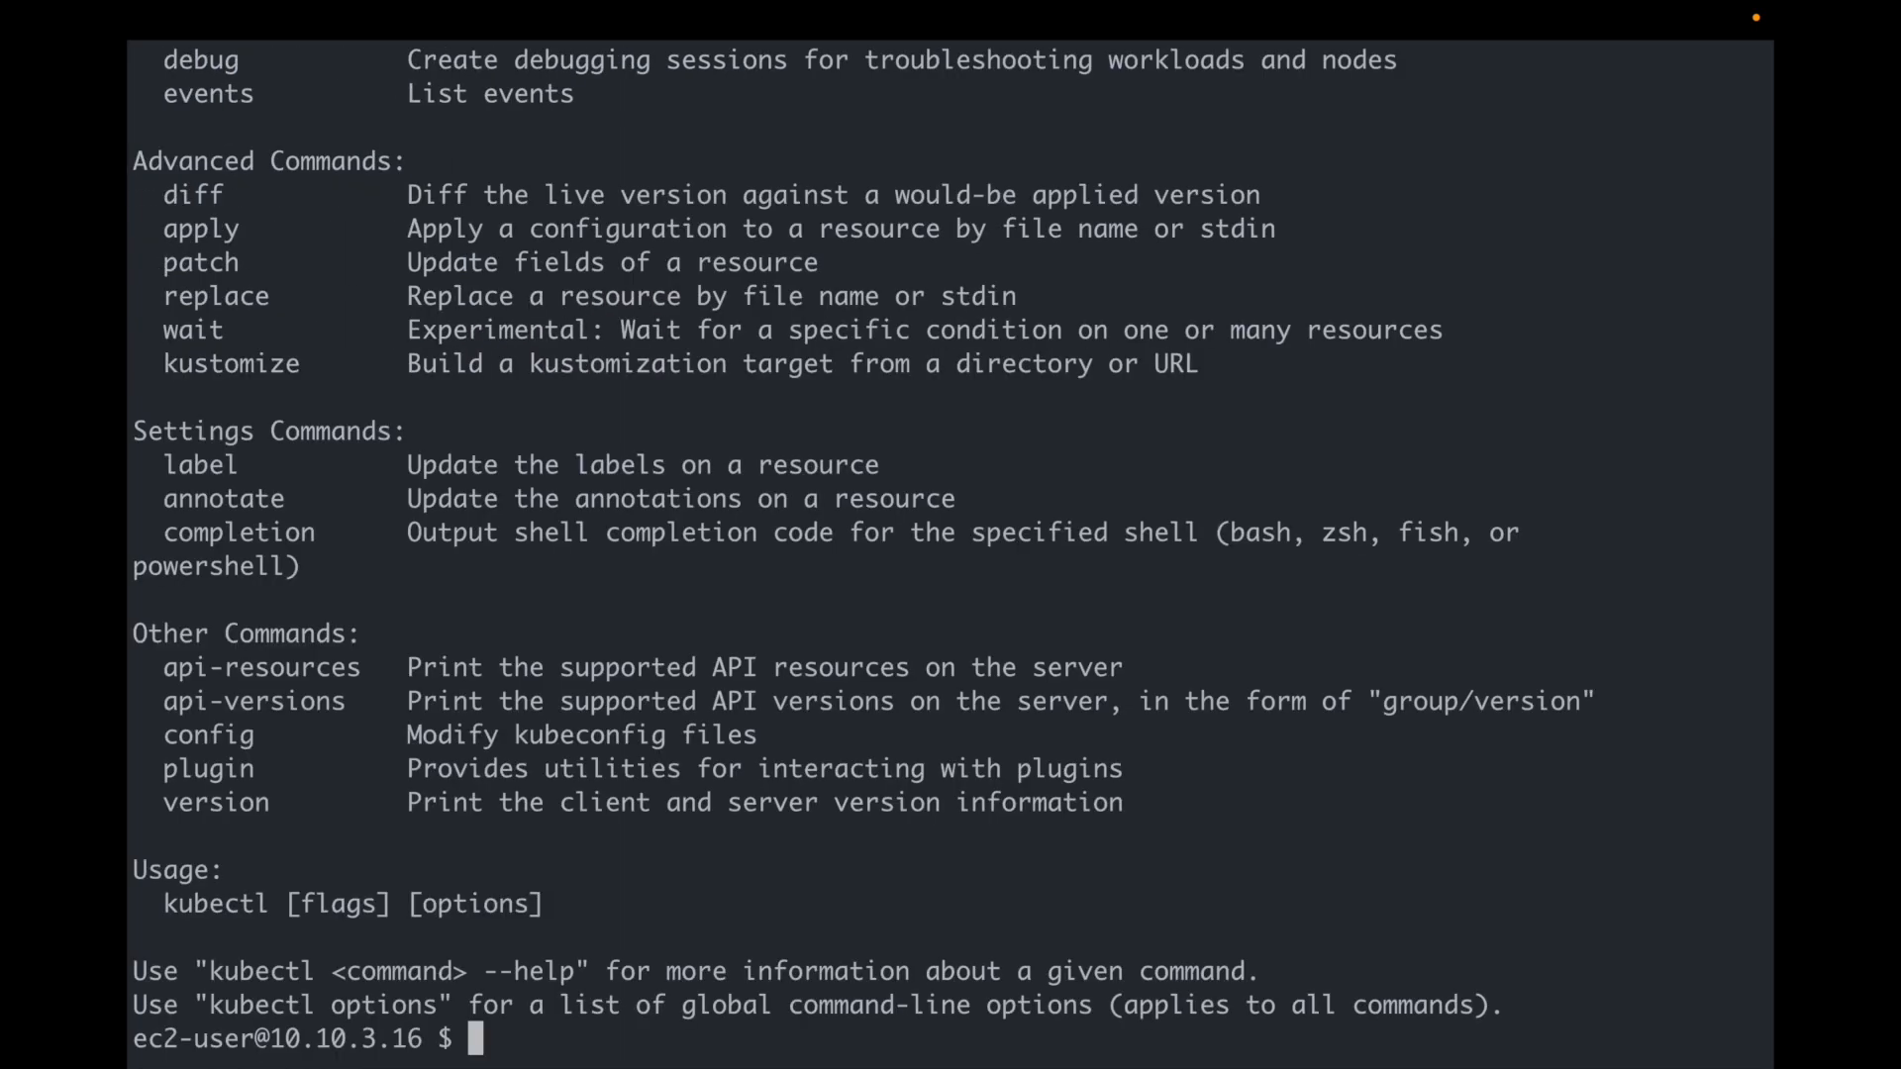
type("helm --help")
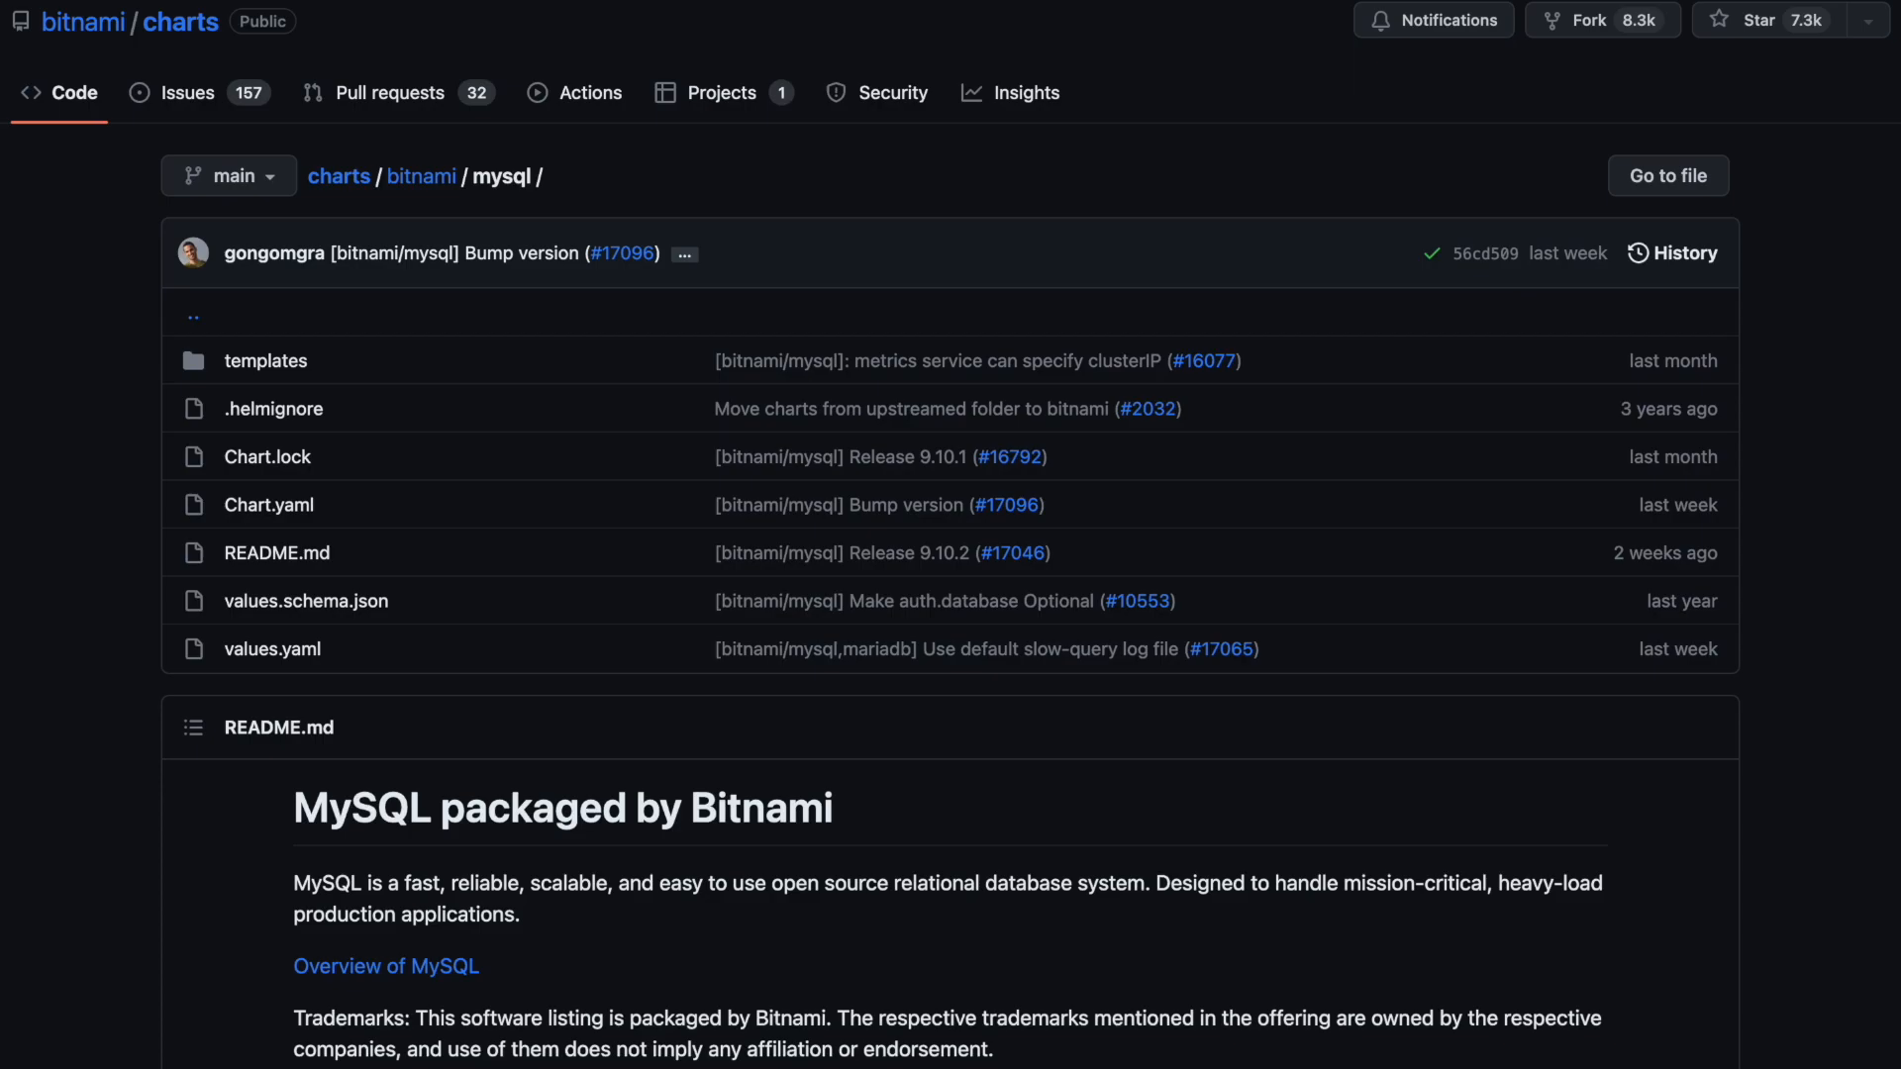
mouse_move(597, 397)
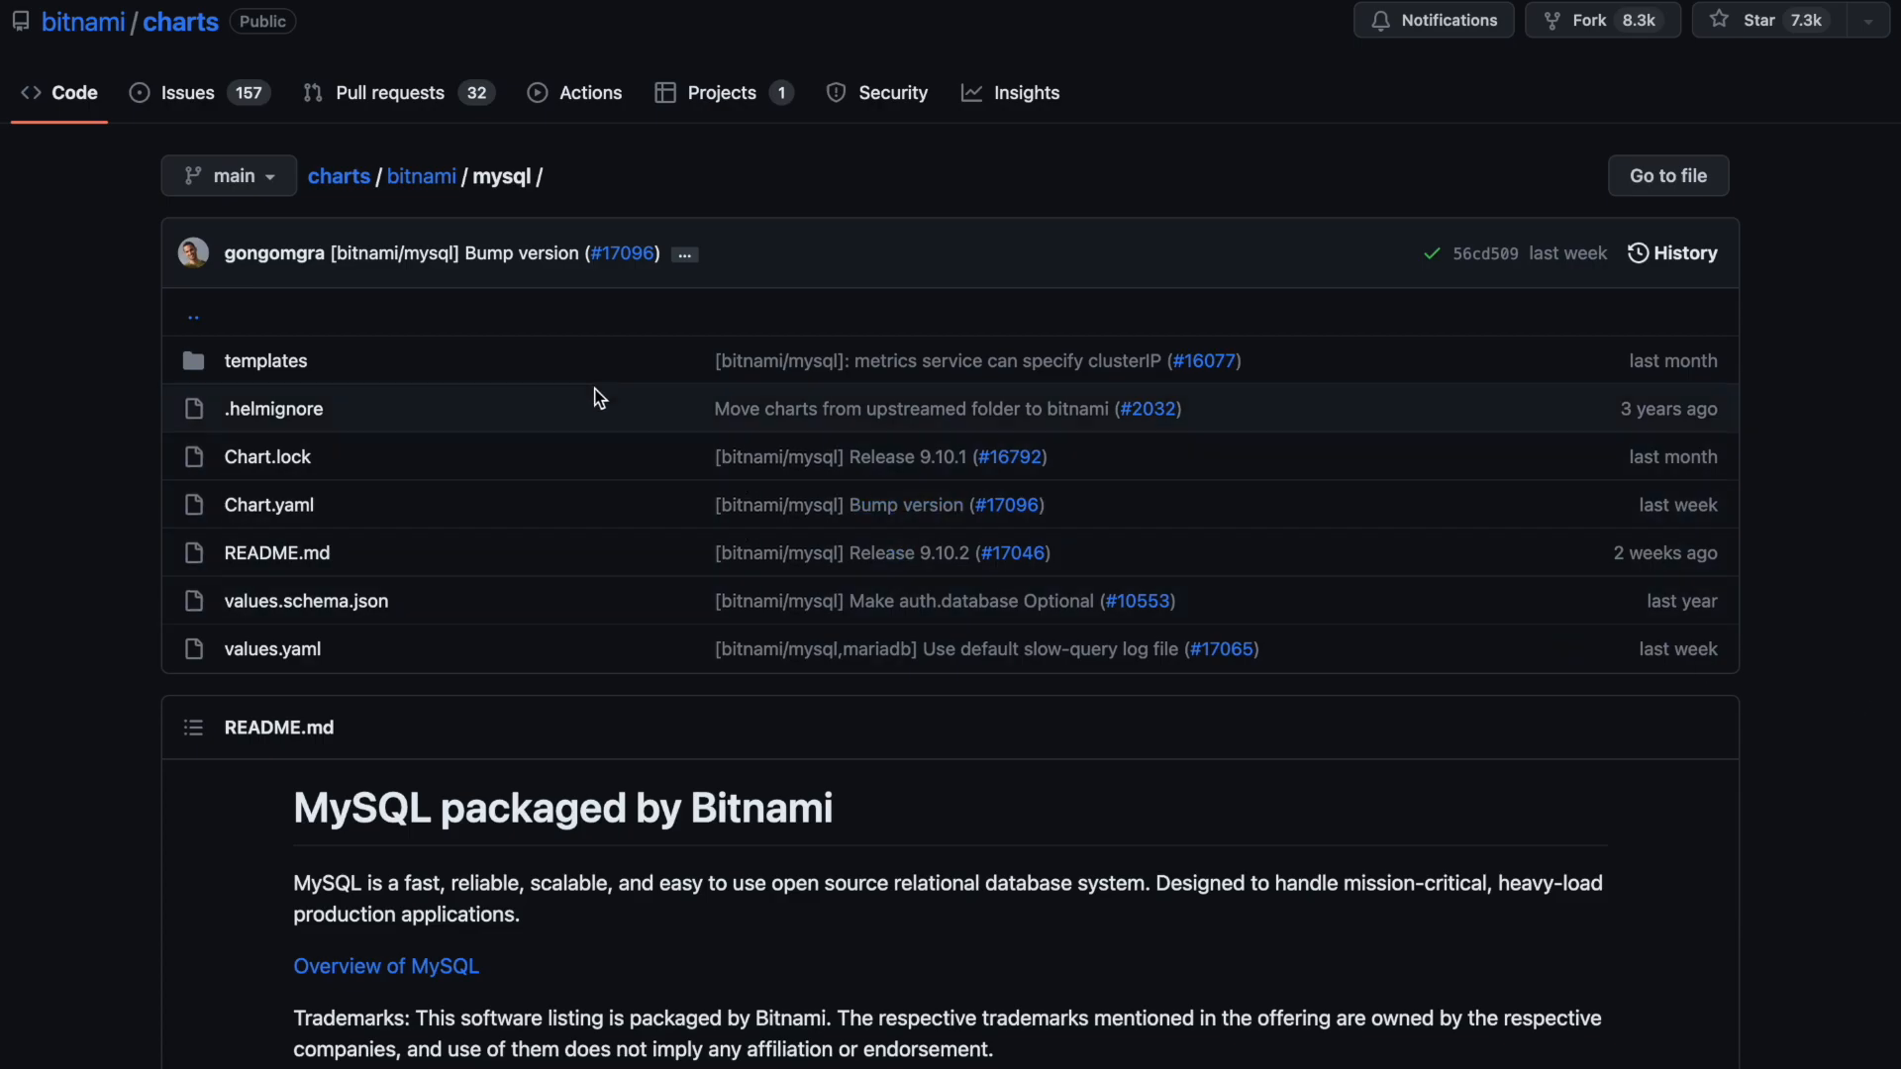
Step: Browse the bitnami/mysql chart's templates folder and scroll through its primary, secondary and YAML files
left_click(266, 360)
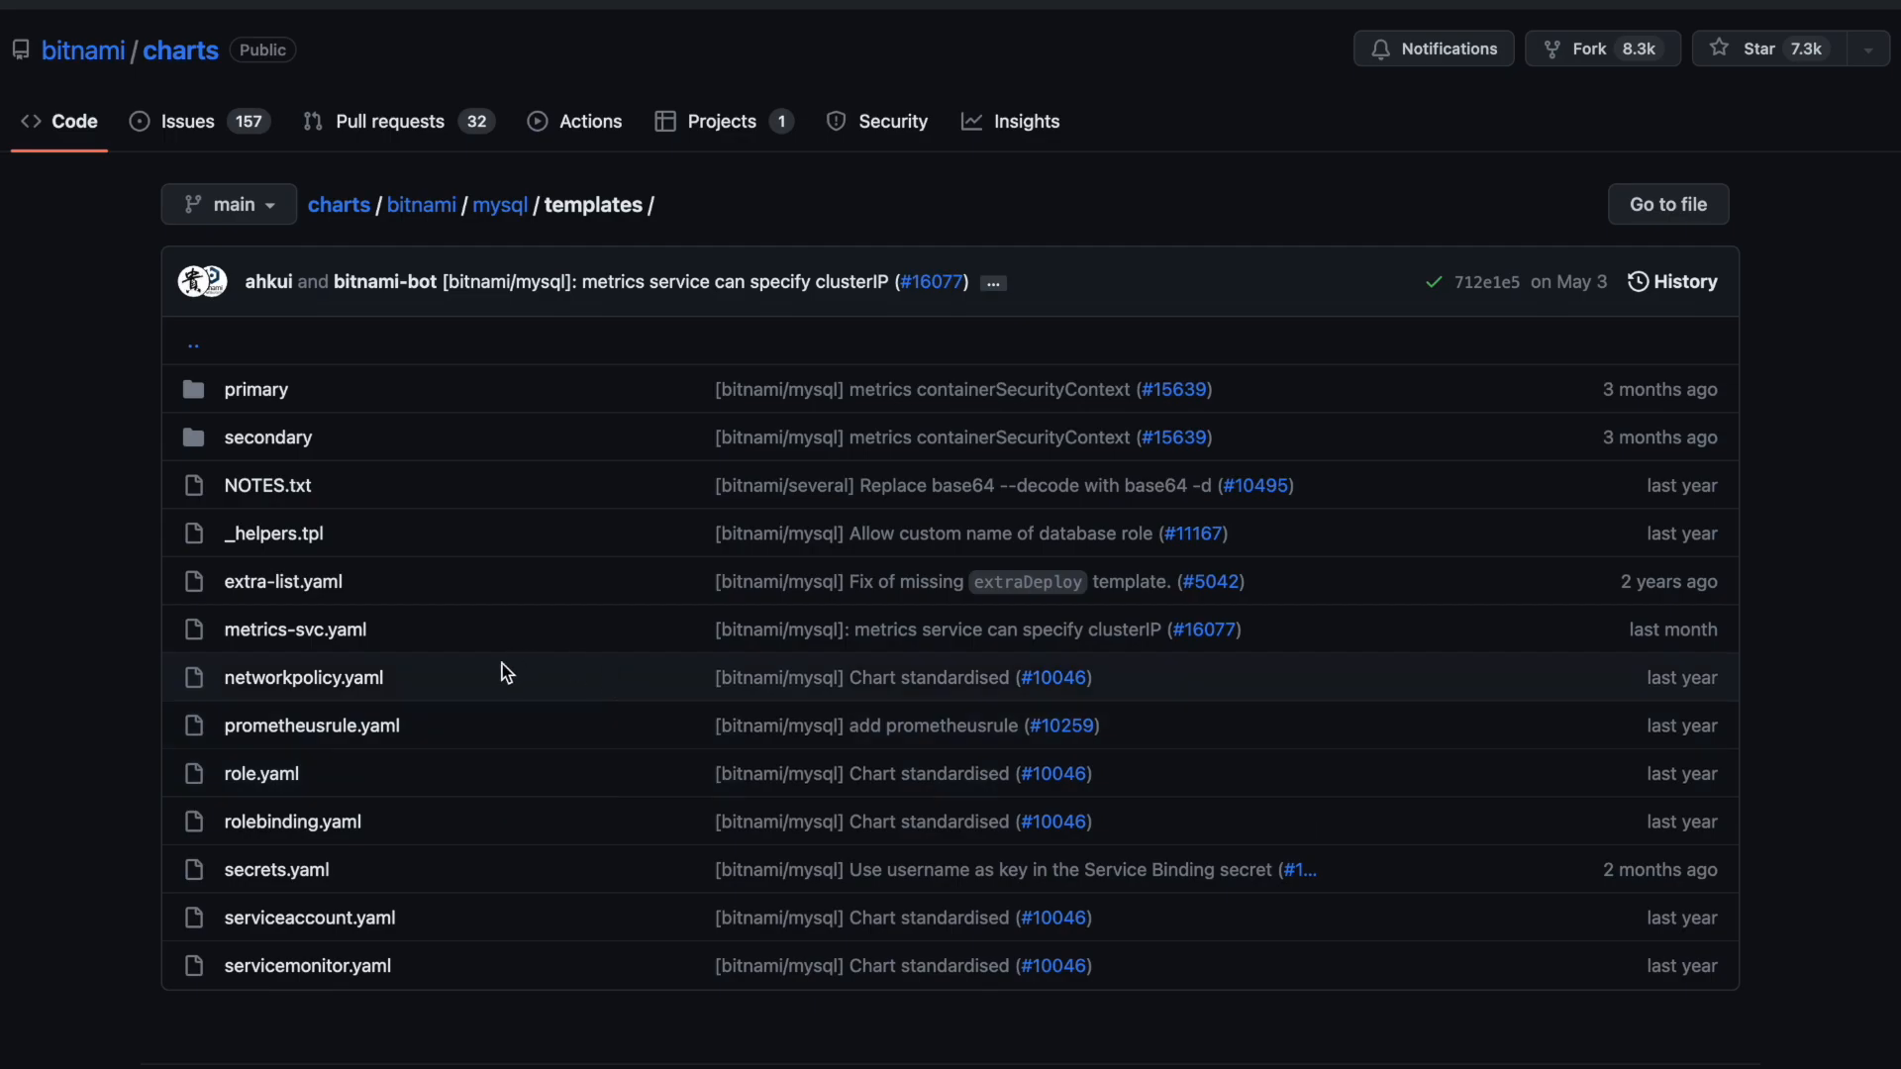
scroll("down", 3)
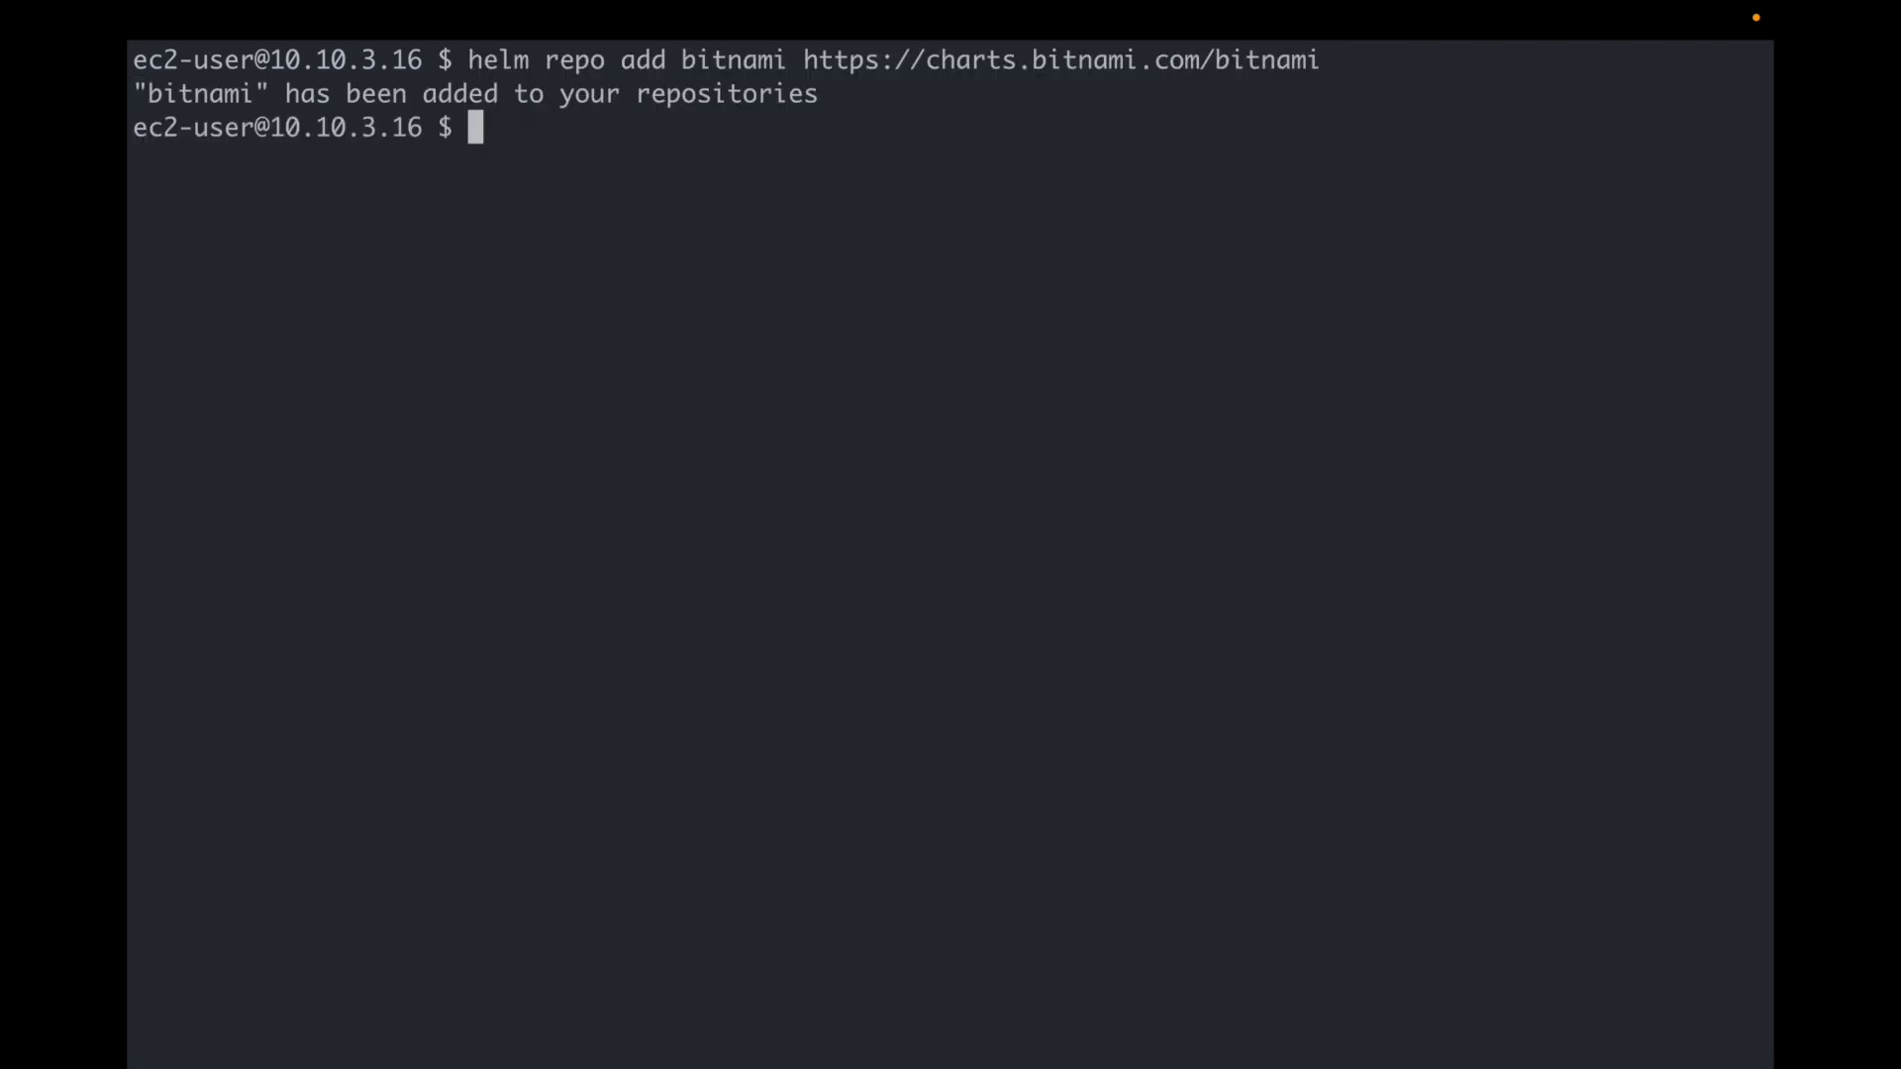
Step: Add and list the bitnami repo, then search bitnami/mysql, showing chart 9.10.4 (MySQL 8.0.33)
type("helm repo list")
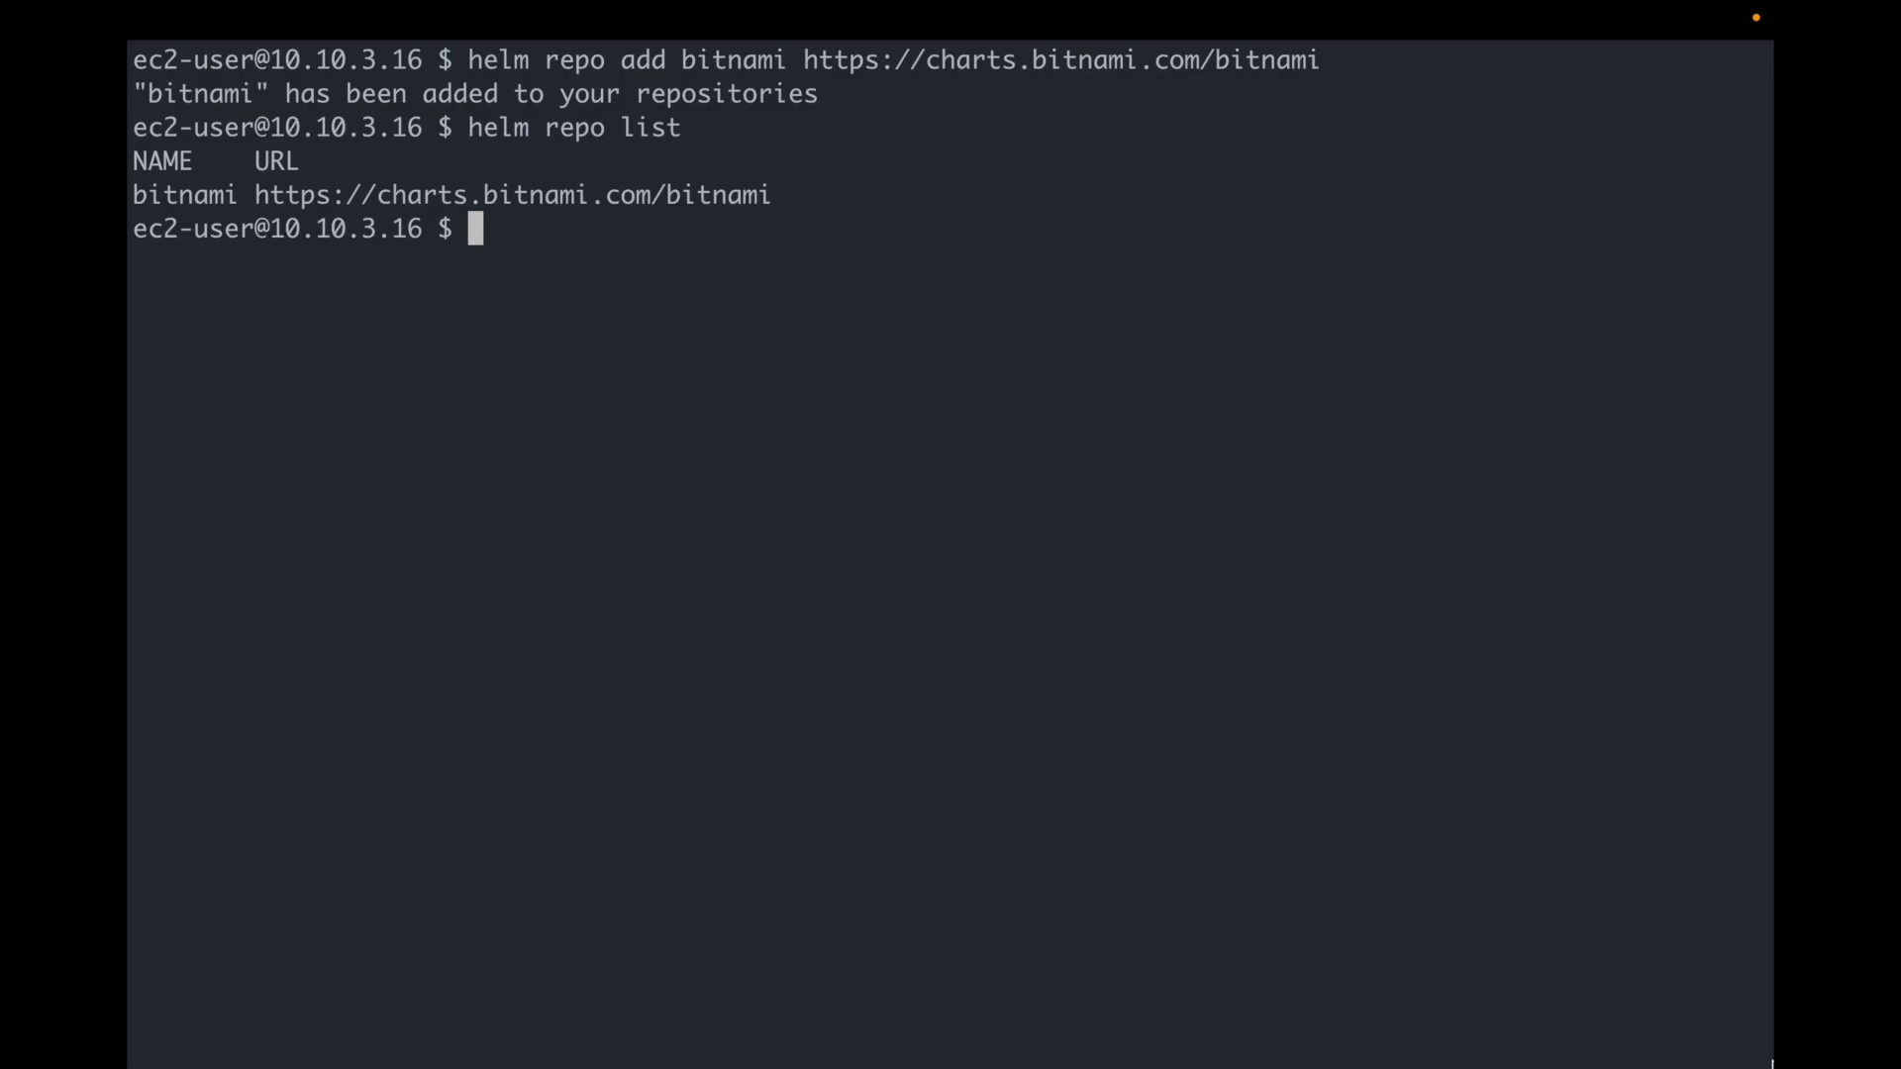
type("helm")
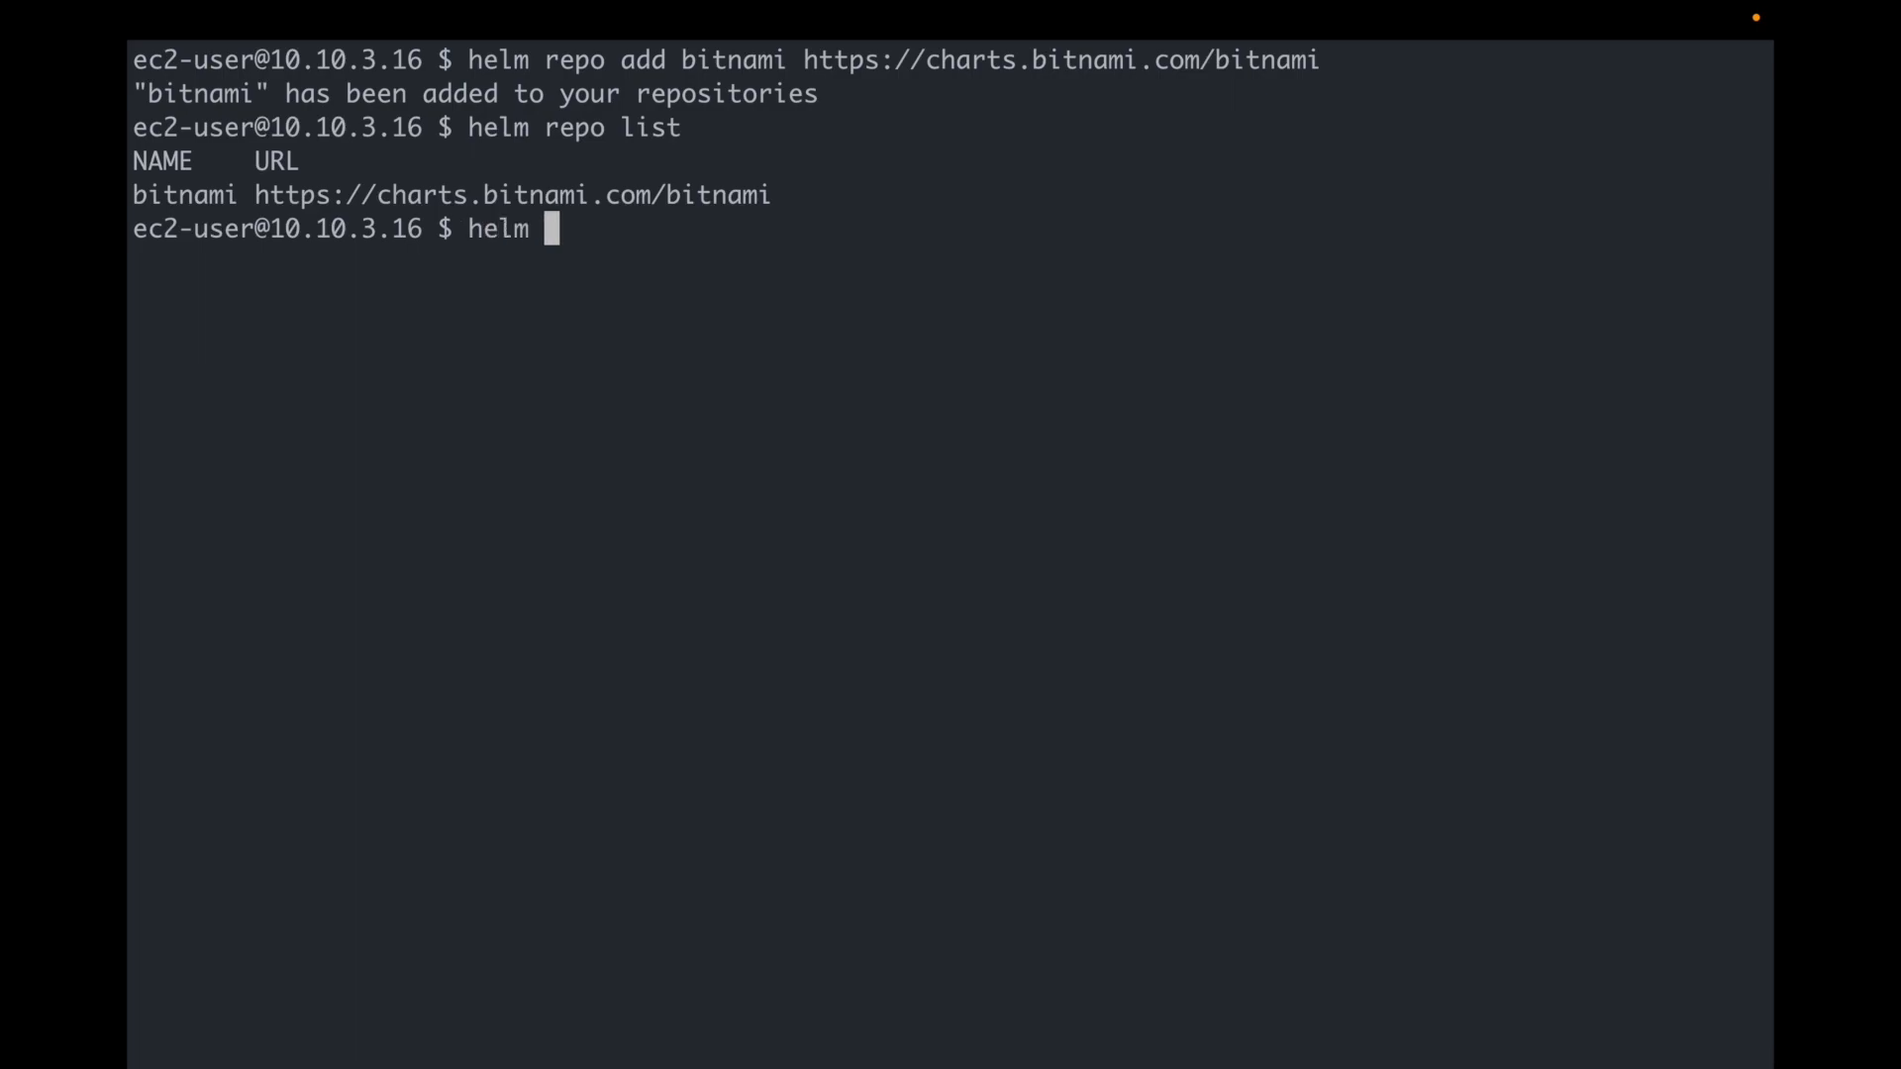
type("search repo b")
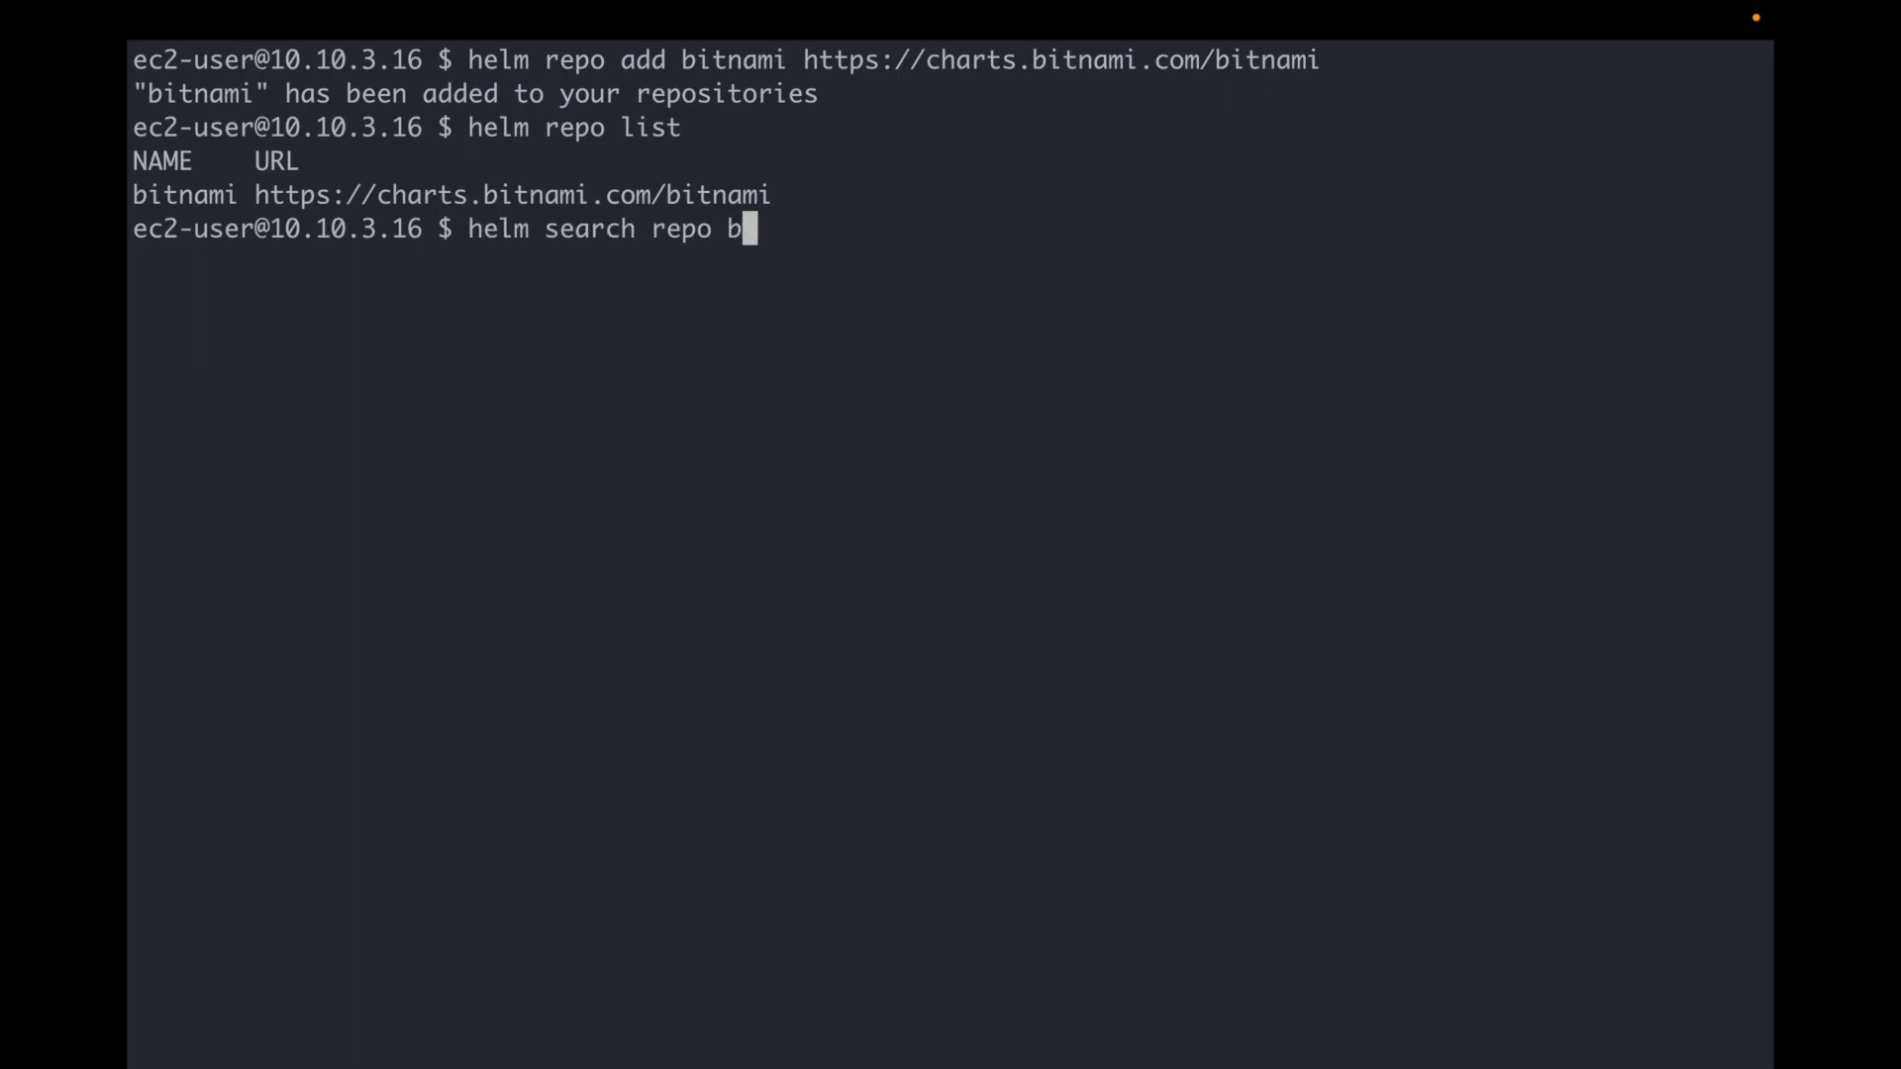
type("itnami/mysql")
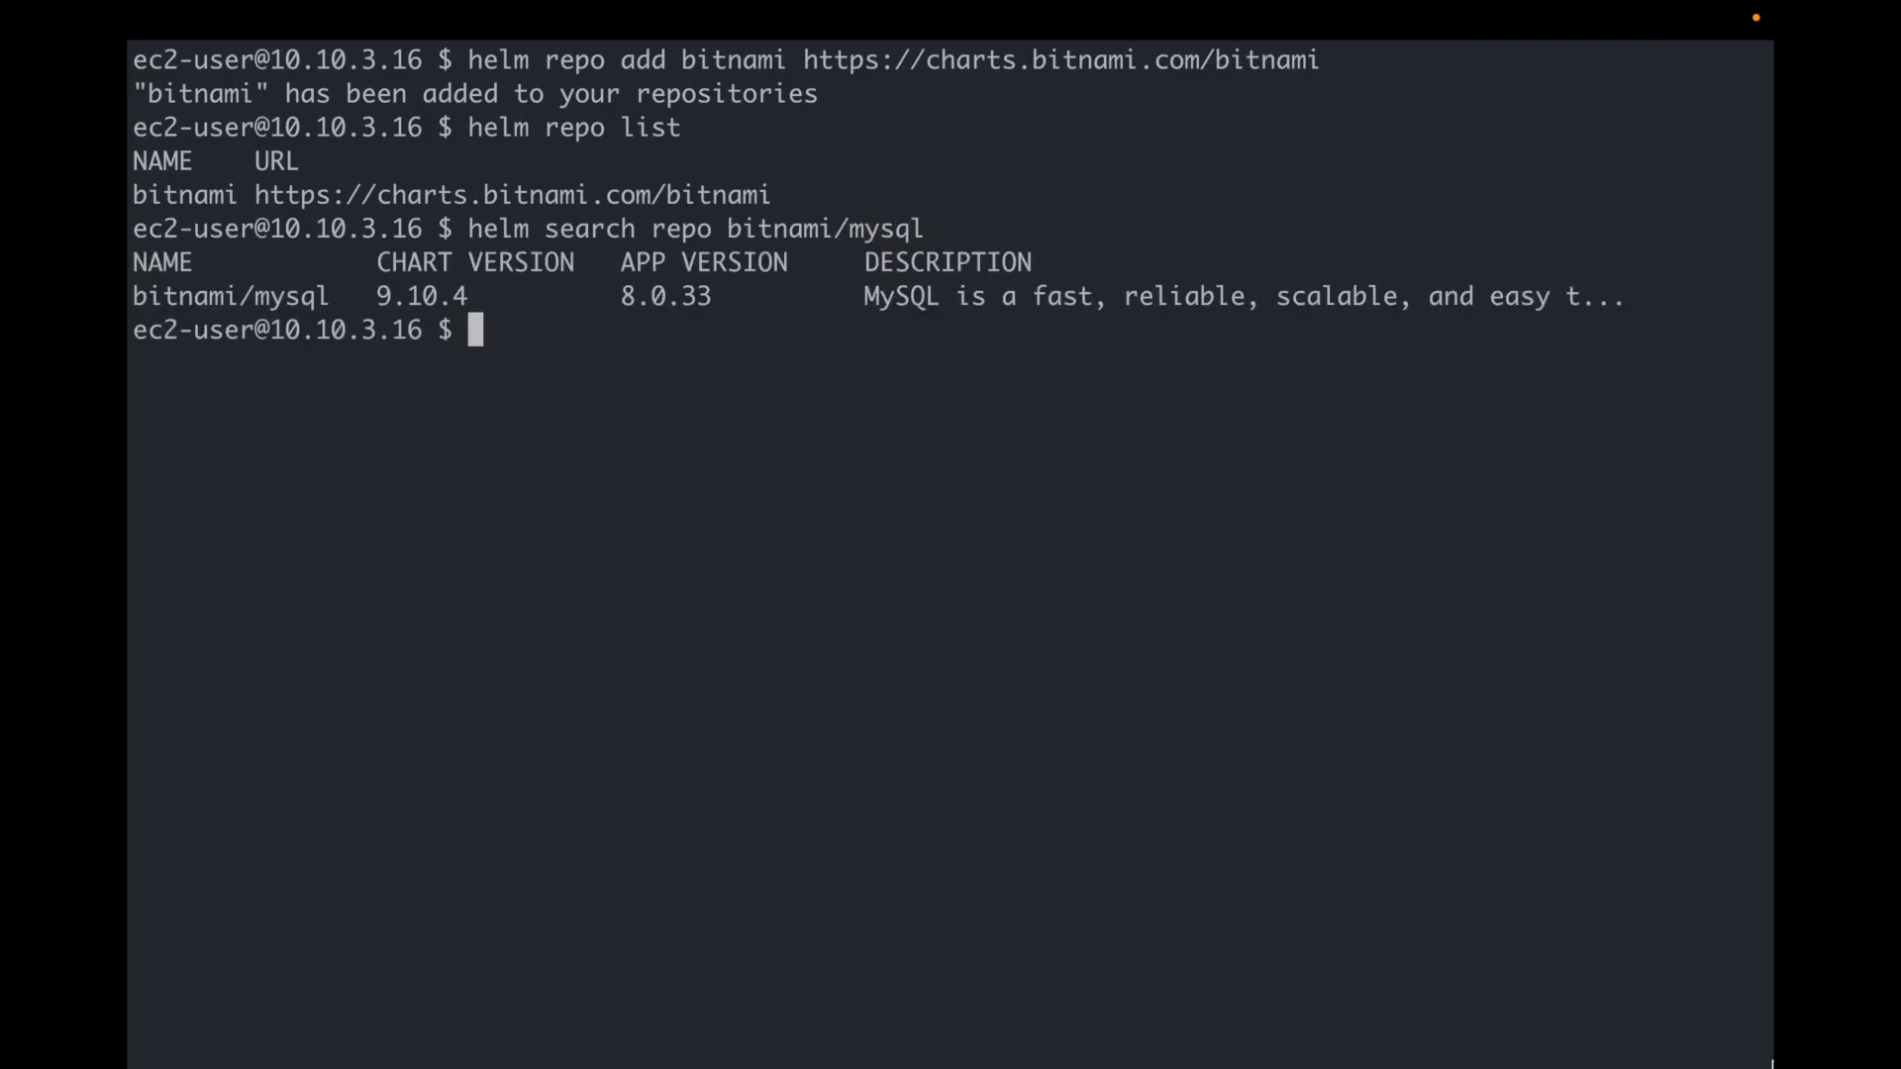
Step: Install the production bitnami/mysql release, watch its pod reach 1/1 Running, and list releases
type("helm in")
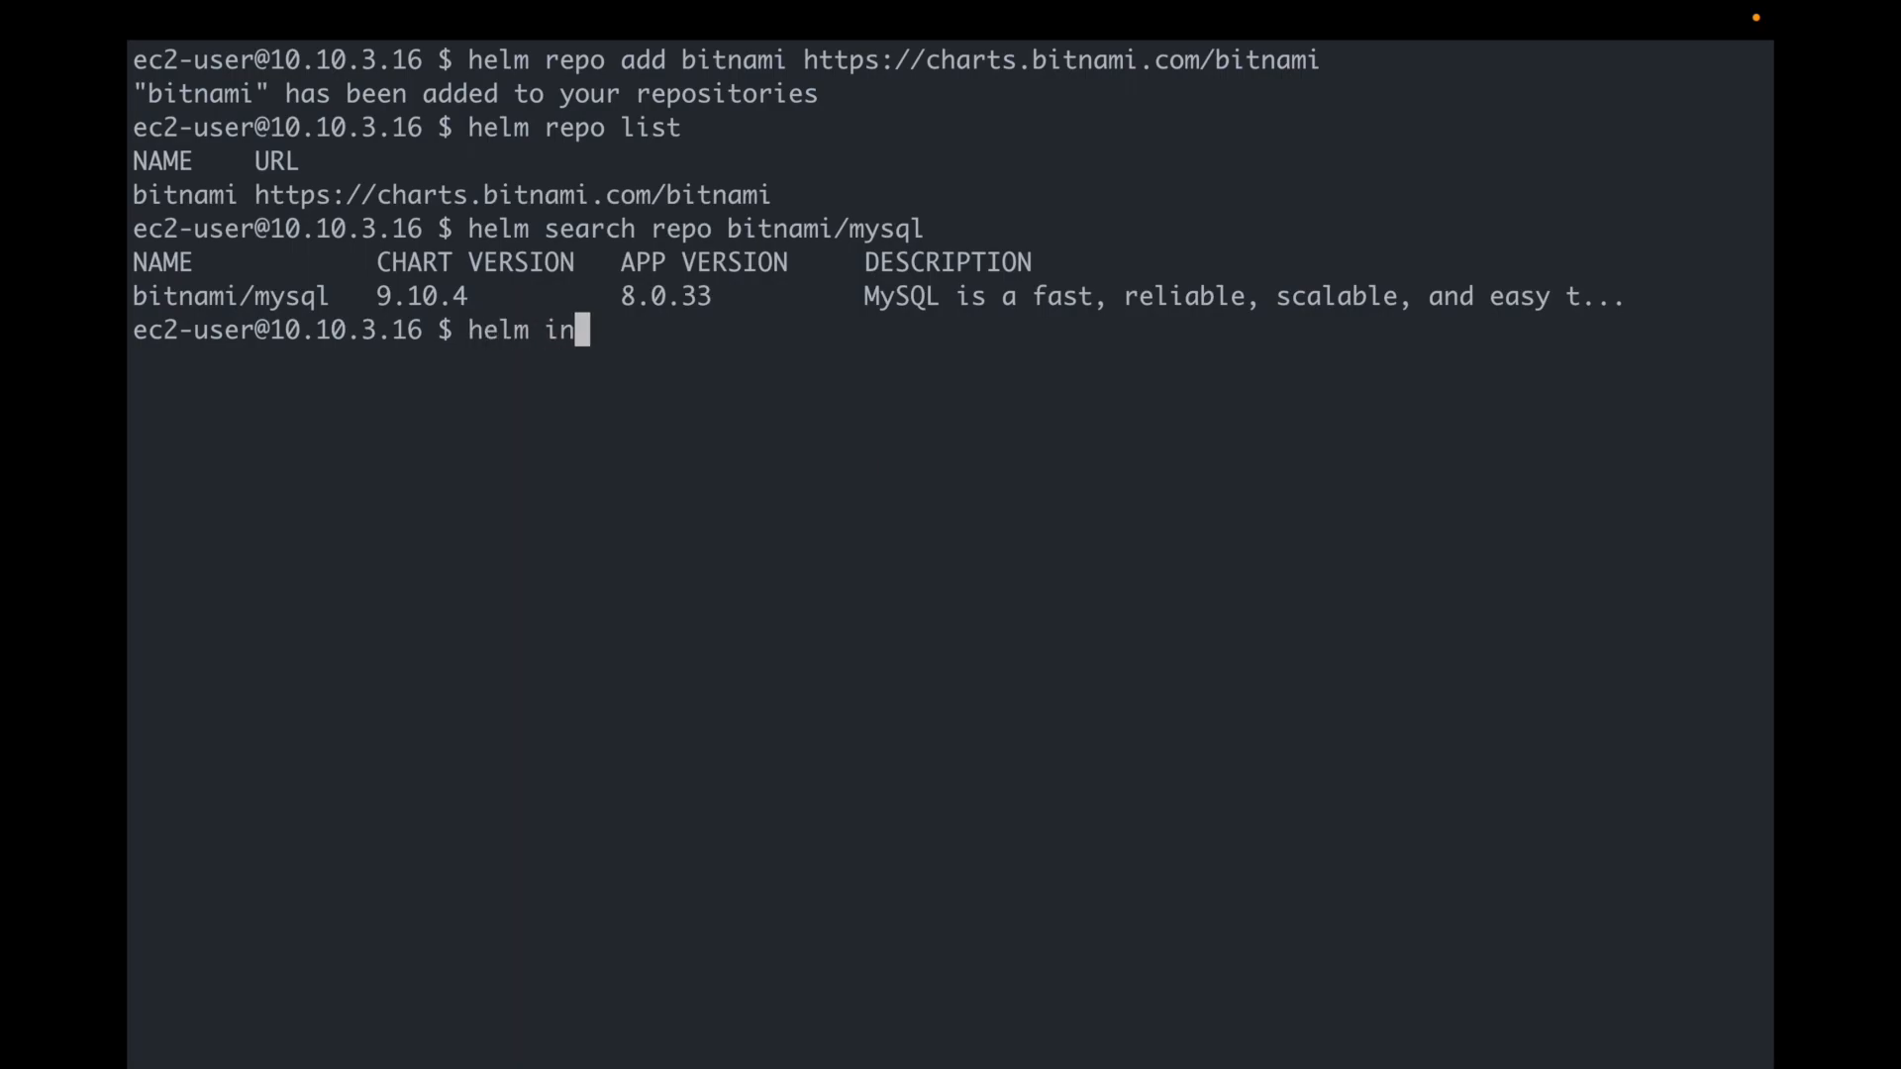
type("stall productio")
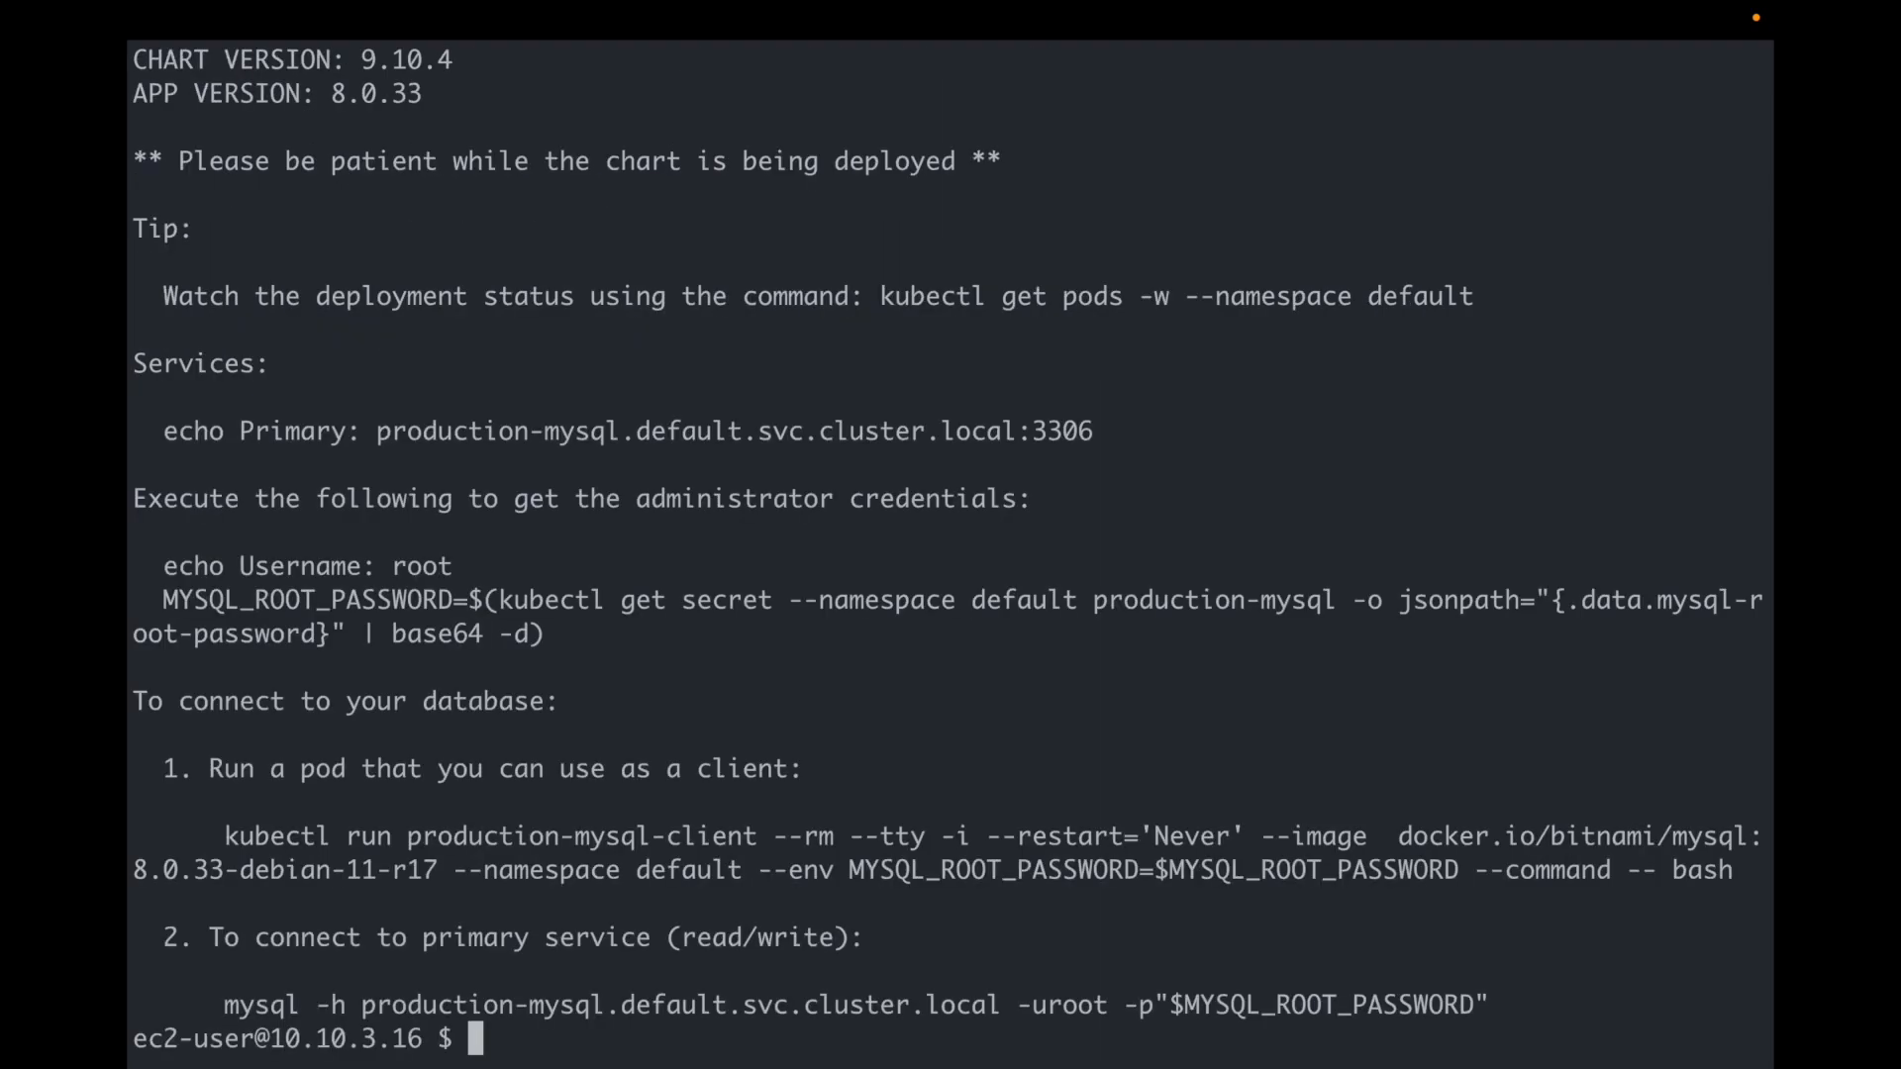
type("kubectl get pods")
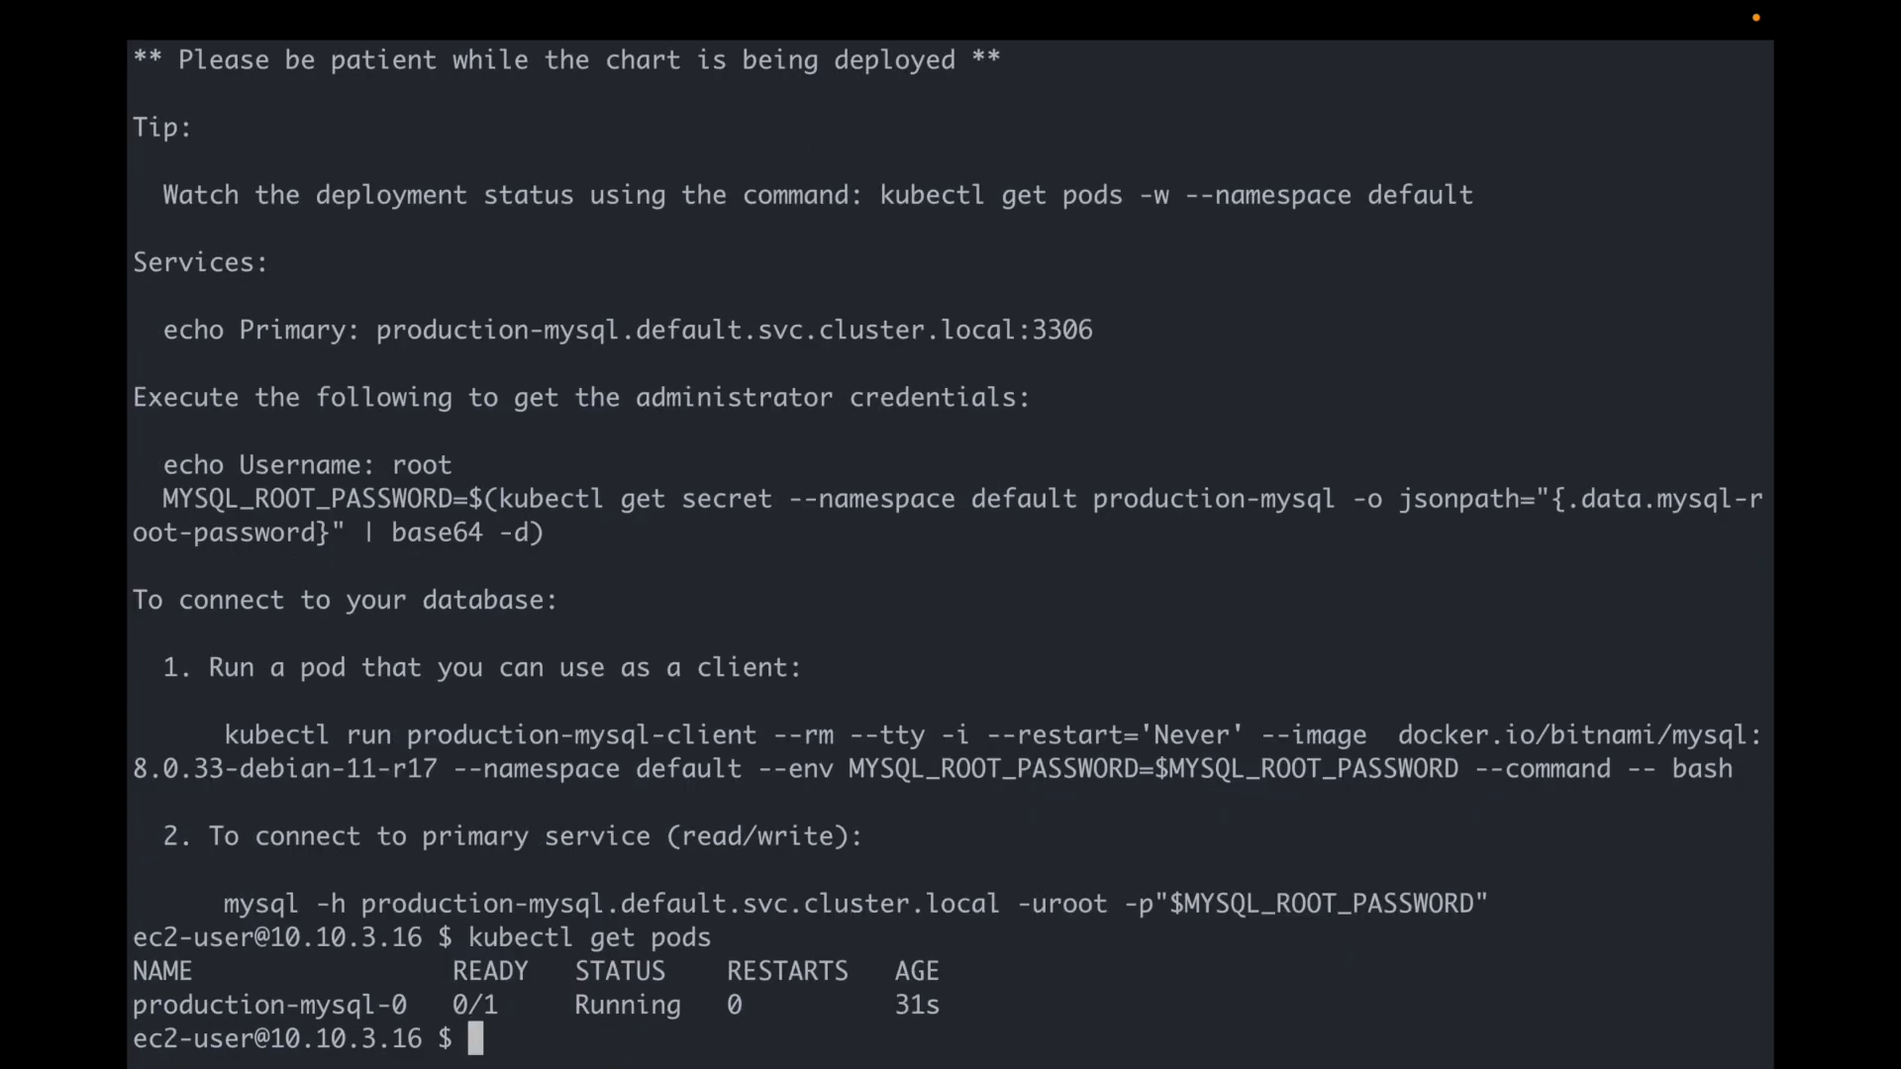
type("kubectl get pods --watch")
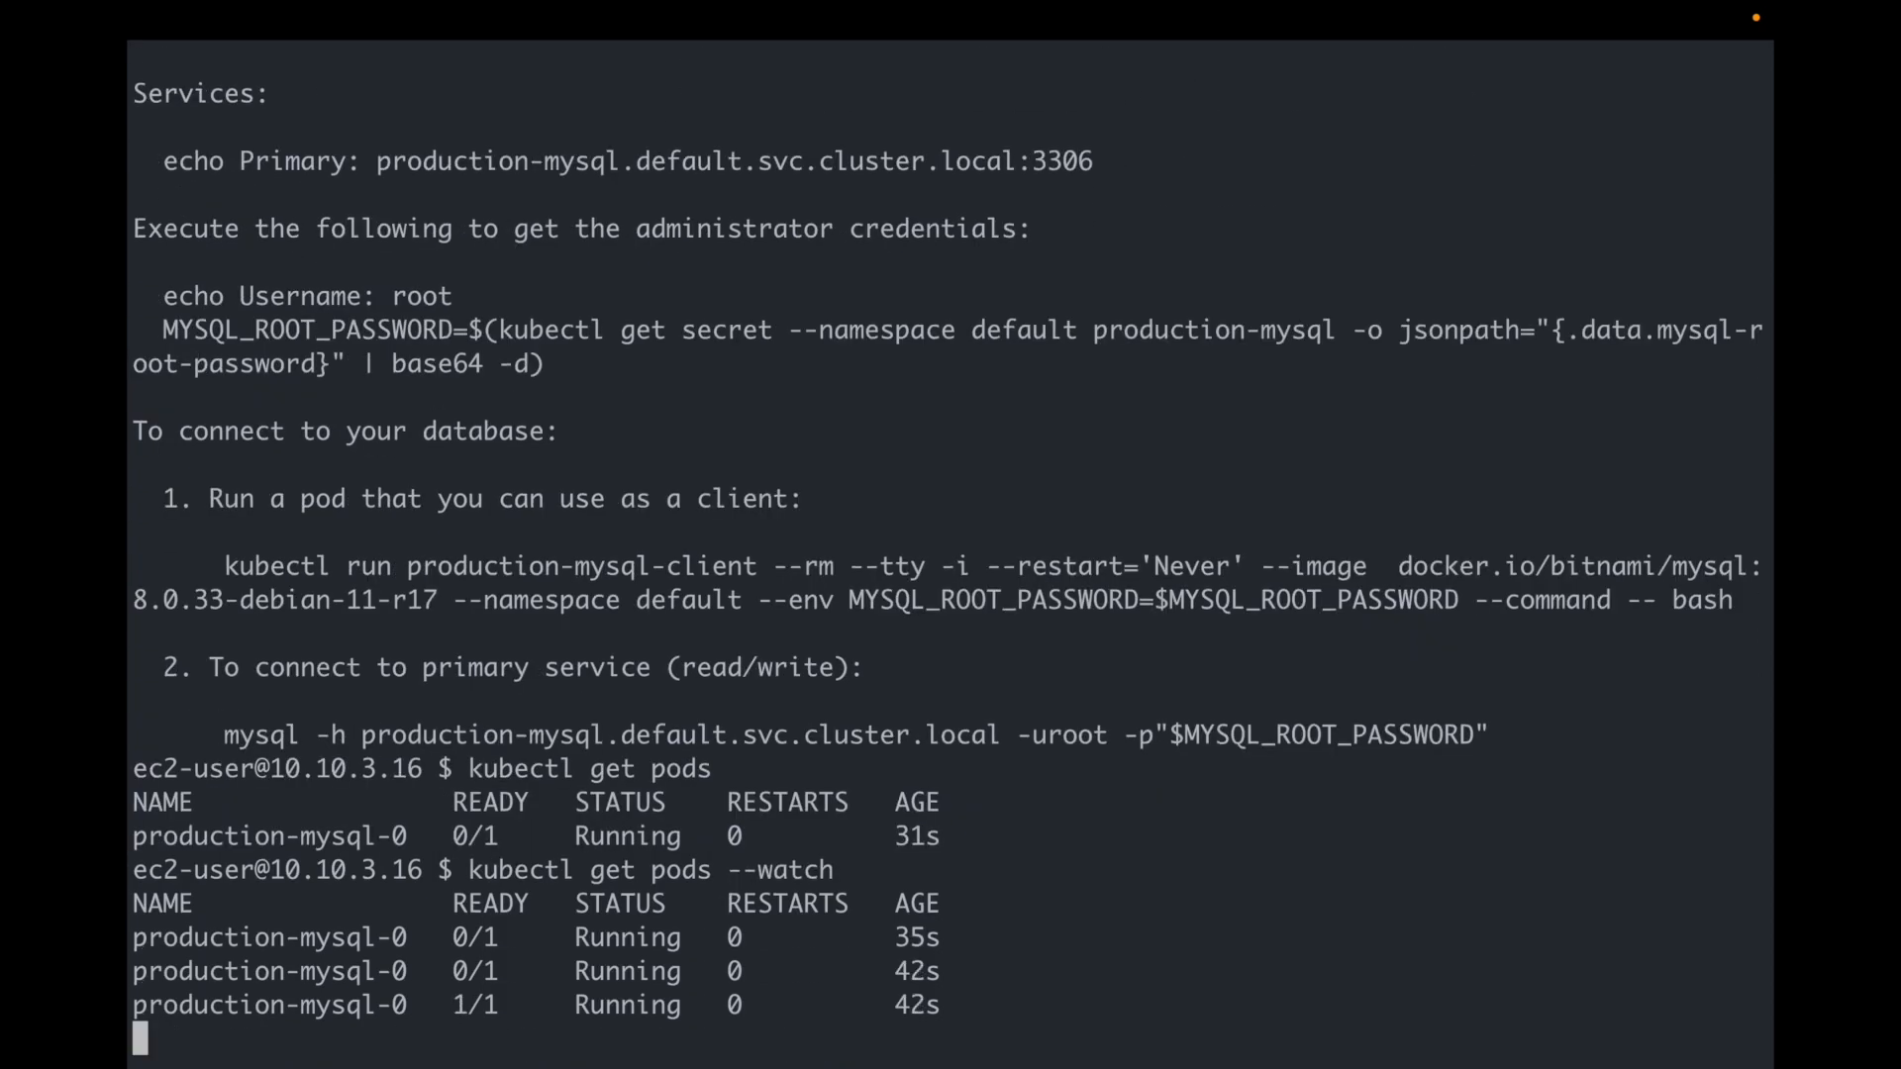
key("ctrl+c")
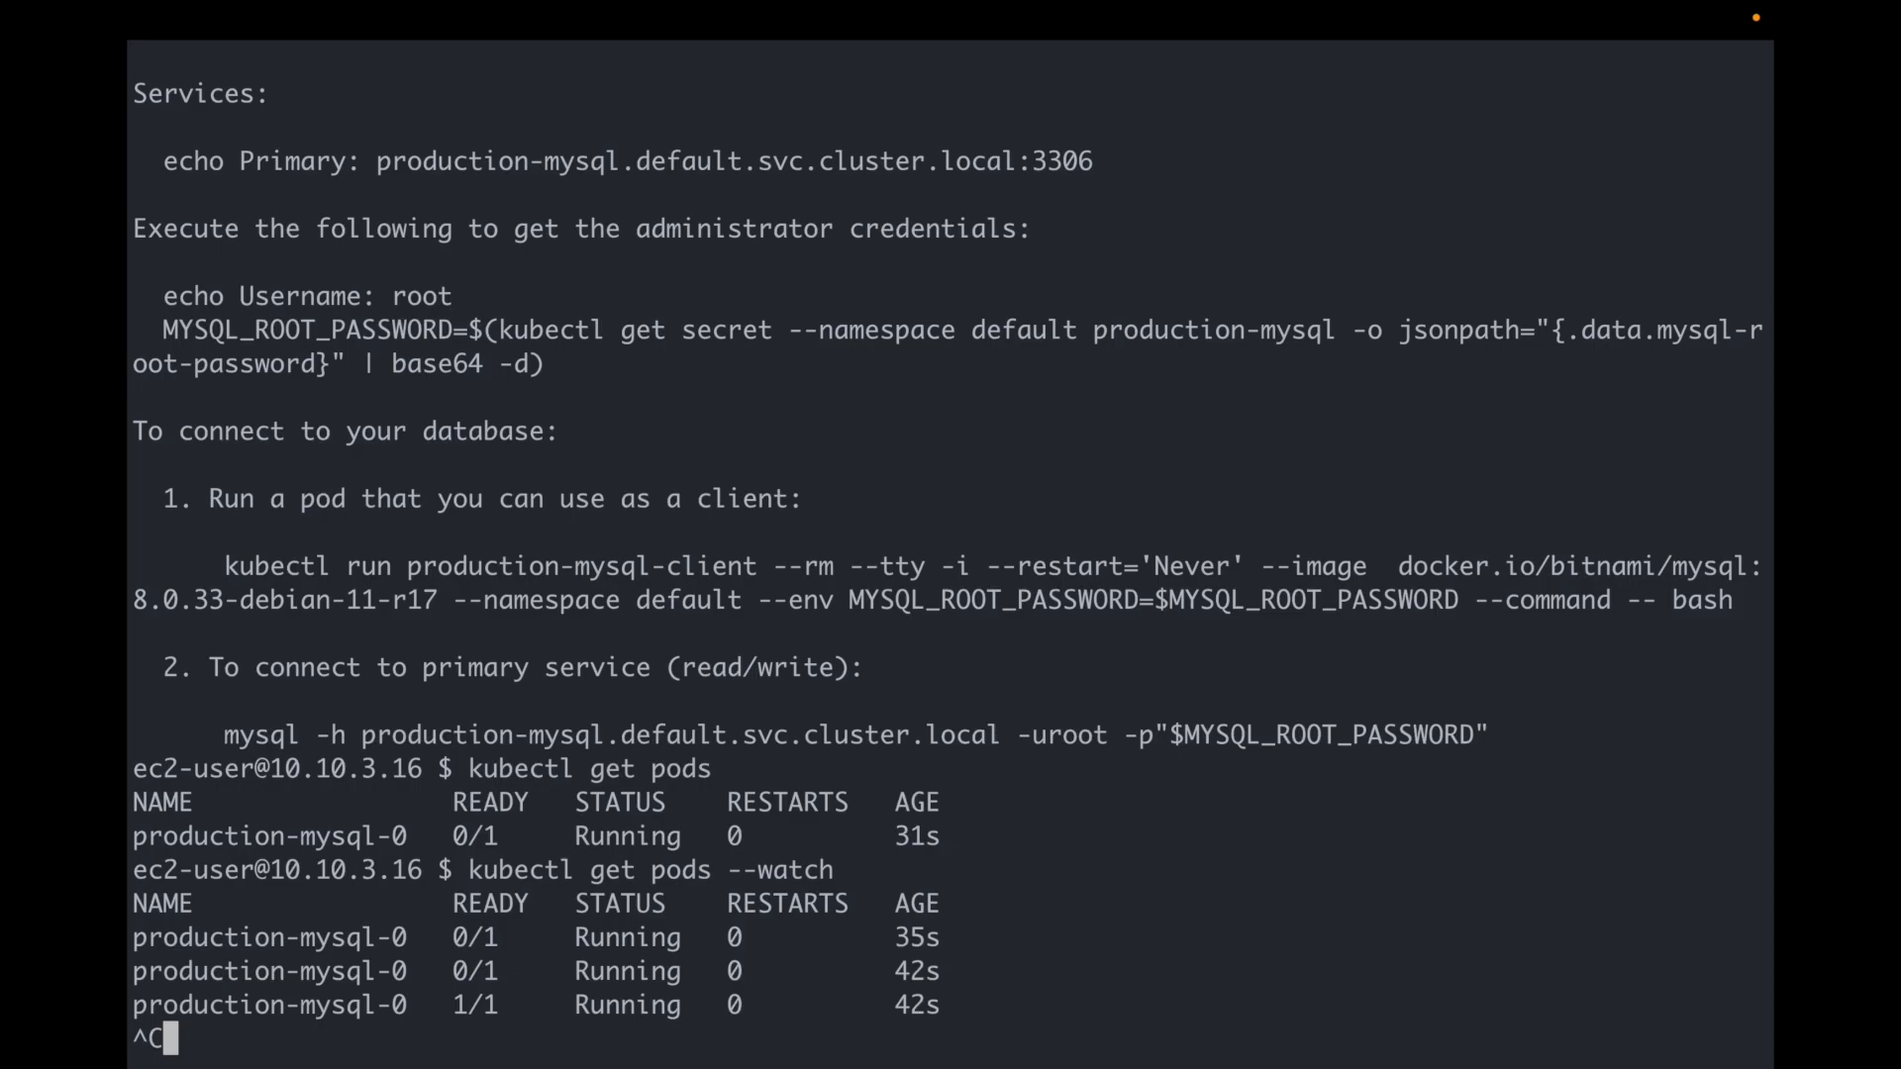
type("helm list")
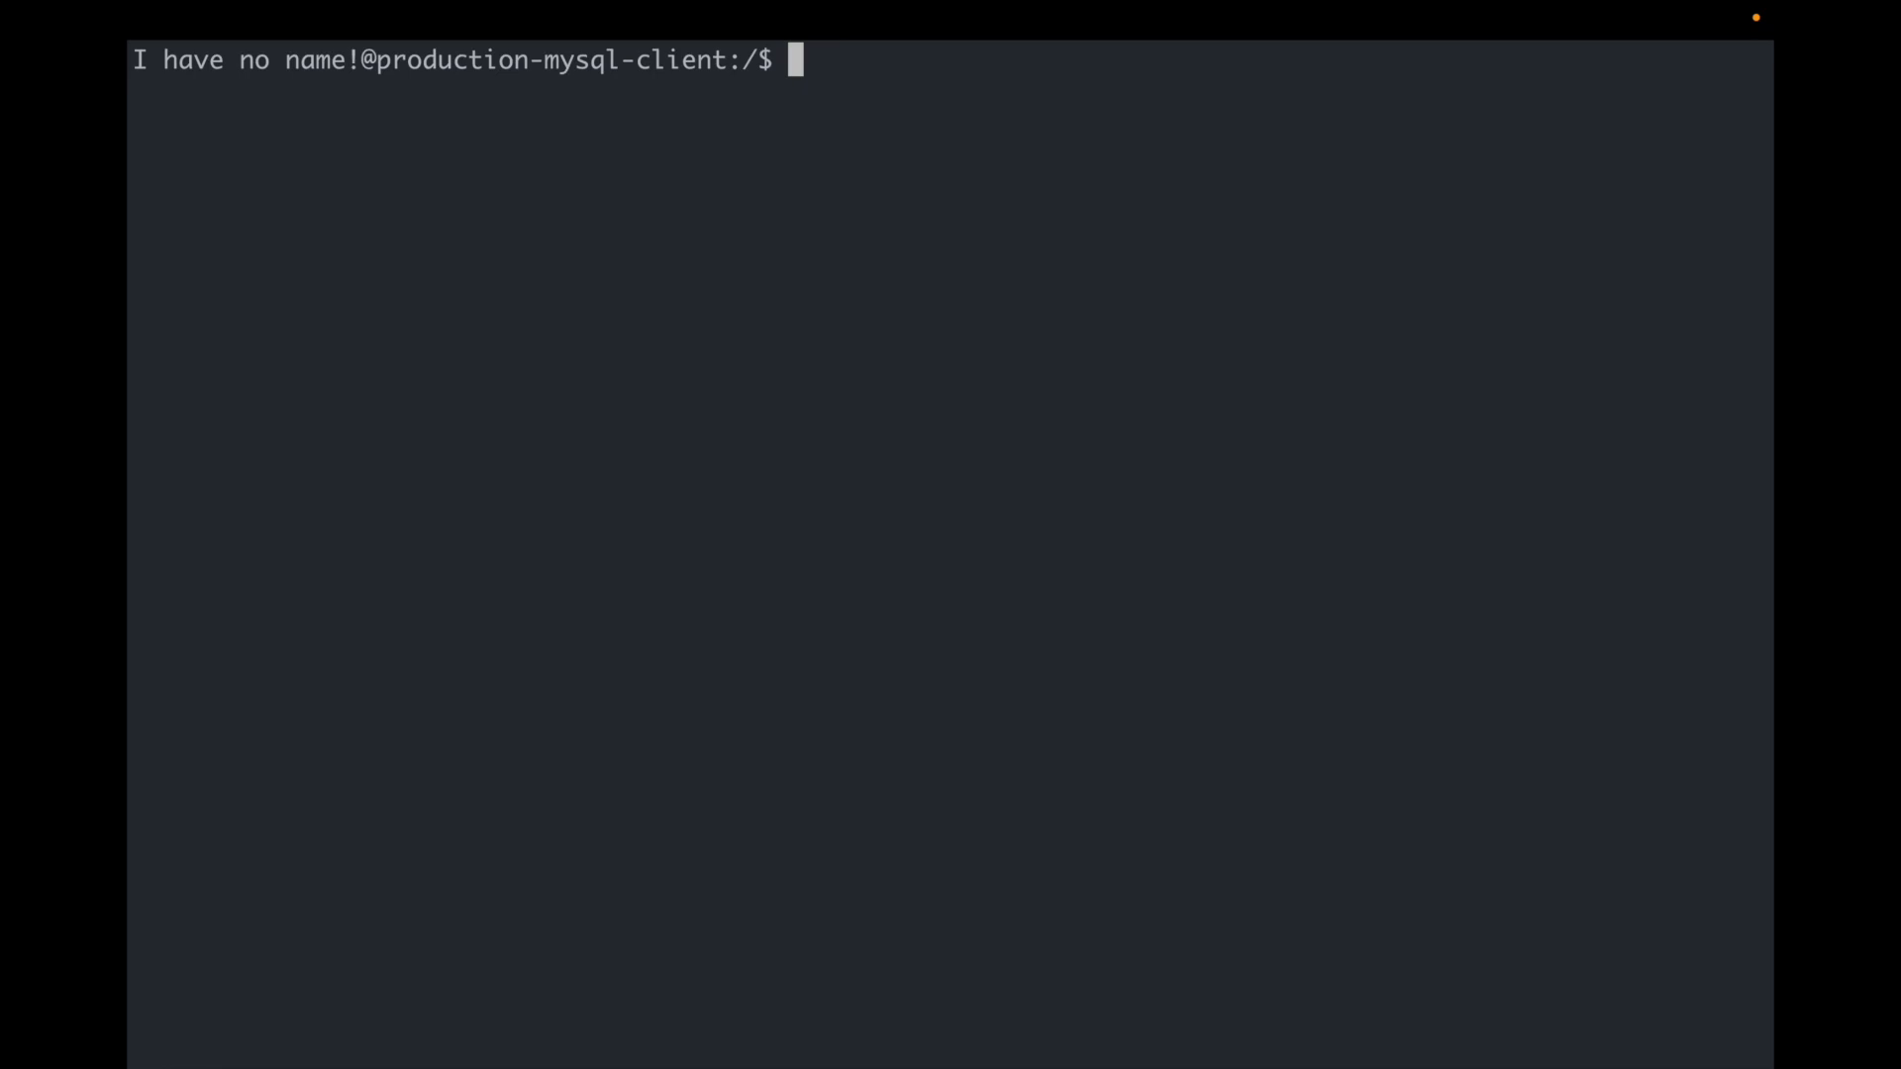
Step: Connect to production-mysql as root, create the foobar database, confirm it's listed, and exit
type("mysql -h production-mysql.default.svc.cluster.local -uroot -p\"$MYSQL_ROOT_PASSWORD\"")
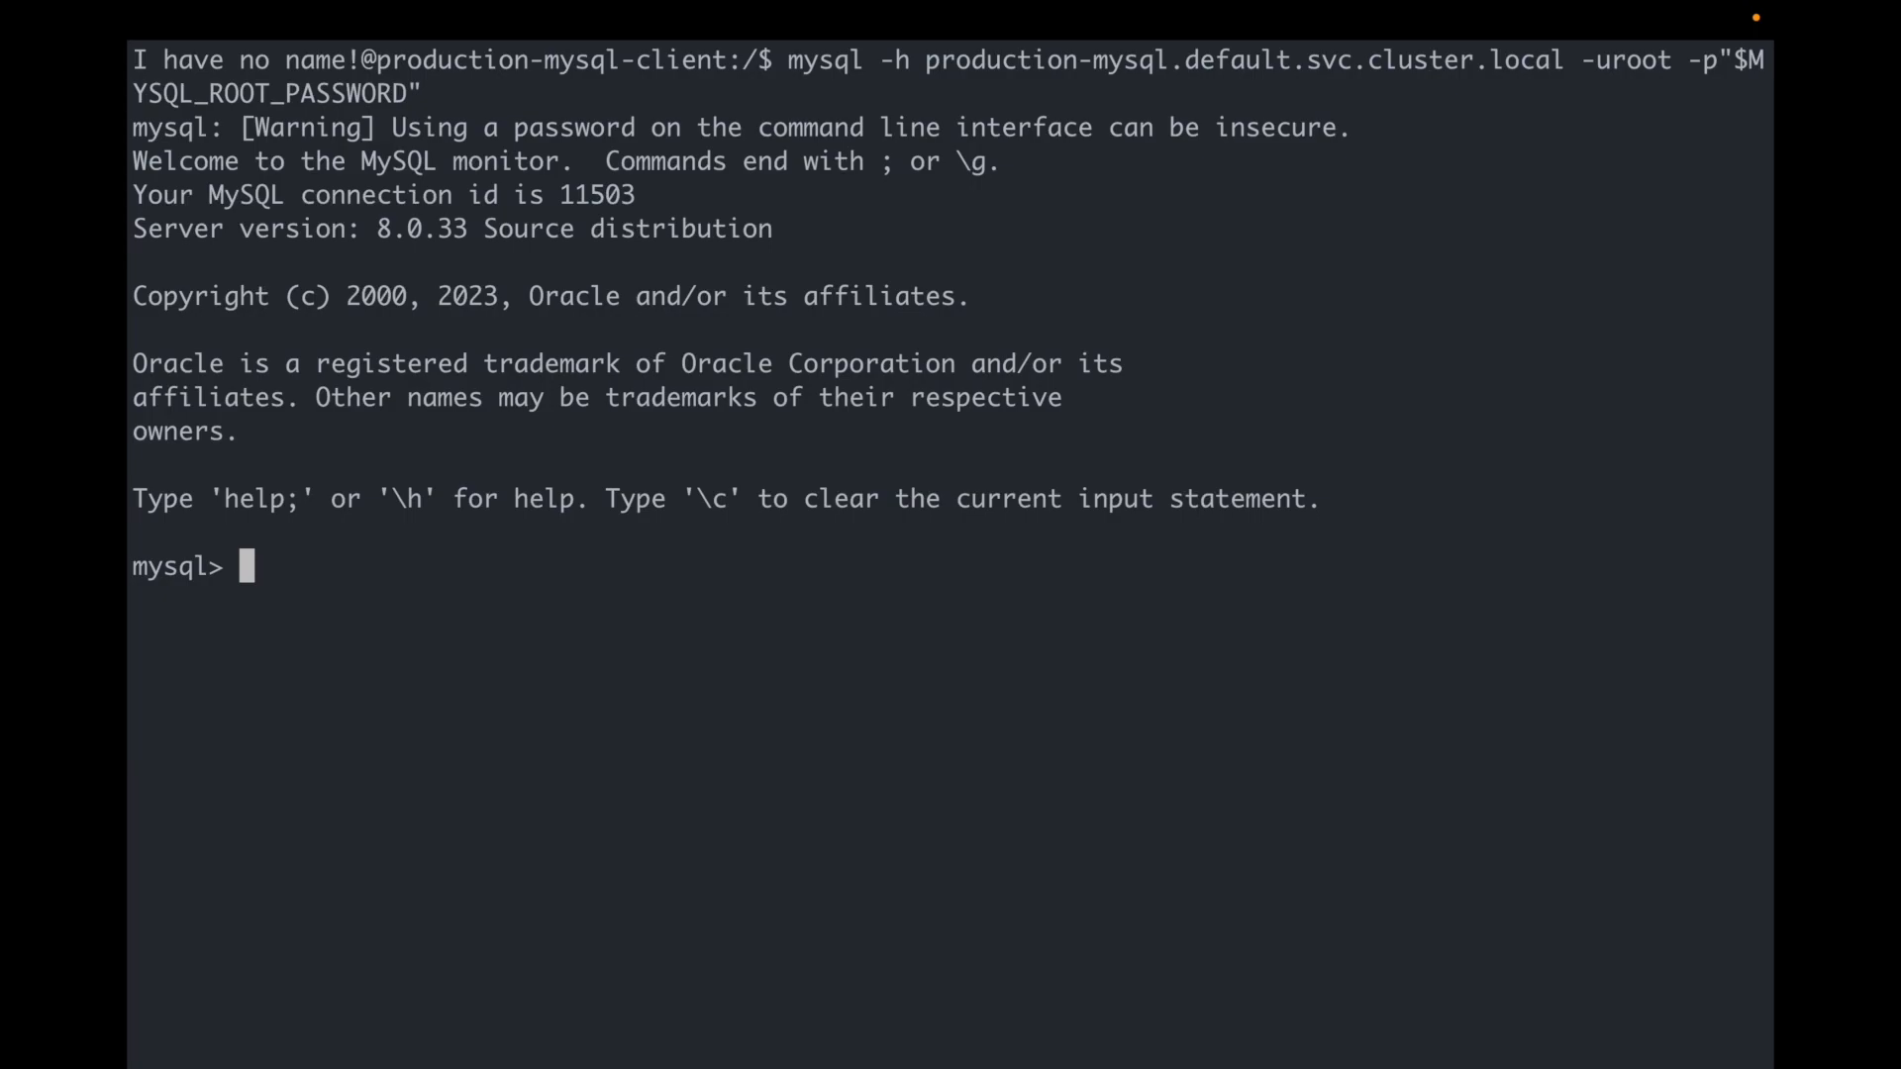
type("show databases;")
type("create database foo")
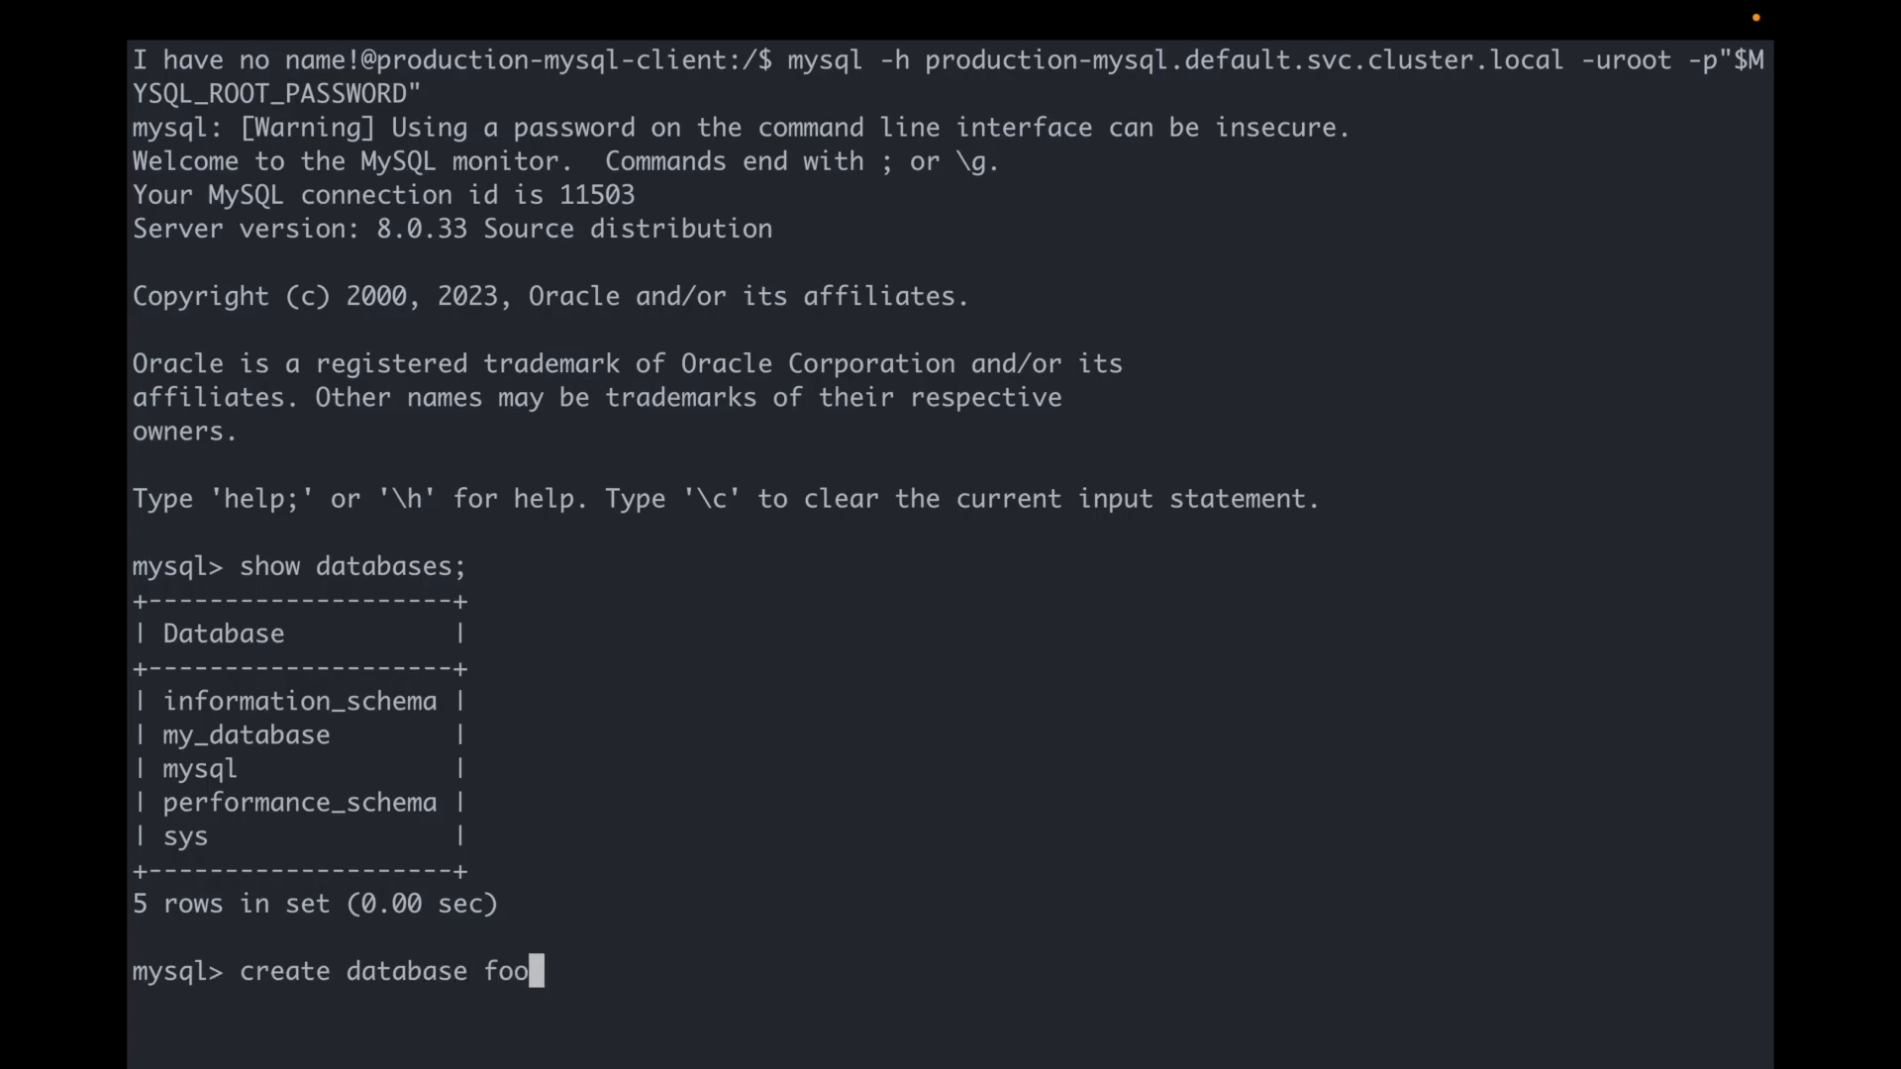
type("bar")
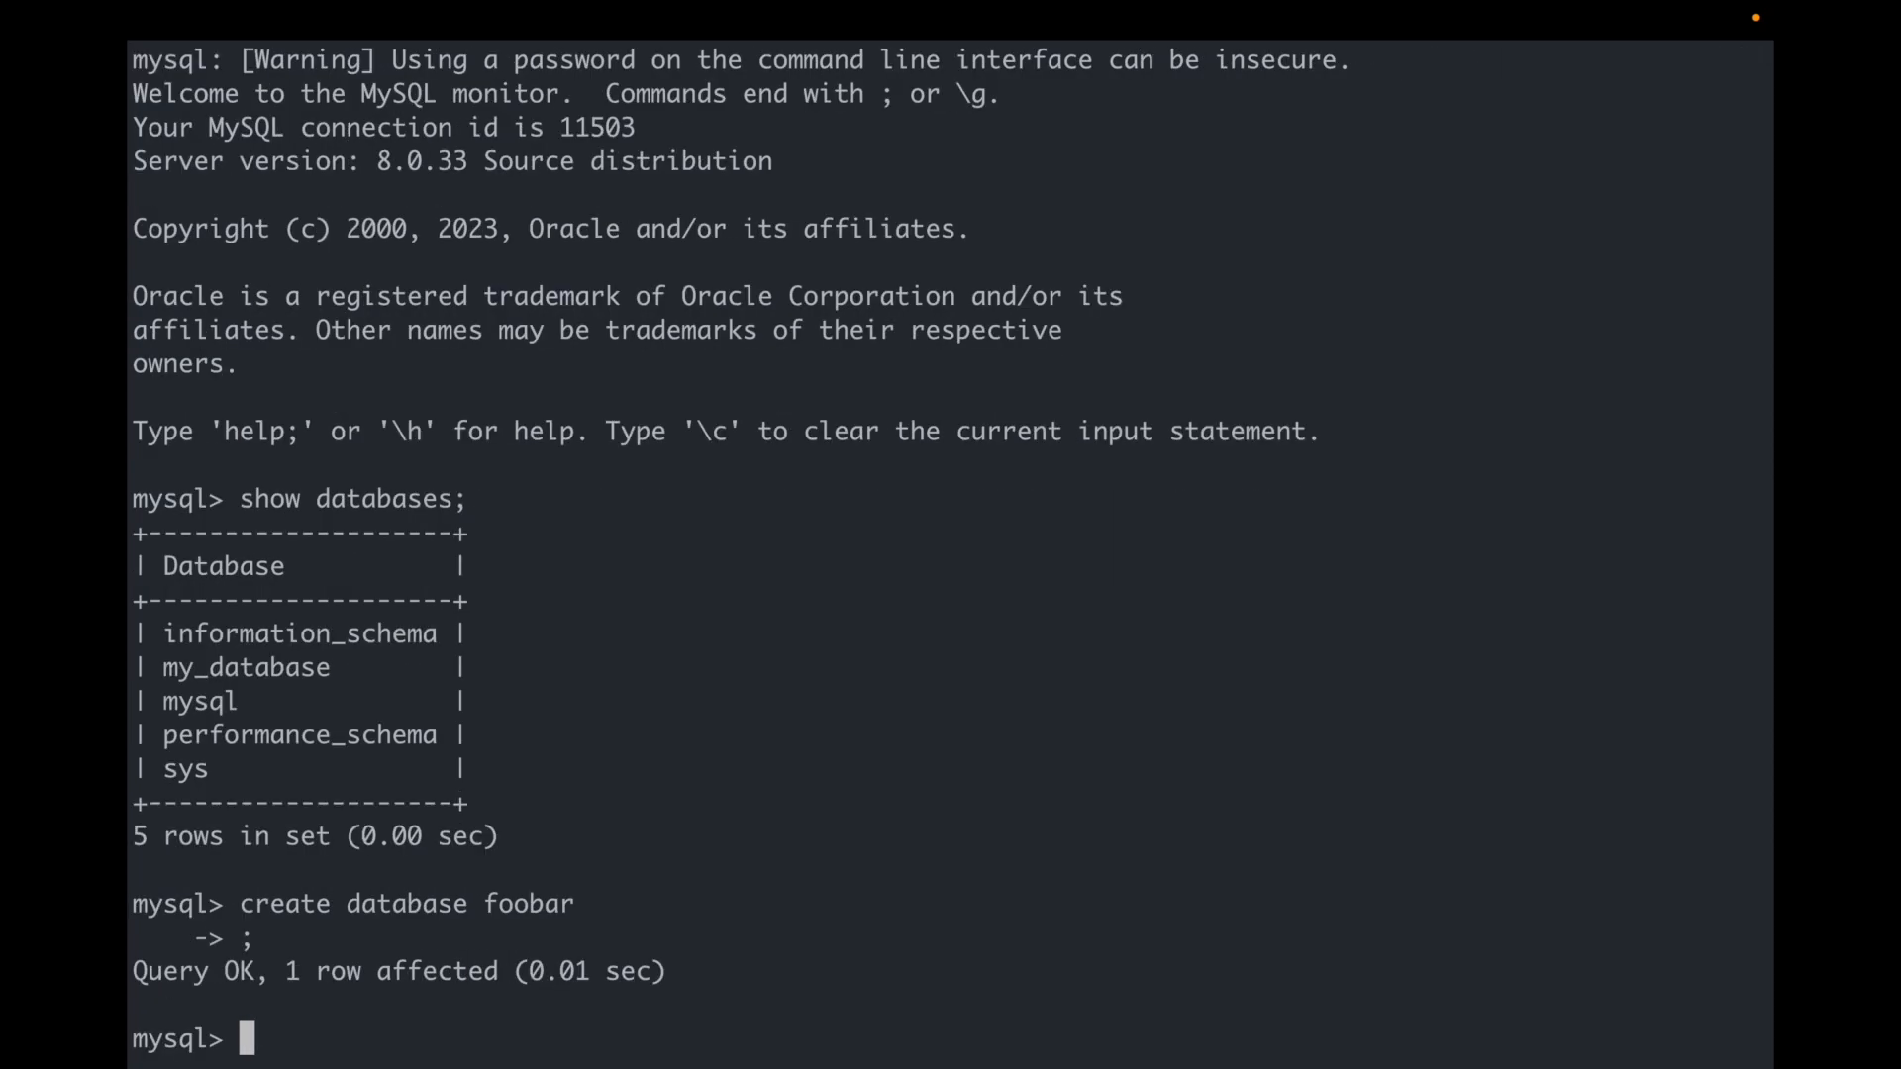
type("show databases;")
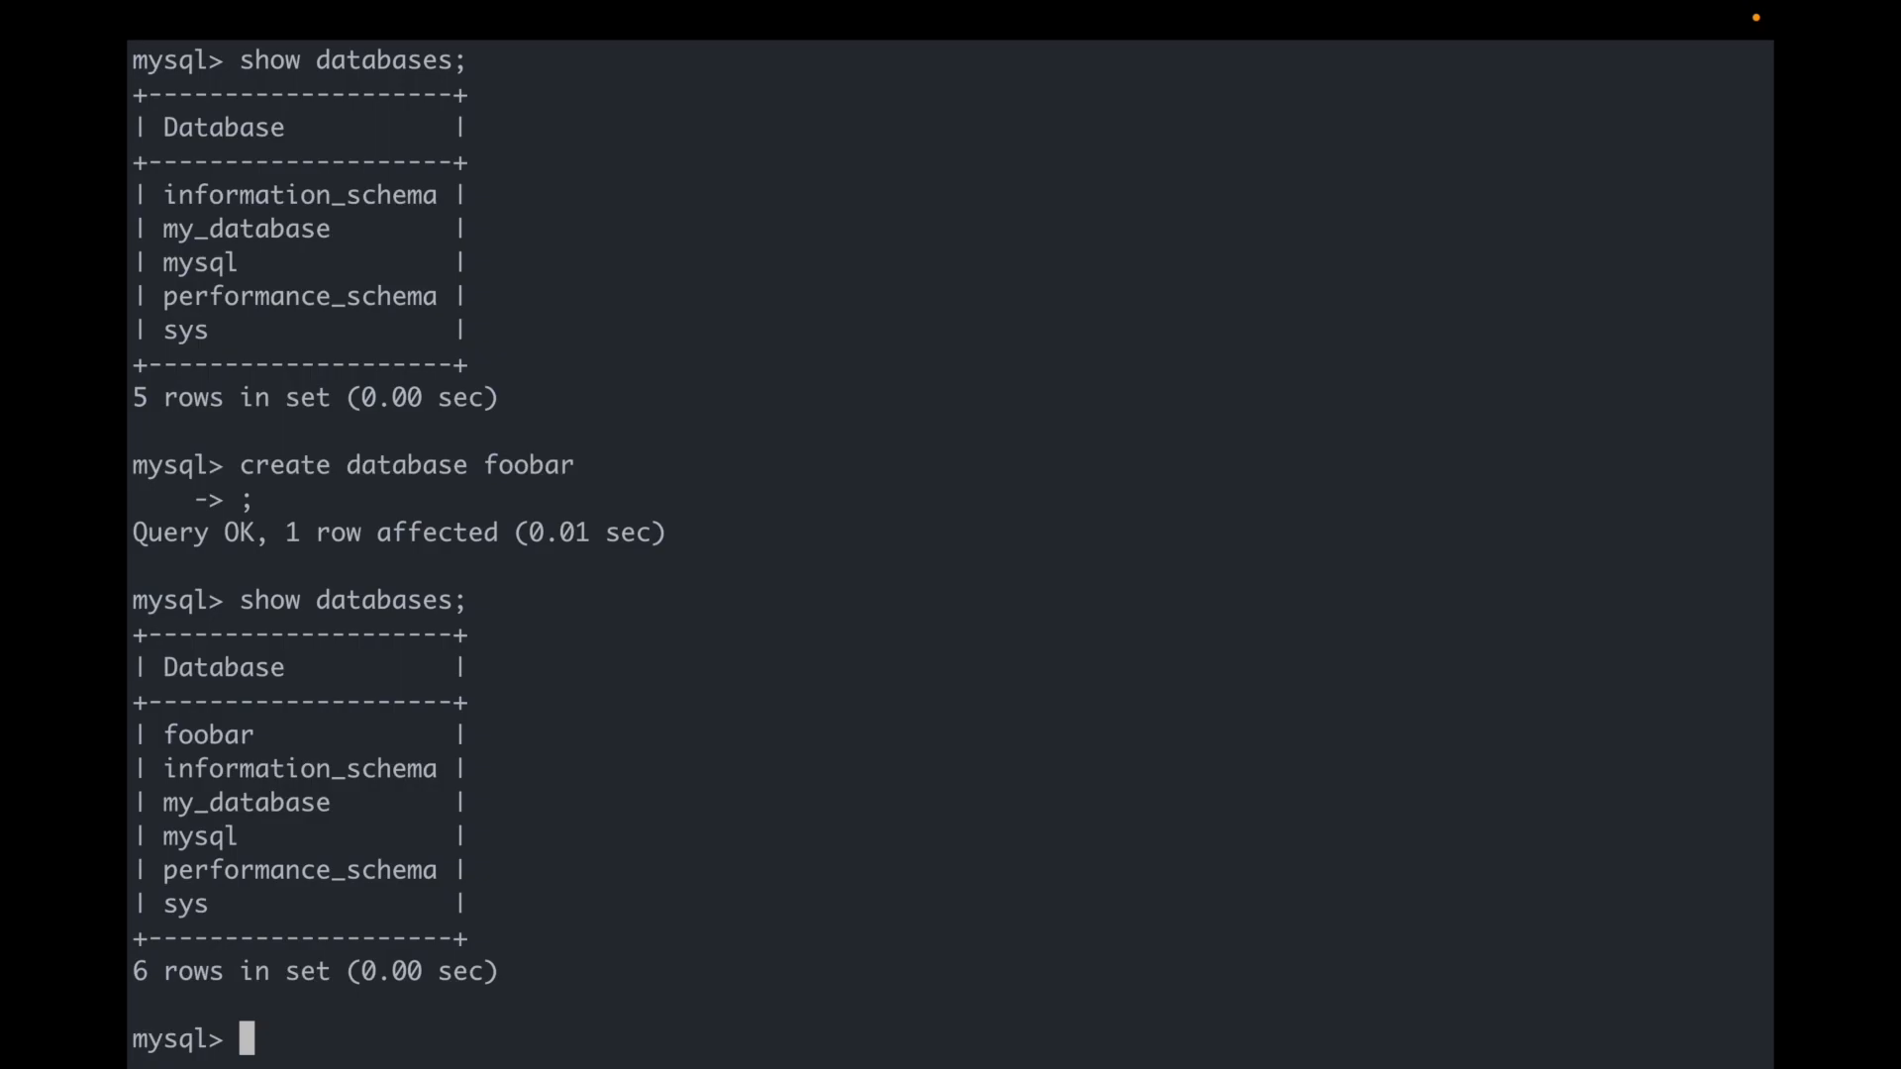
type("exit")
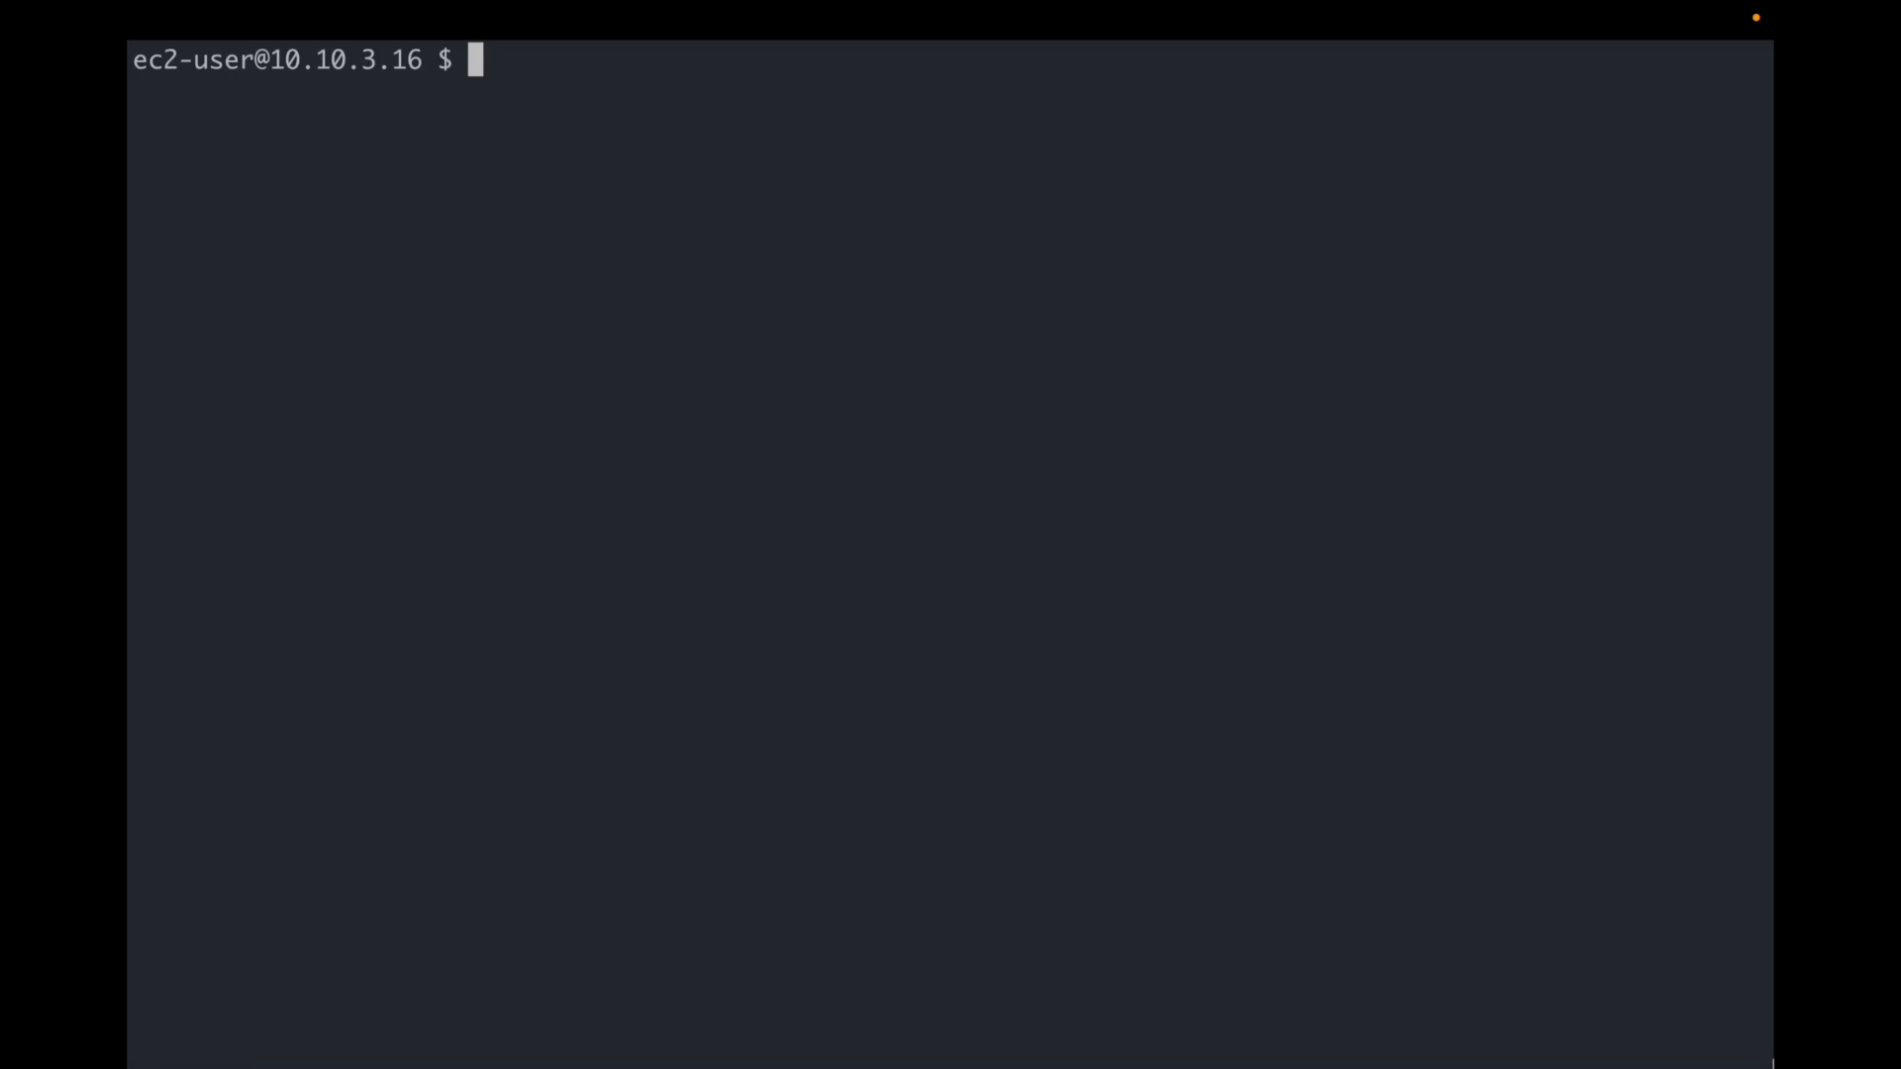
type("helm show values bitnami")
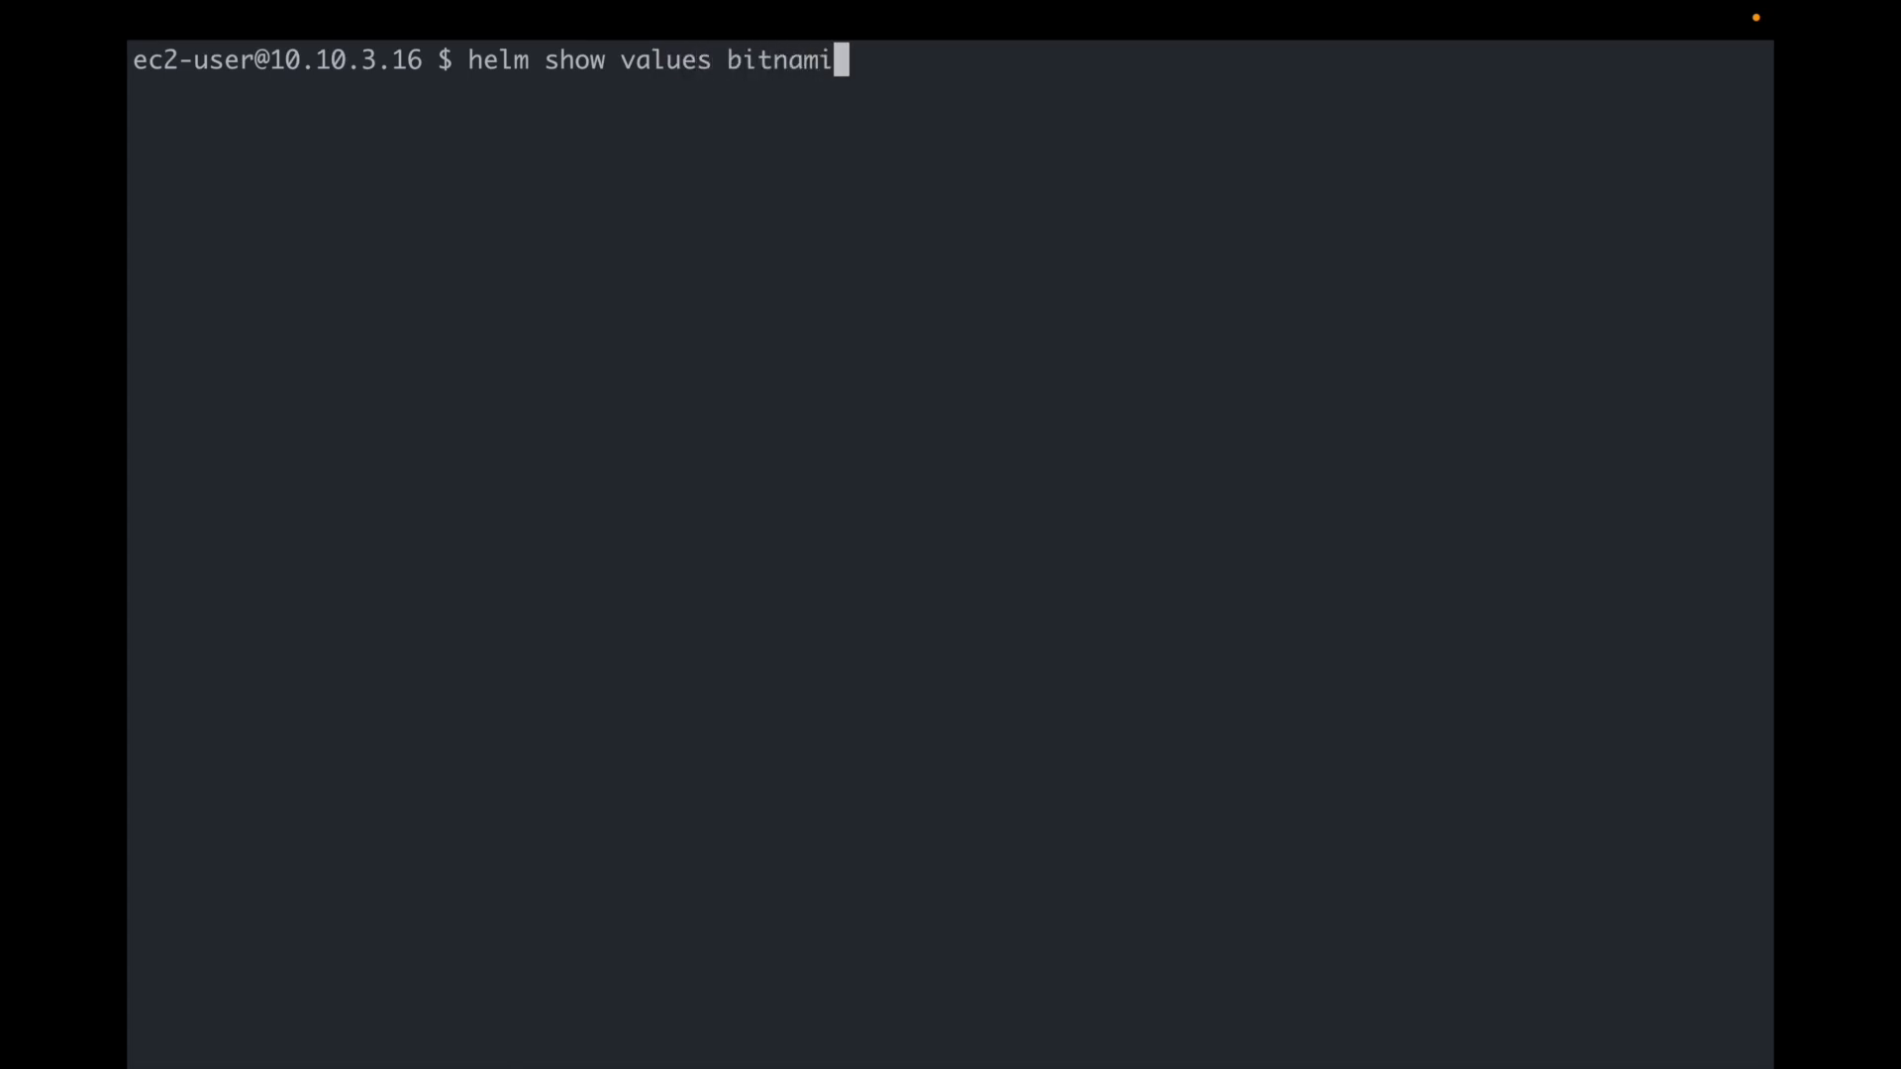
type("/mysql |")
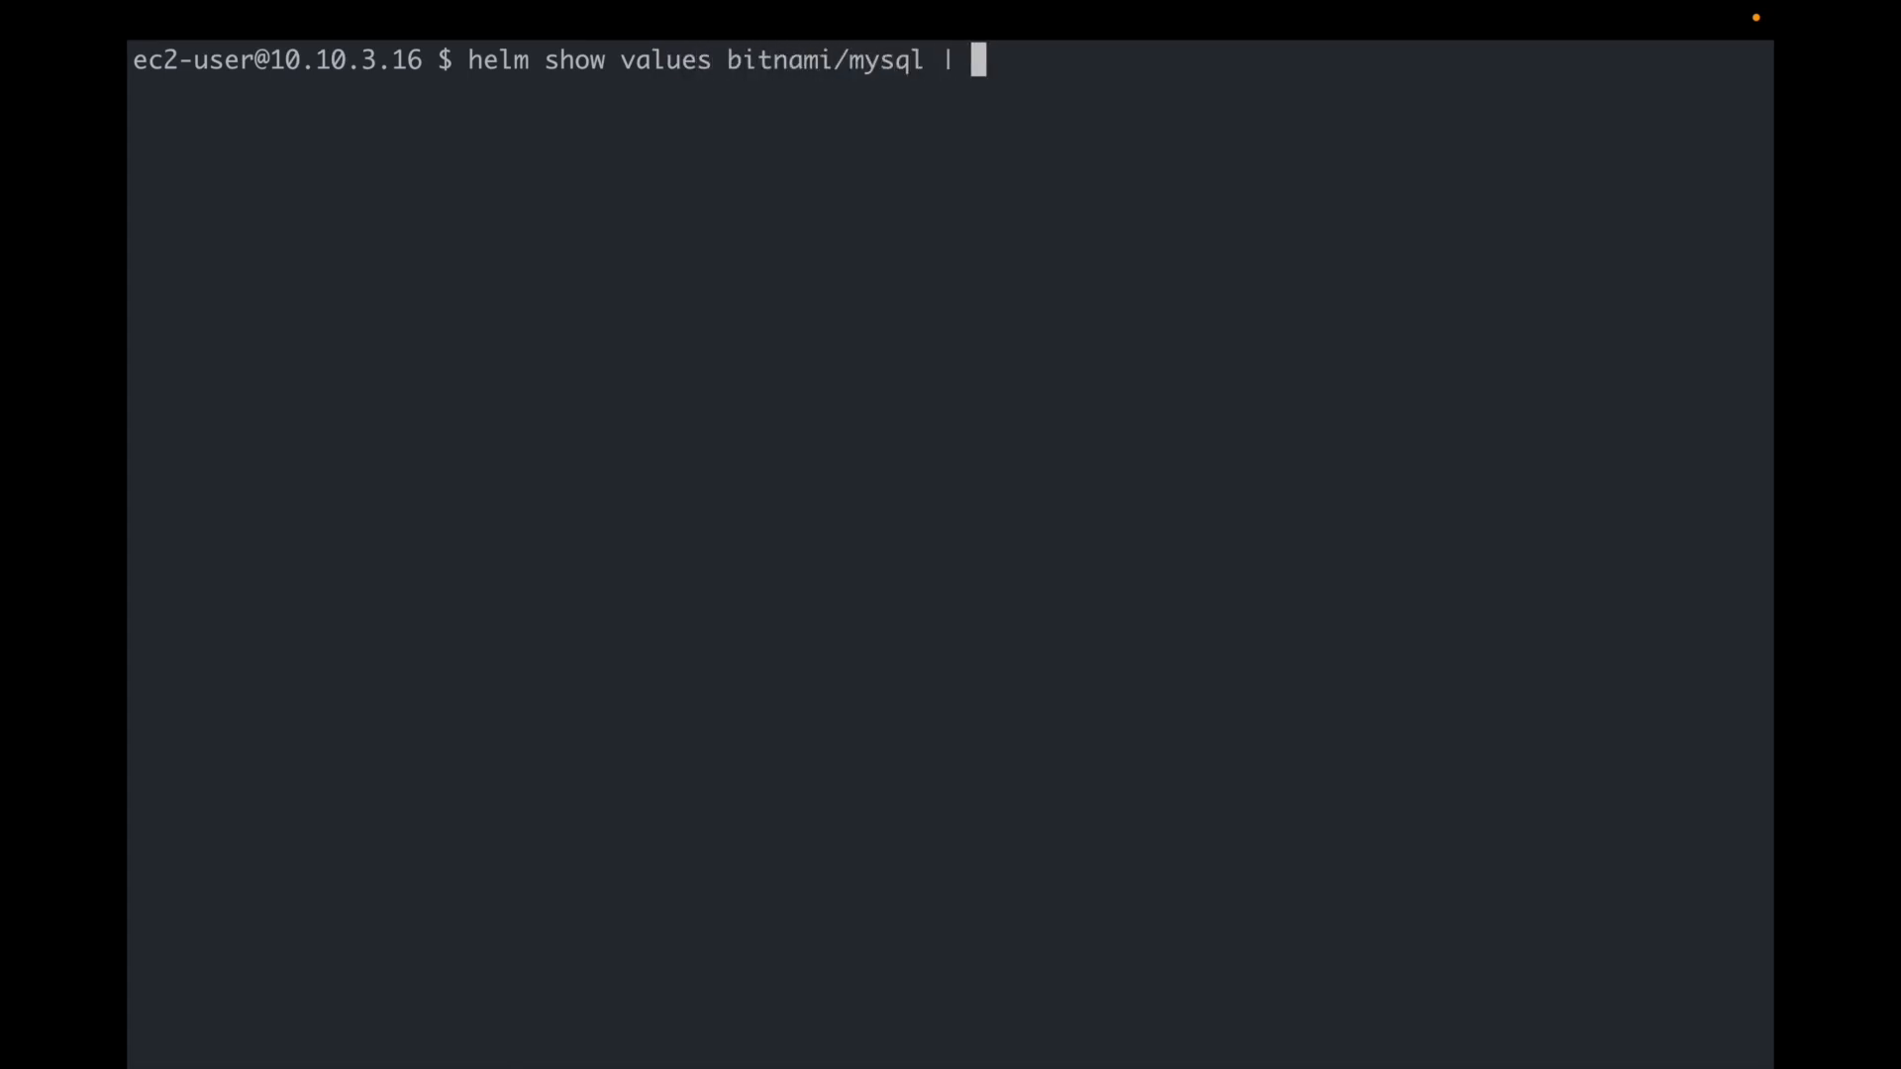
type("vim -")
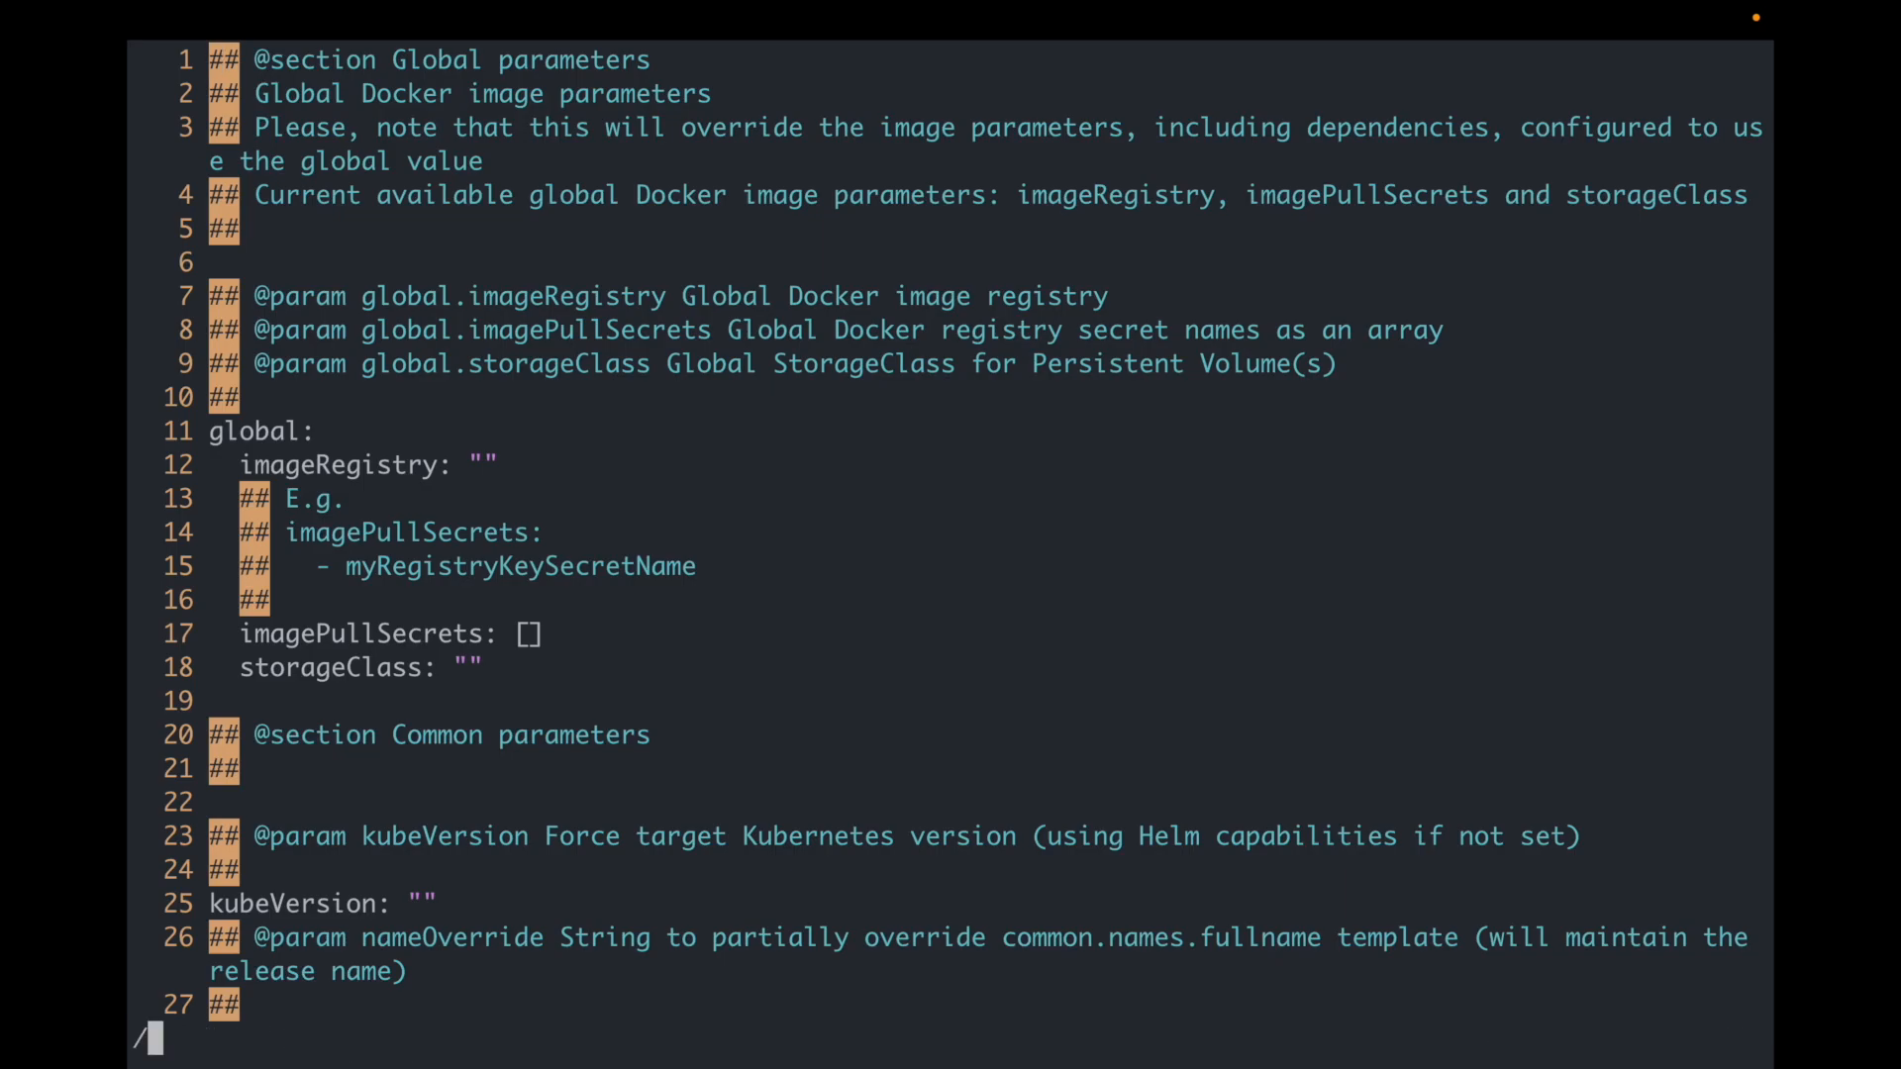
type("/rootPass")
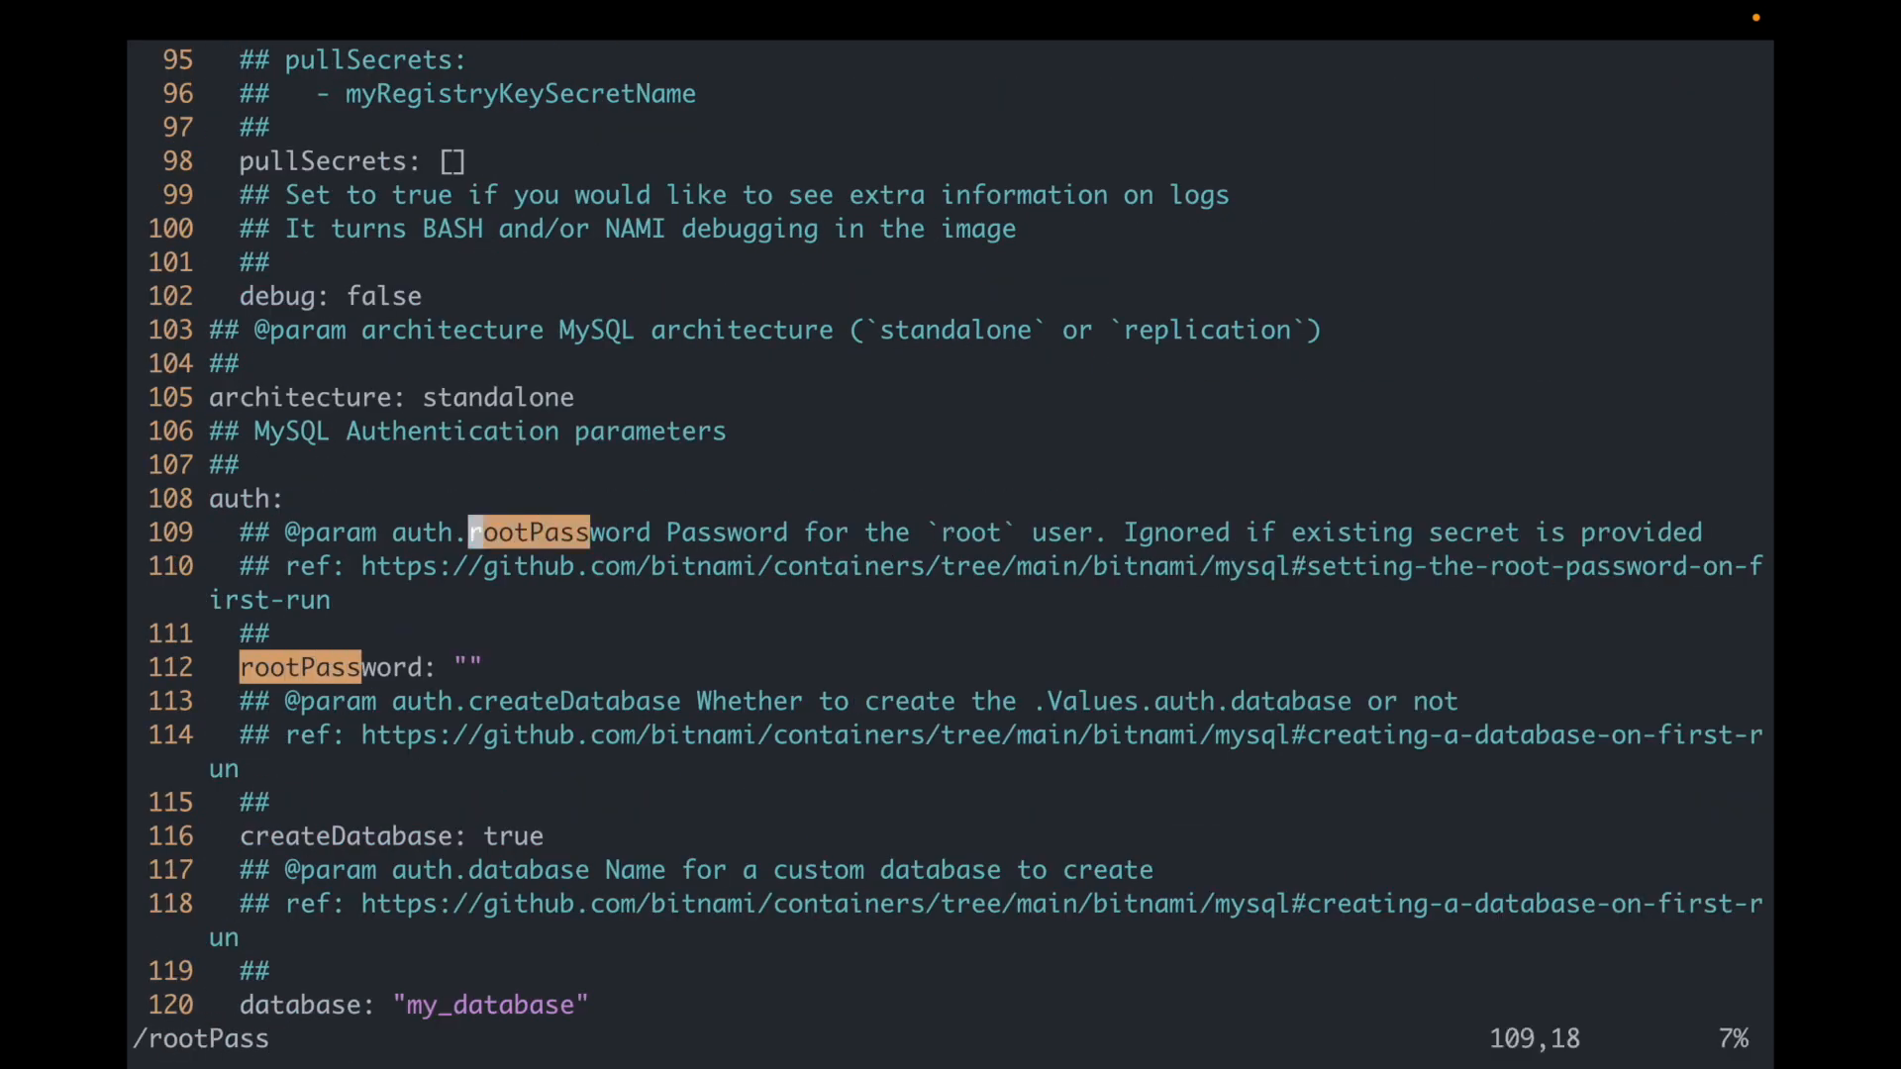
type("/size:")
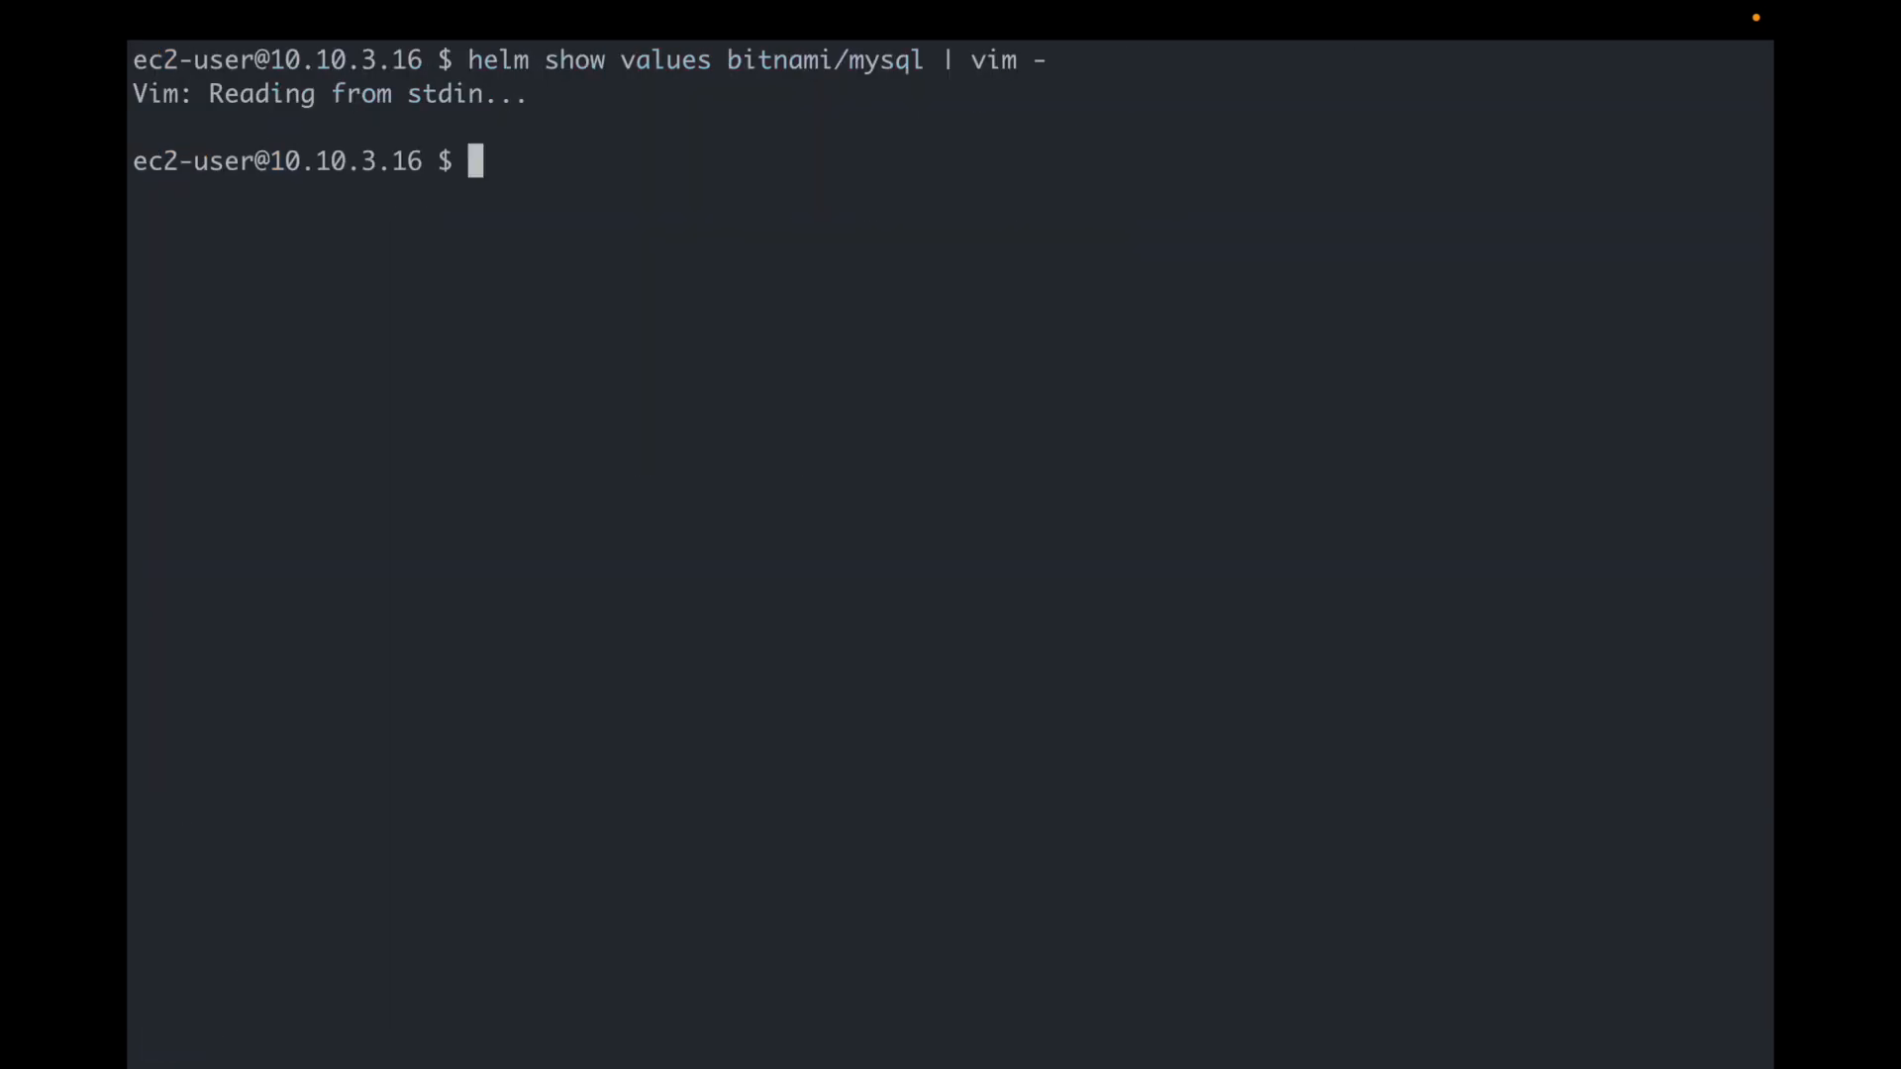
type("vim staging-values.yaml")
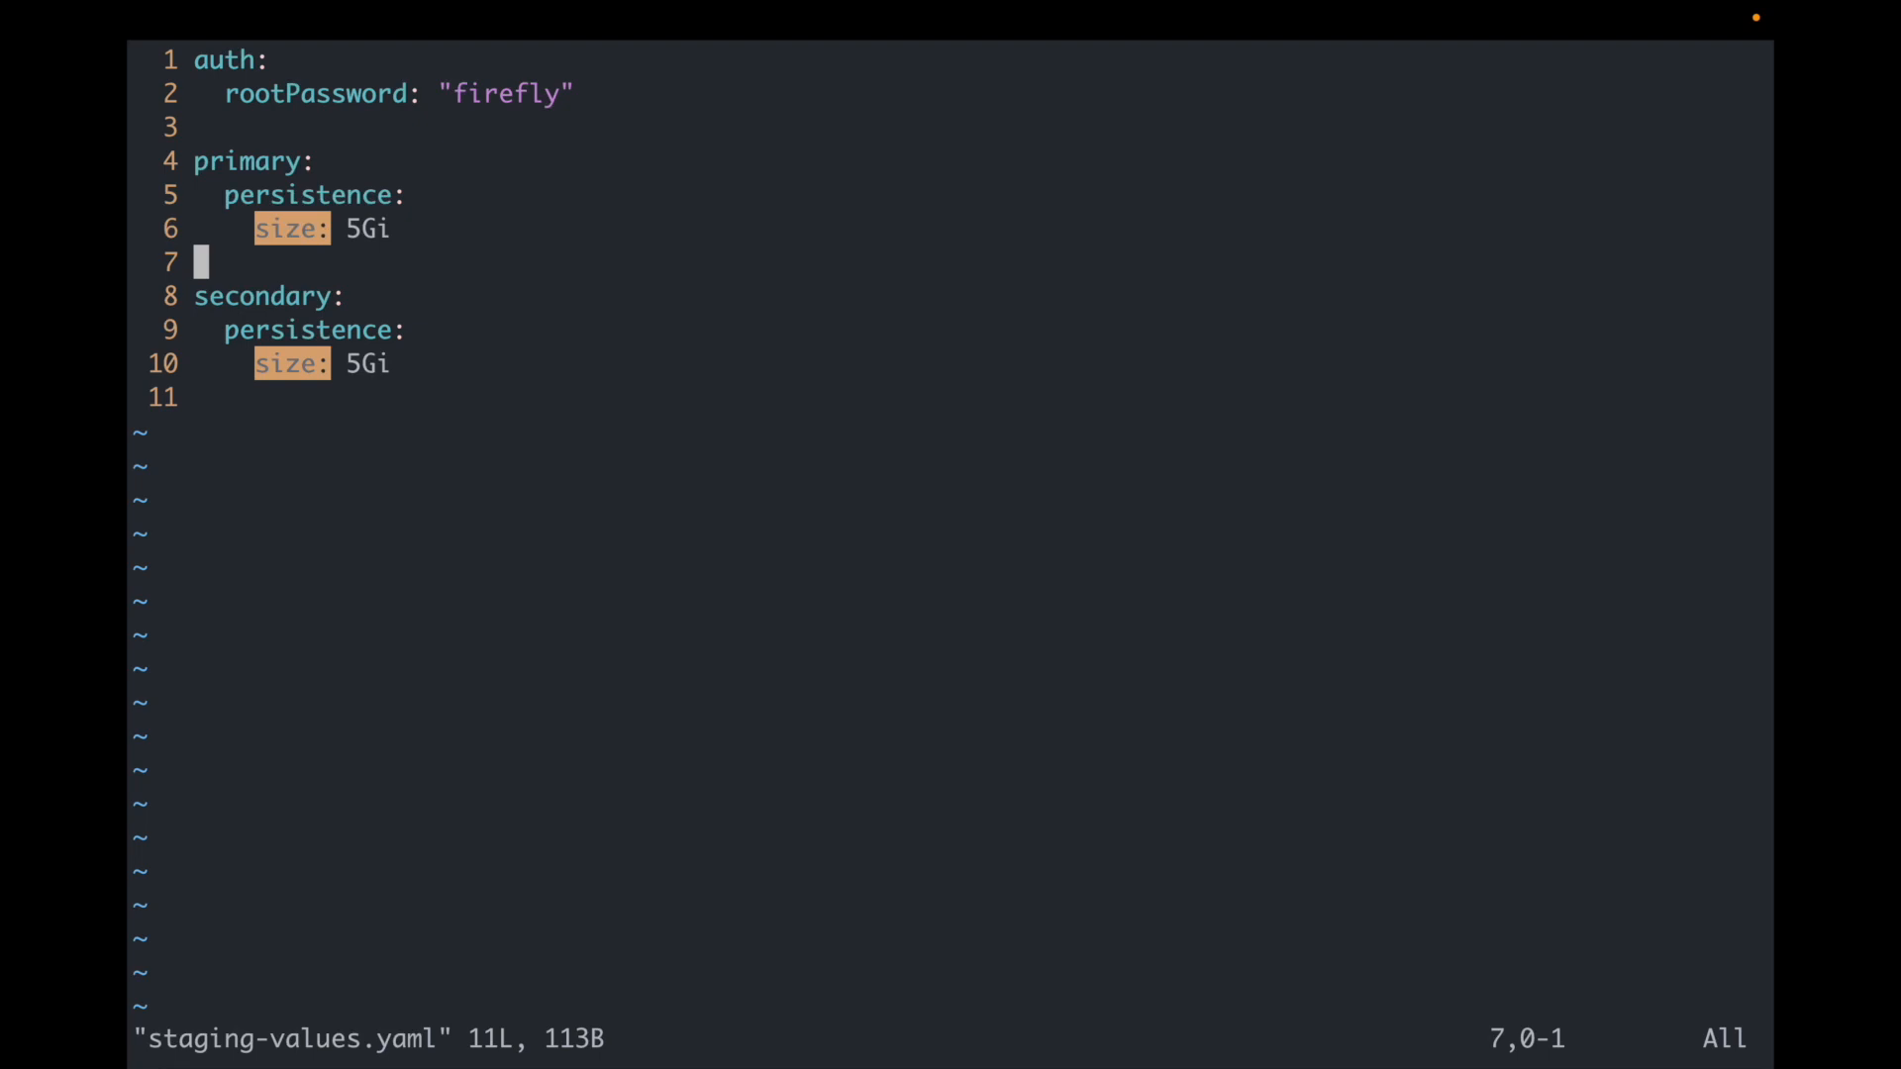
type(":q")
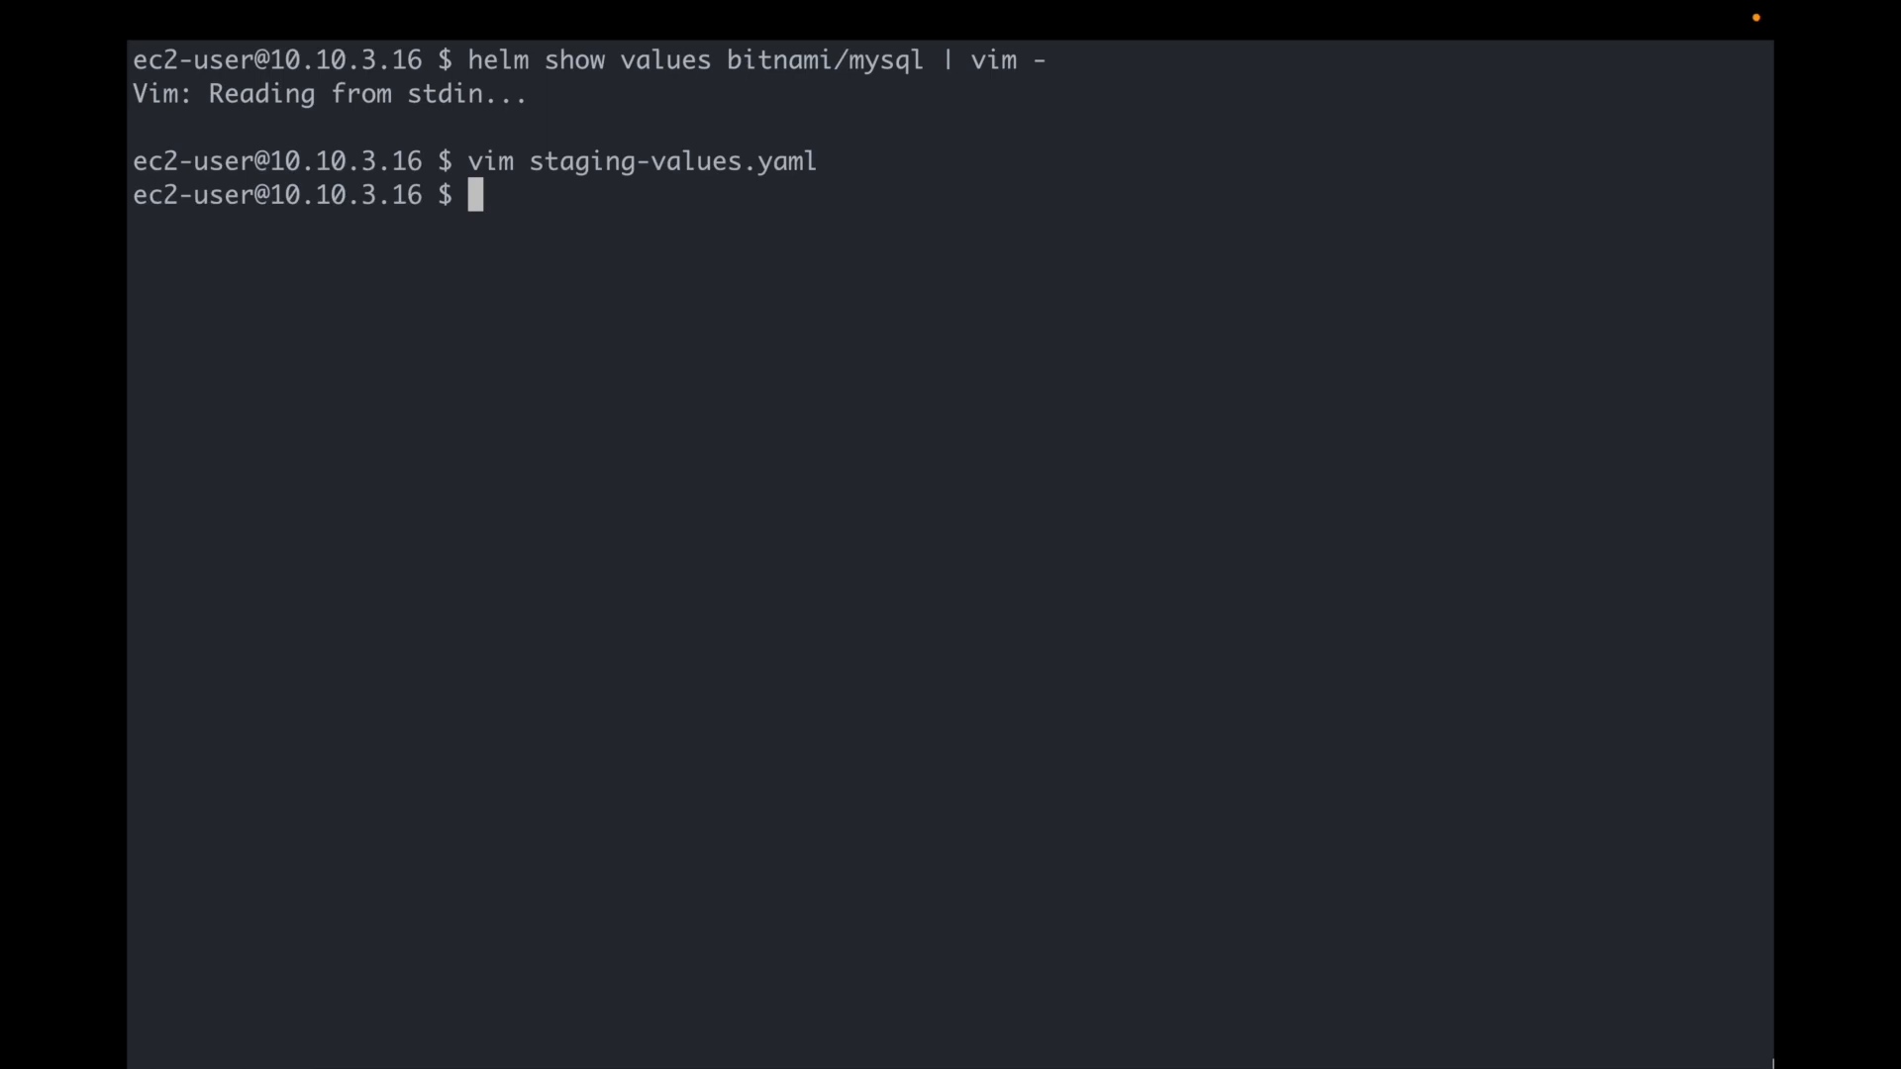
Step: Install the staging bitnami/mysql release using staging-values.yaml
type("helm install")
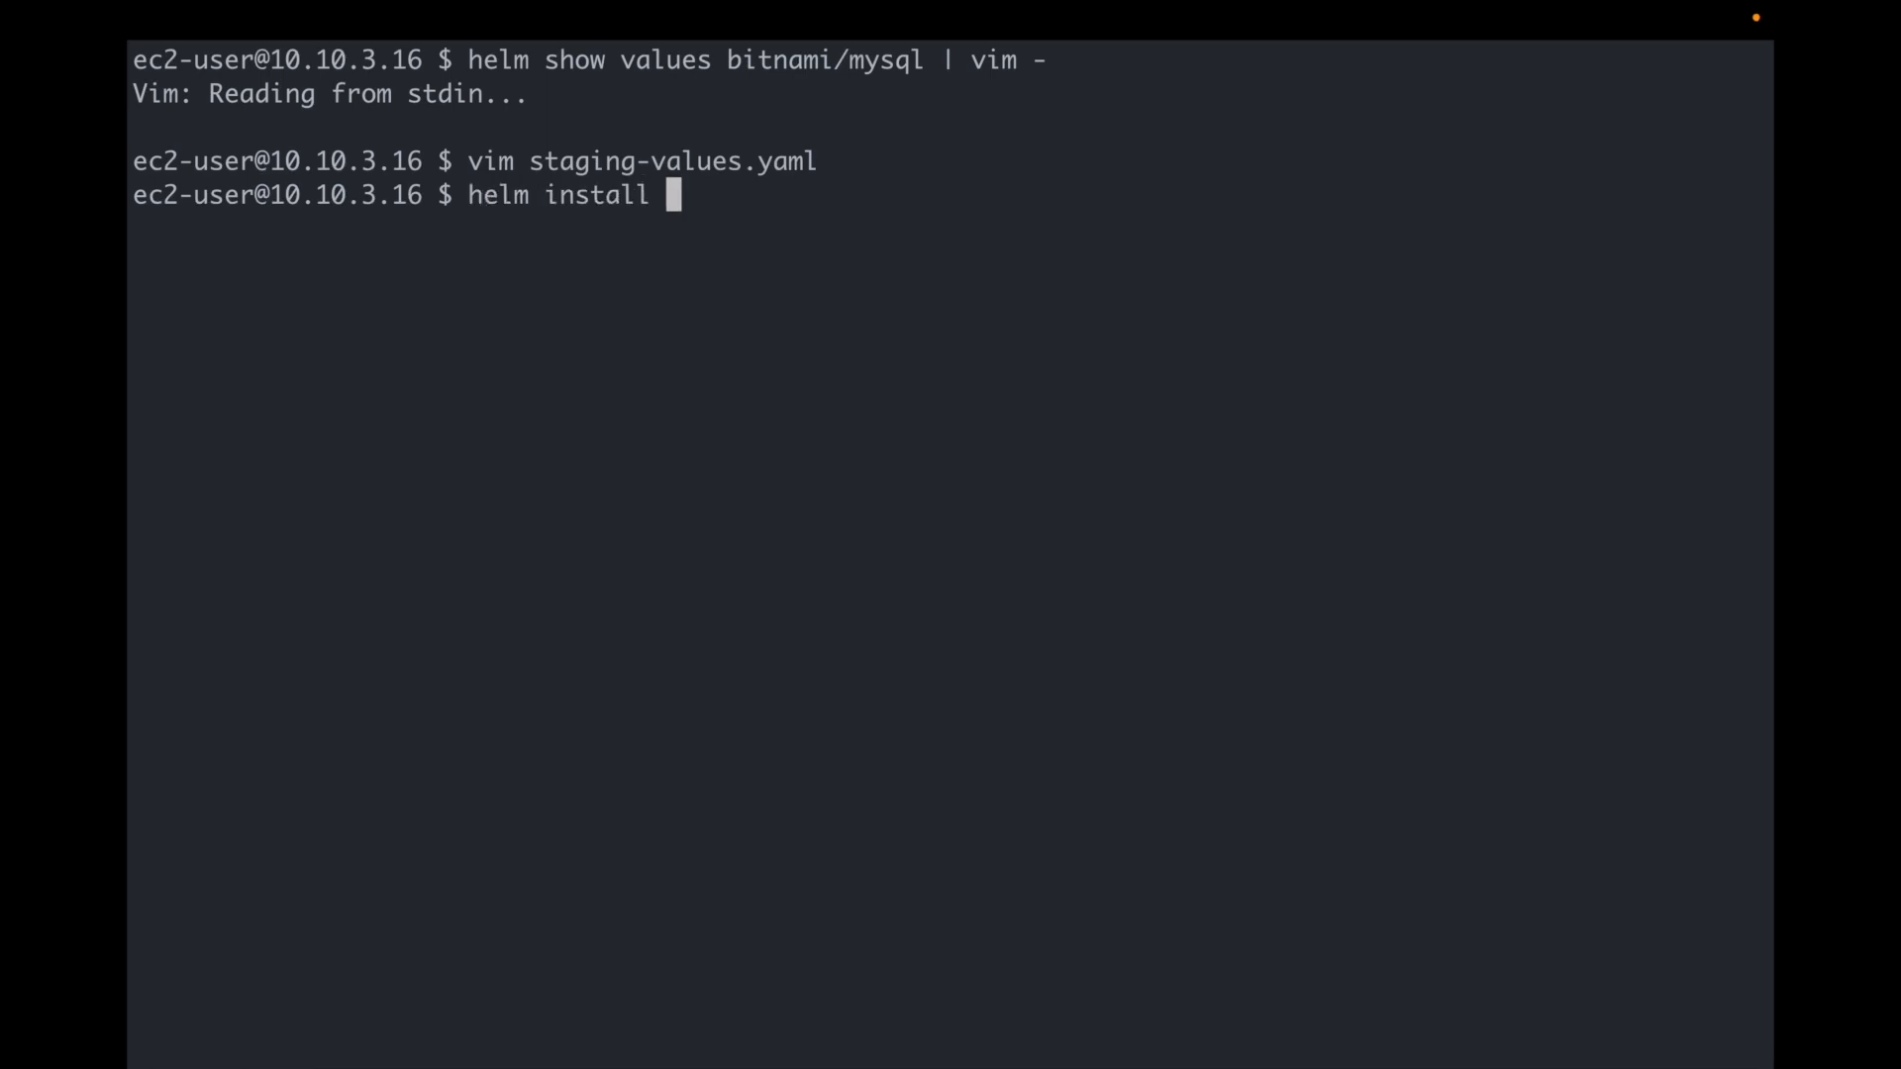
type("-f staging-values.yaml stagi")
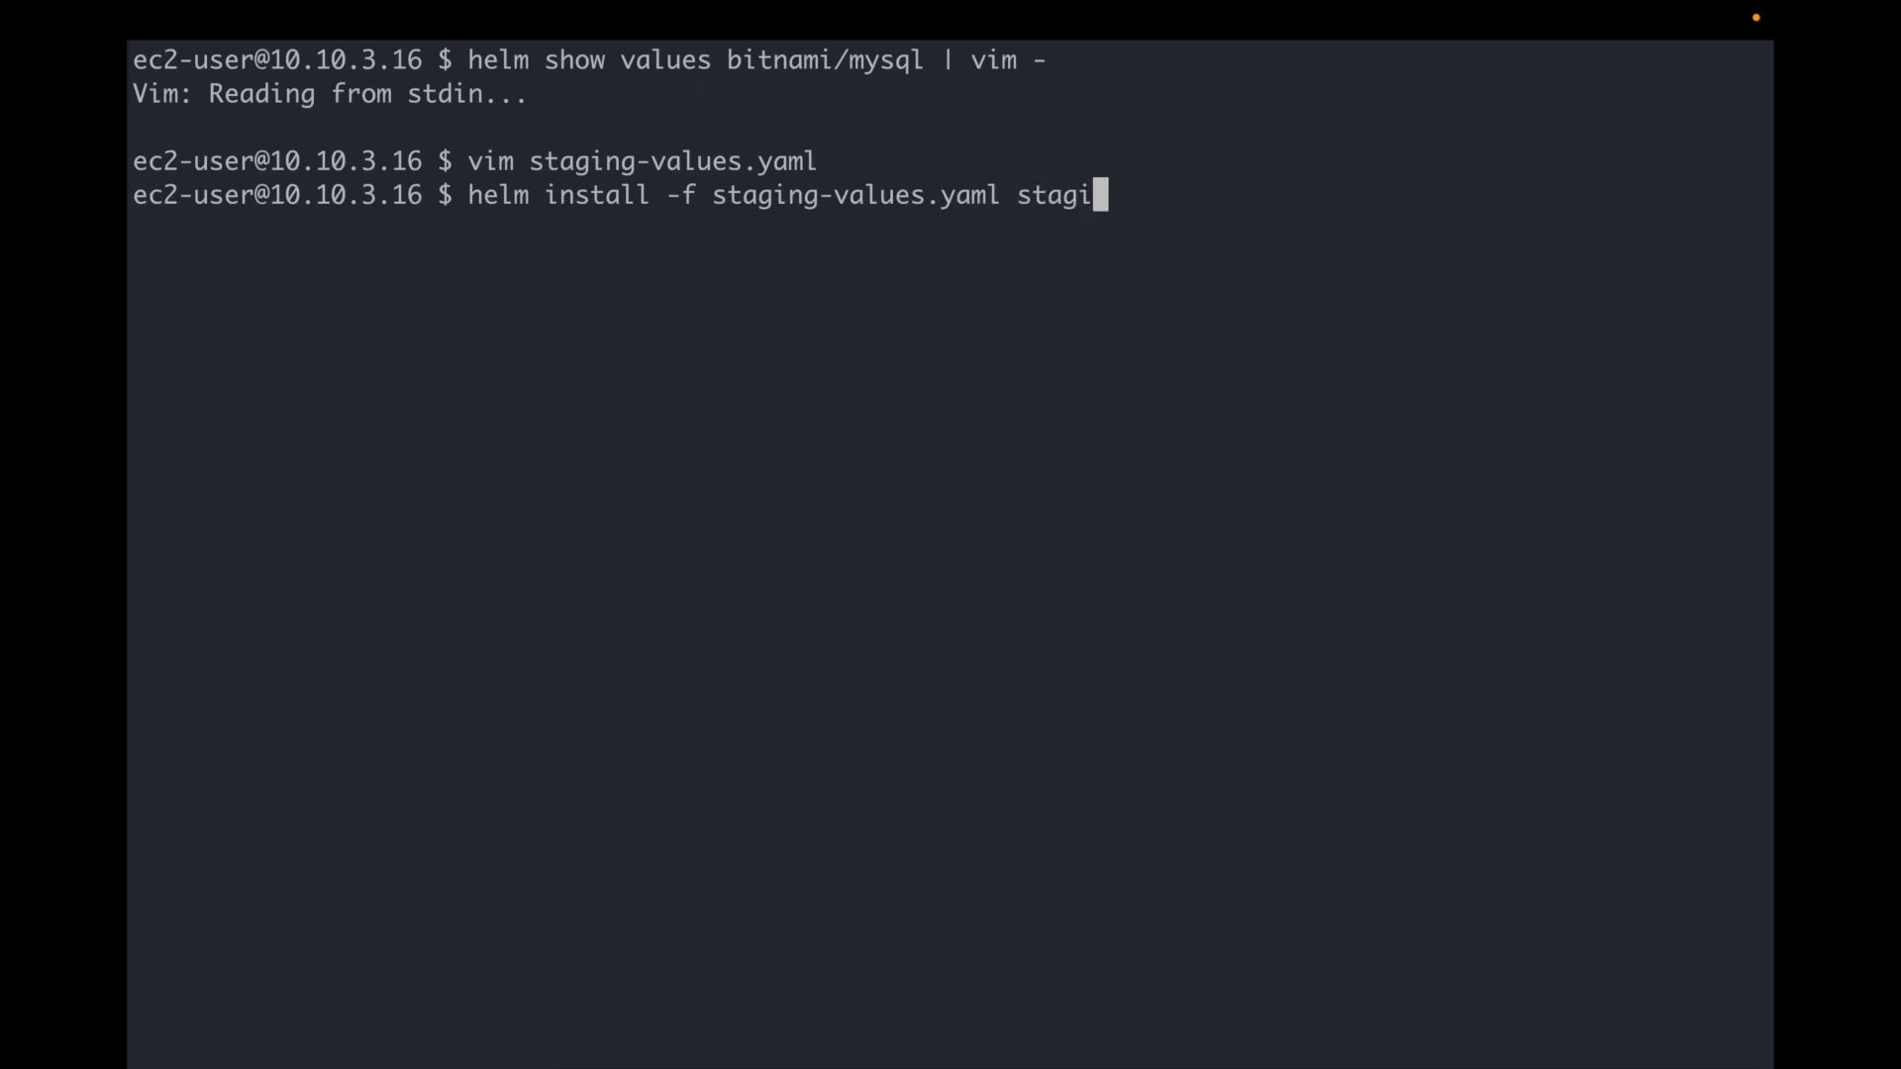
type("ng bitnami/mys")
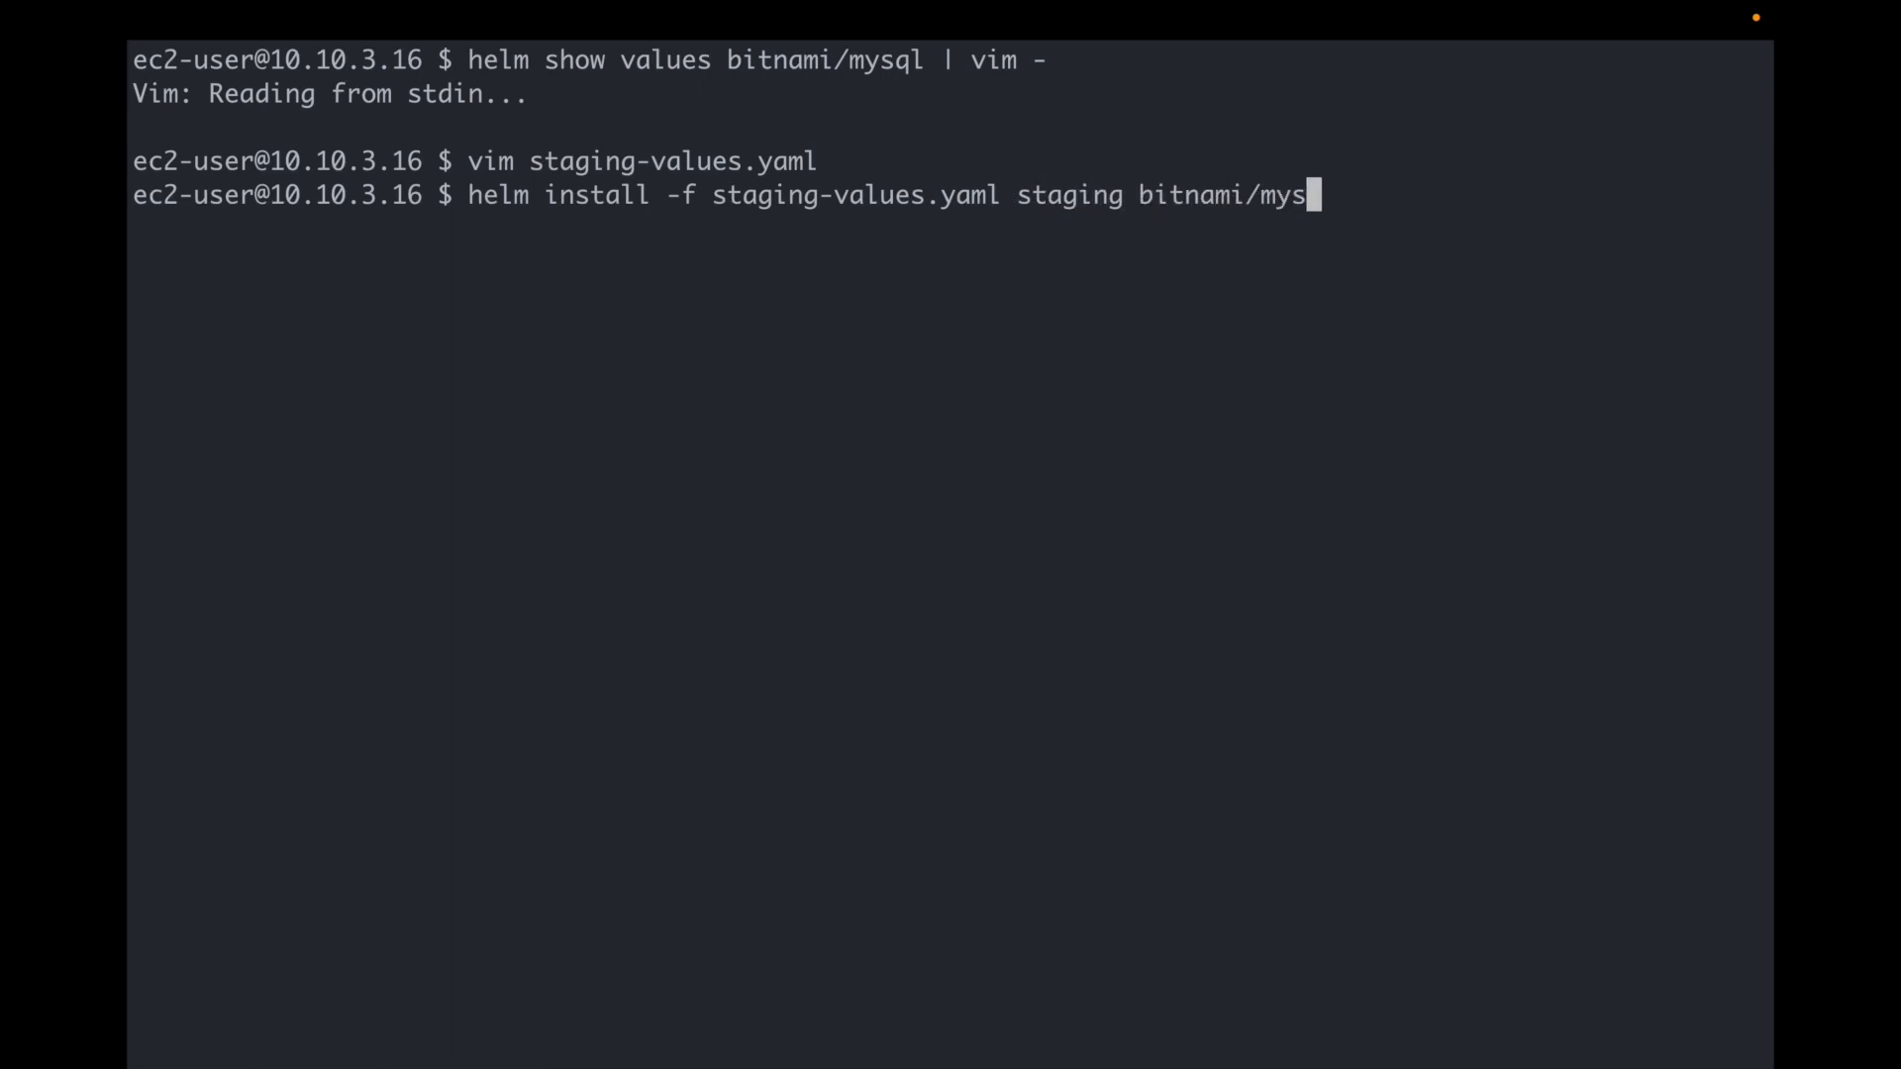
type("ql")
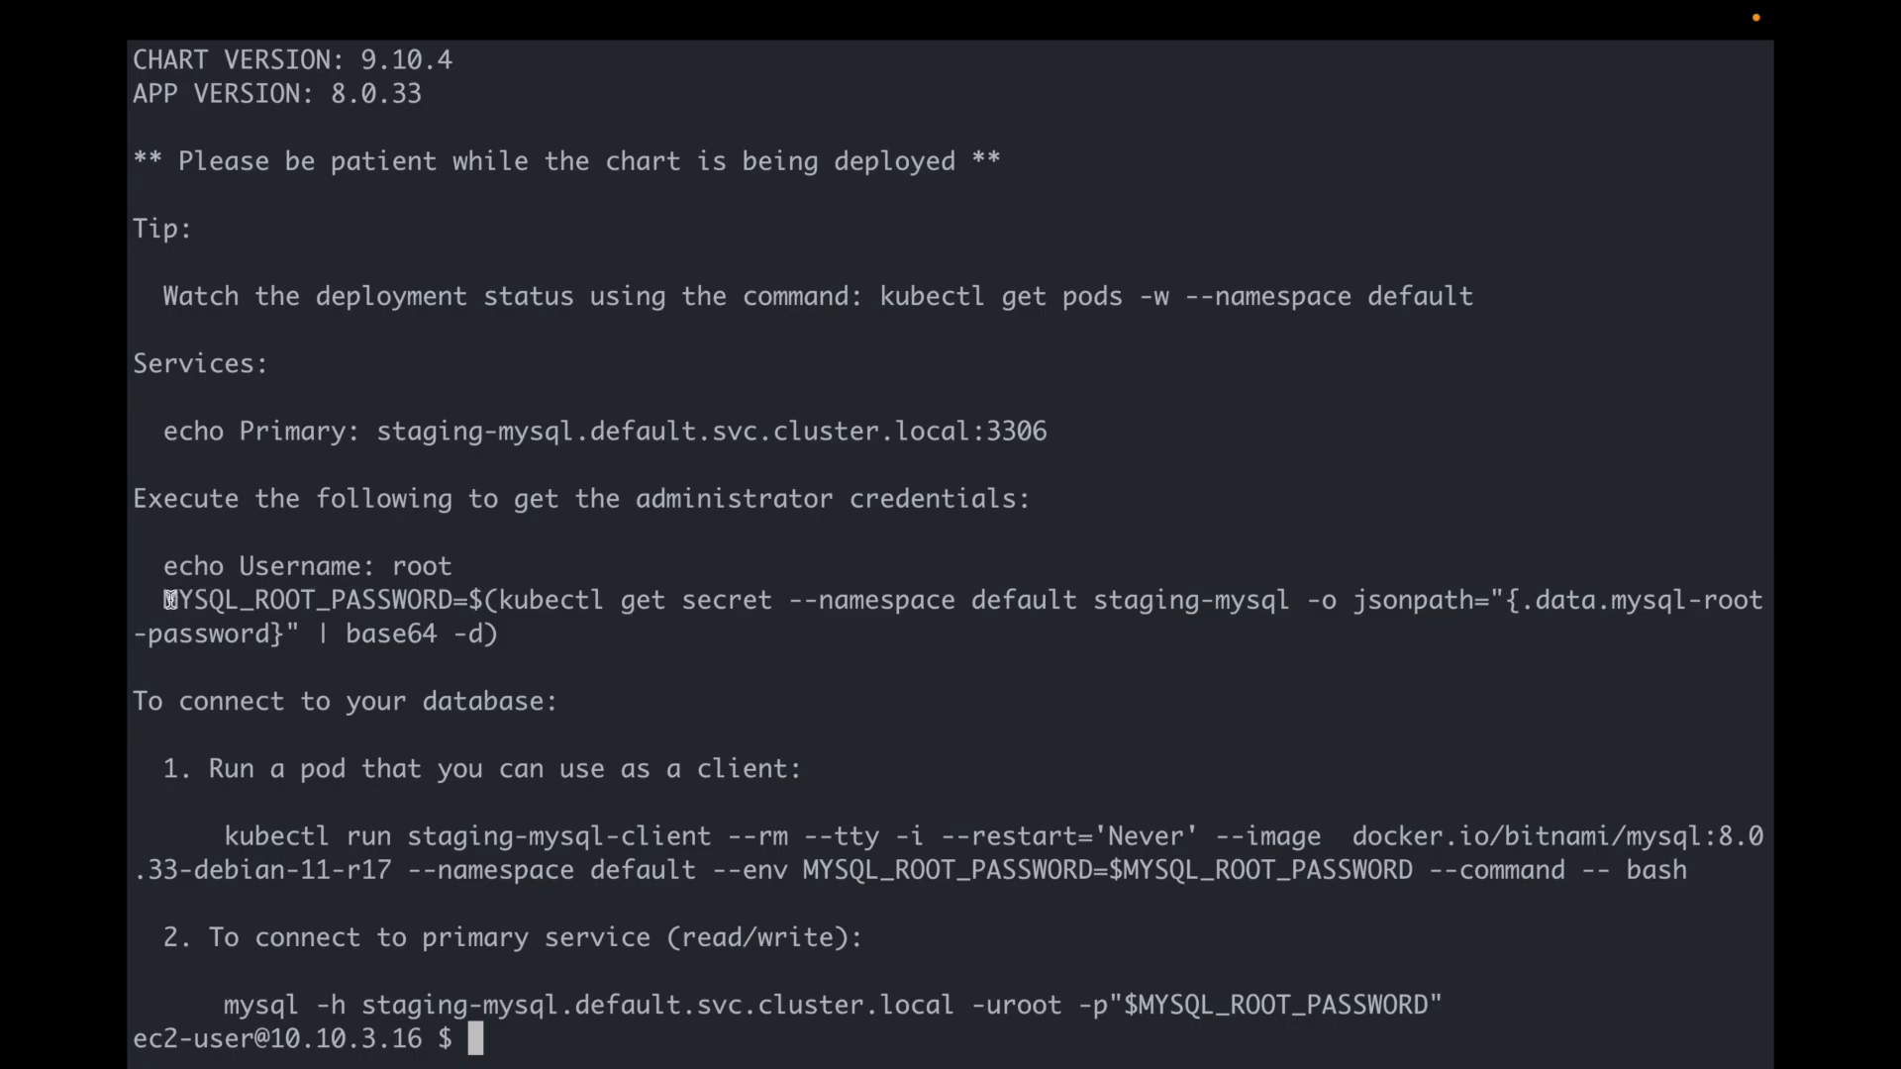
left_click_drag(162, 600, 497, 632)
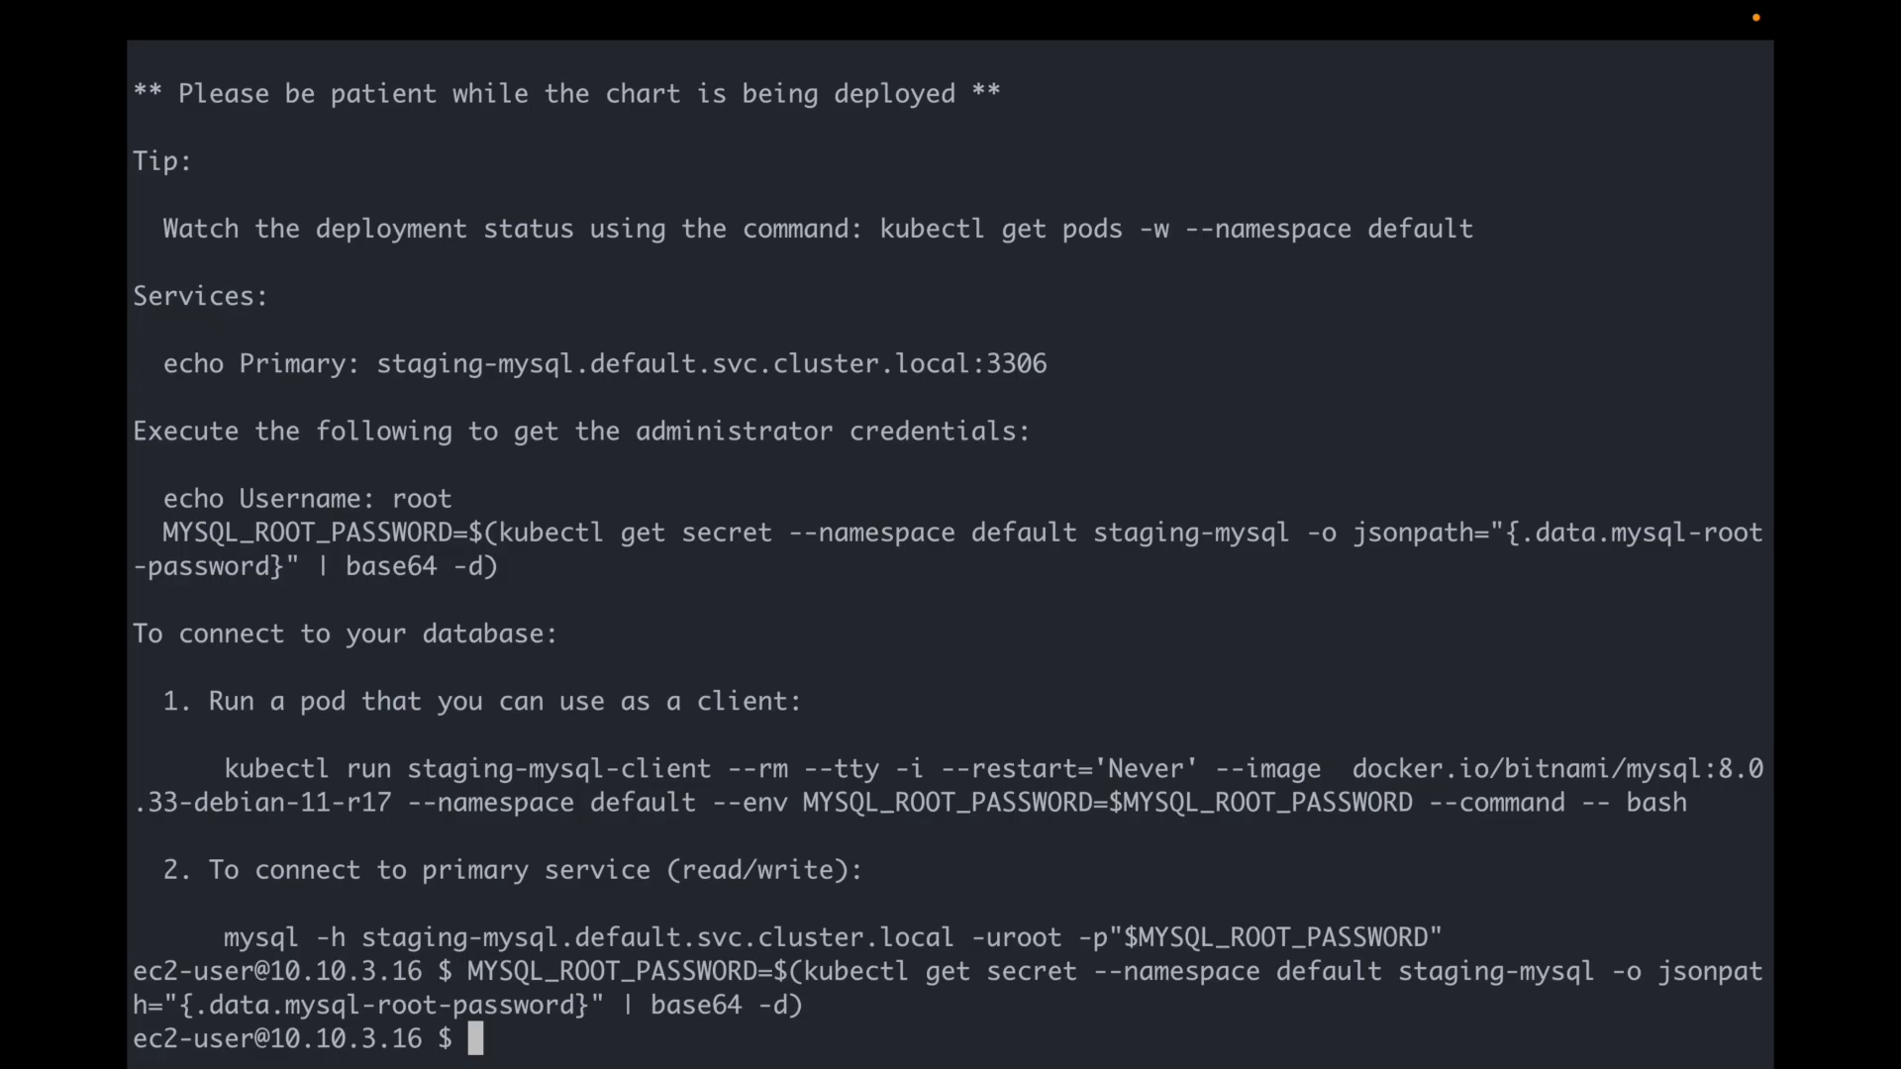
type("echo")
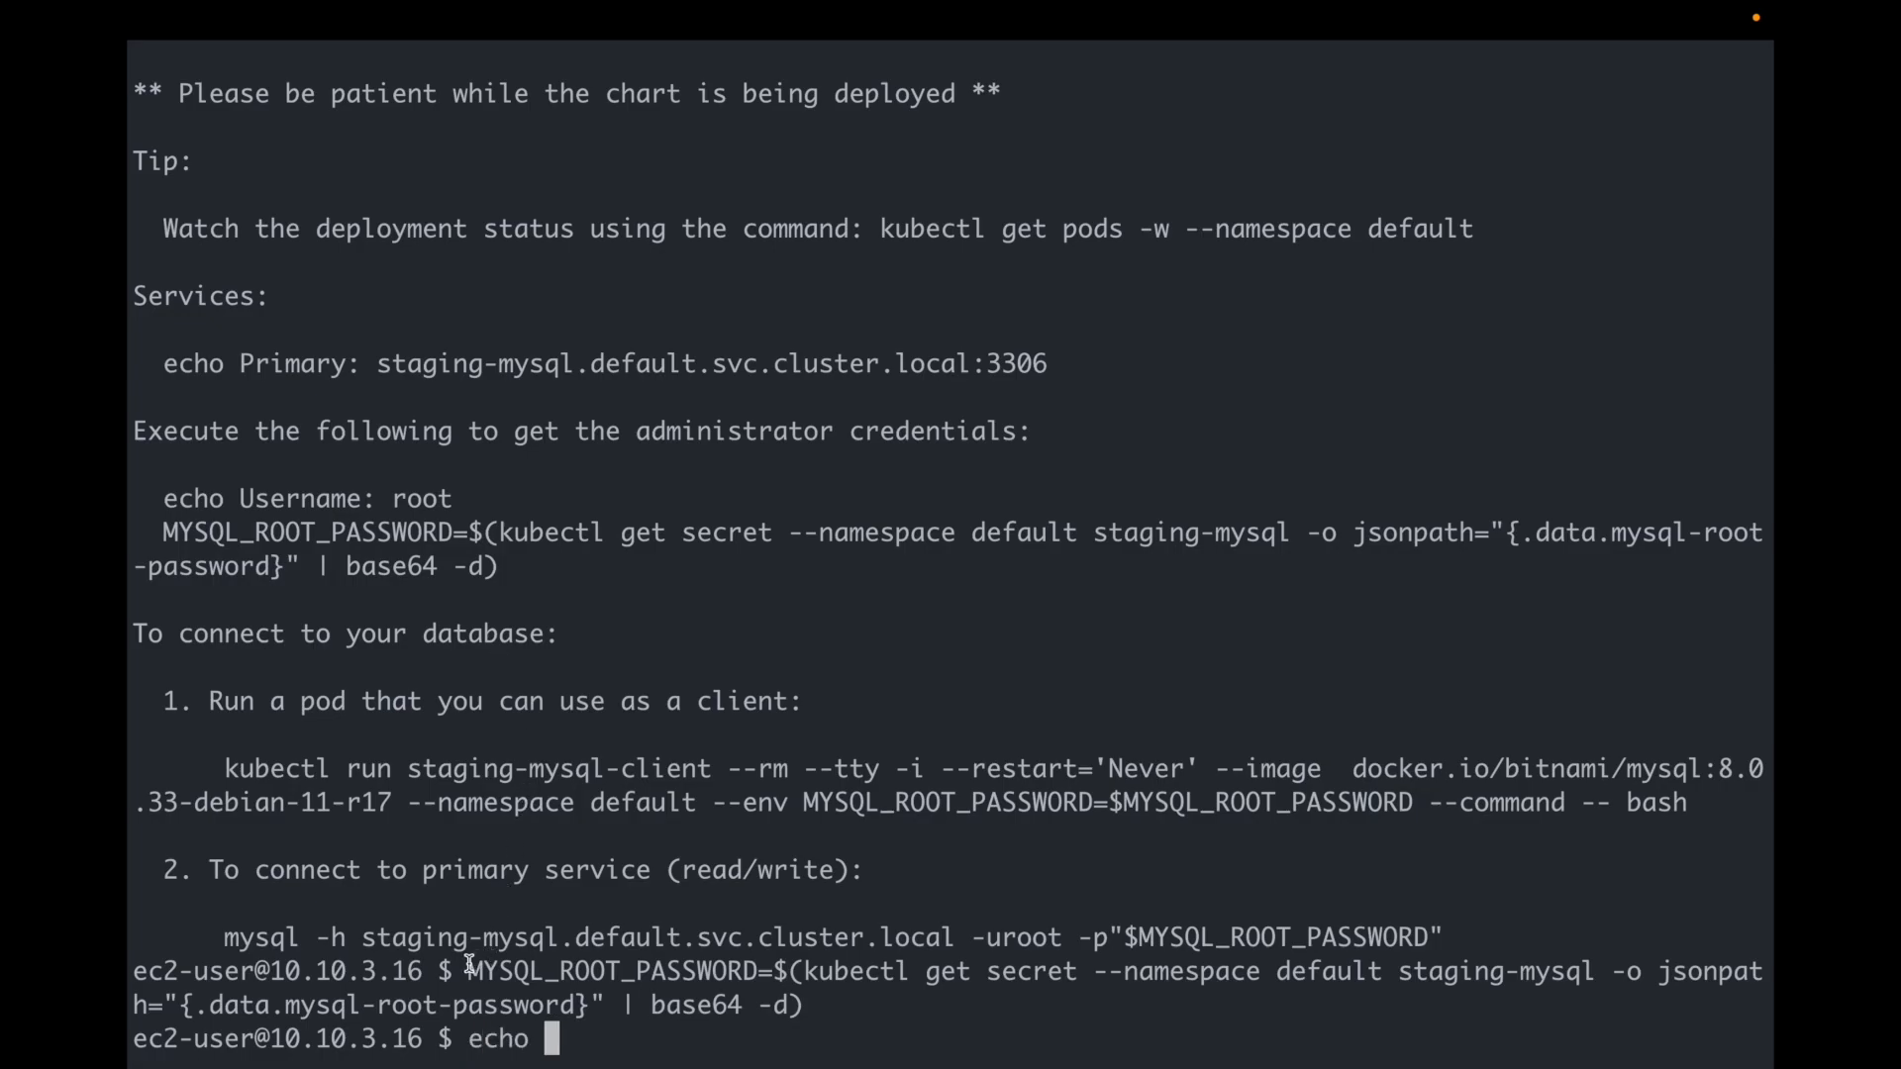
double_click(619, 967)
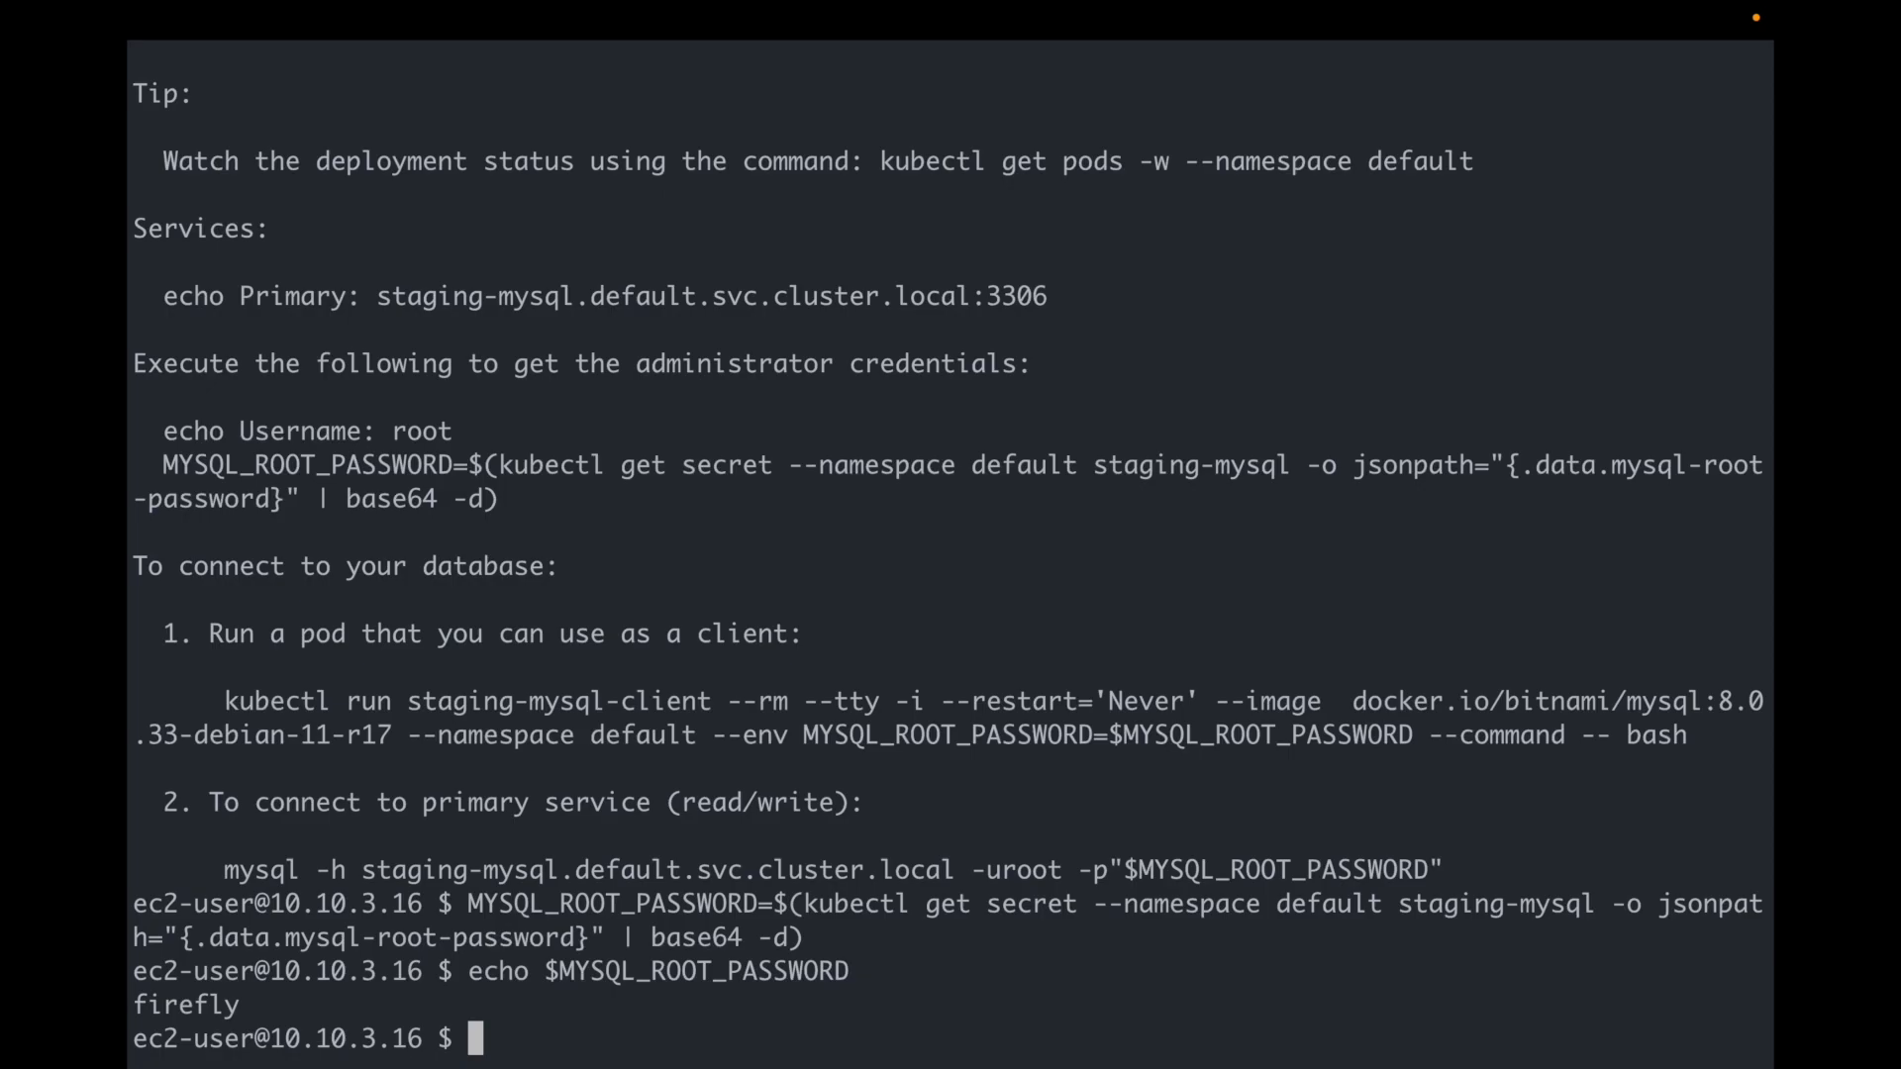
type("kubectl")
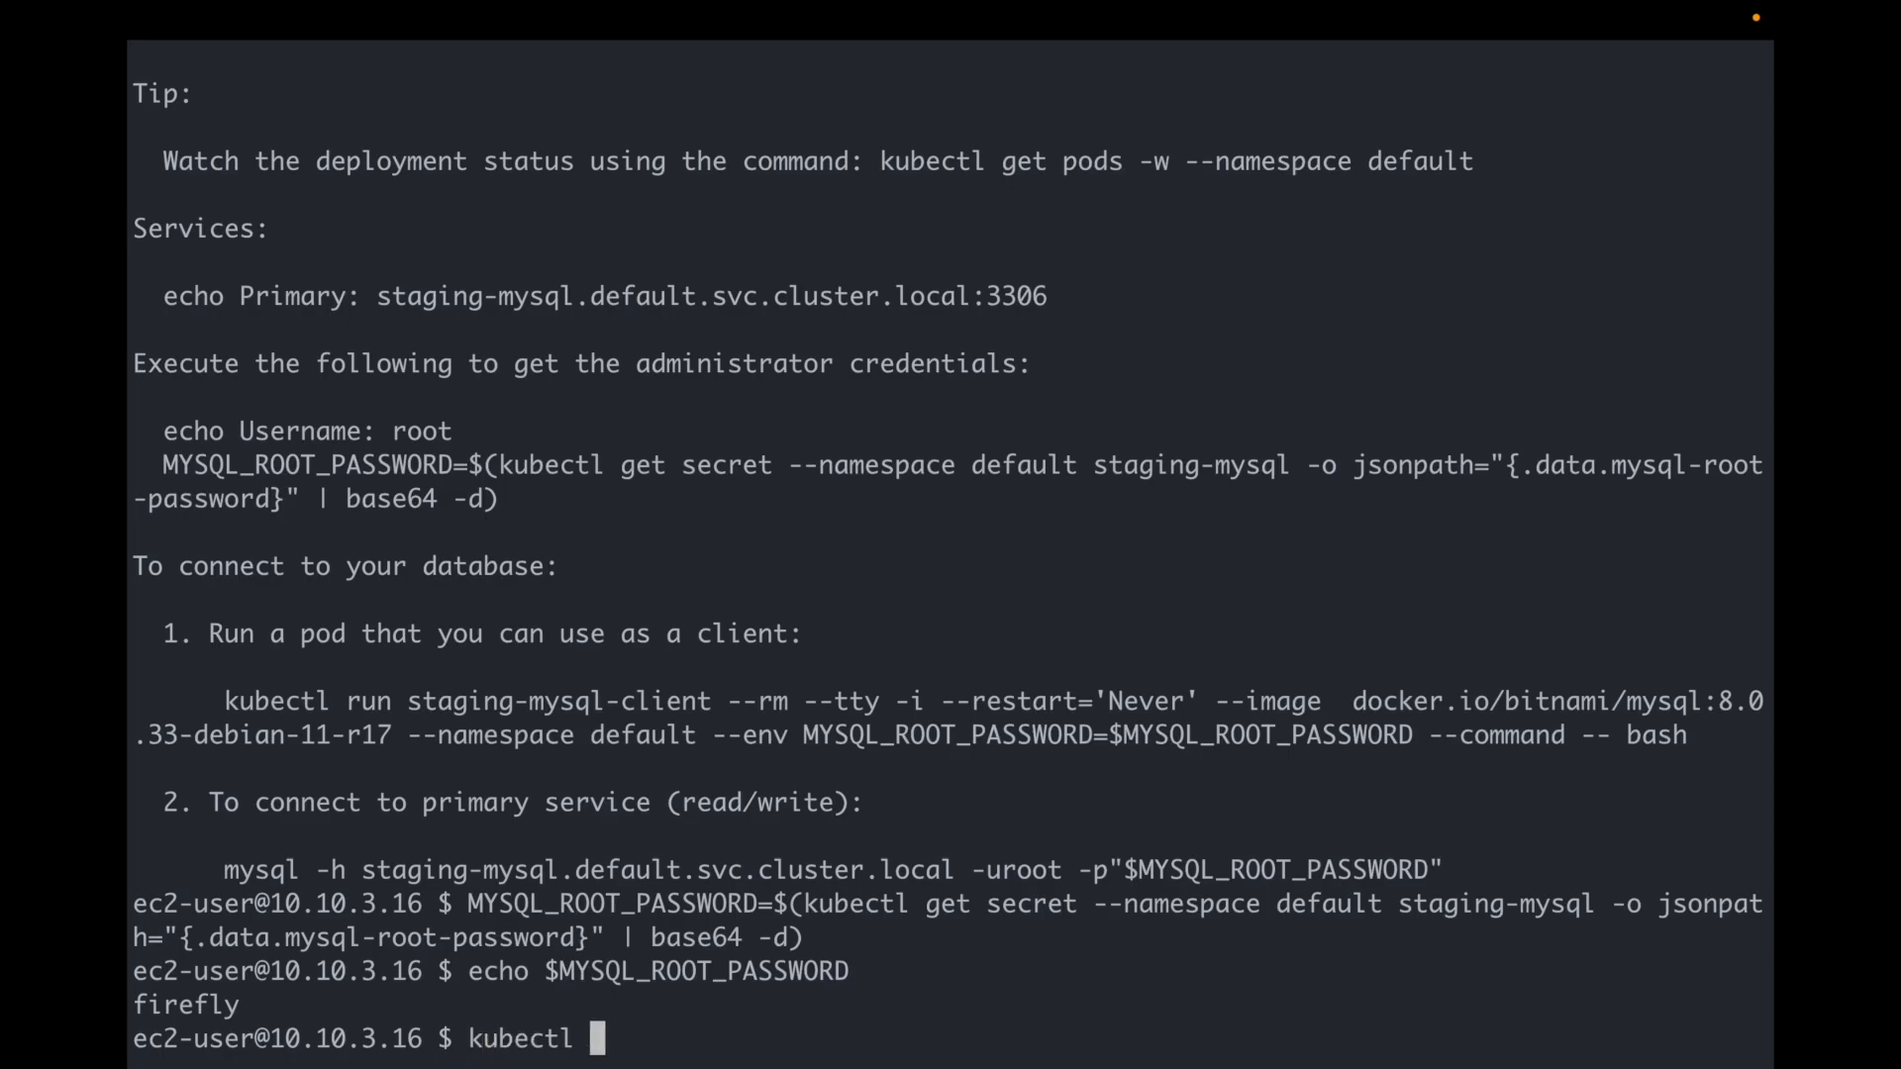
type("get p")
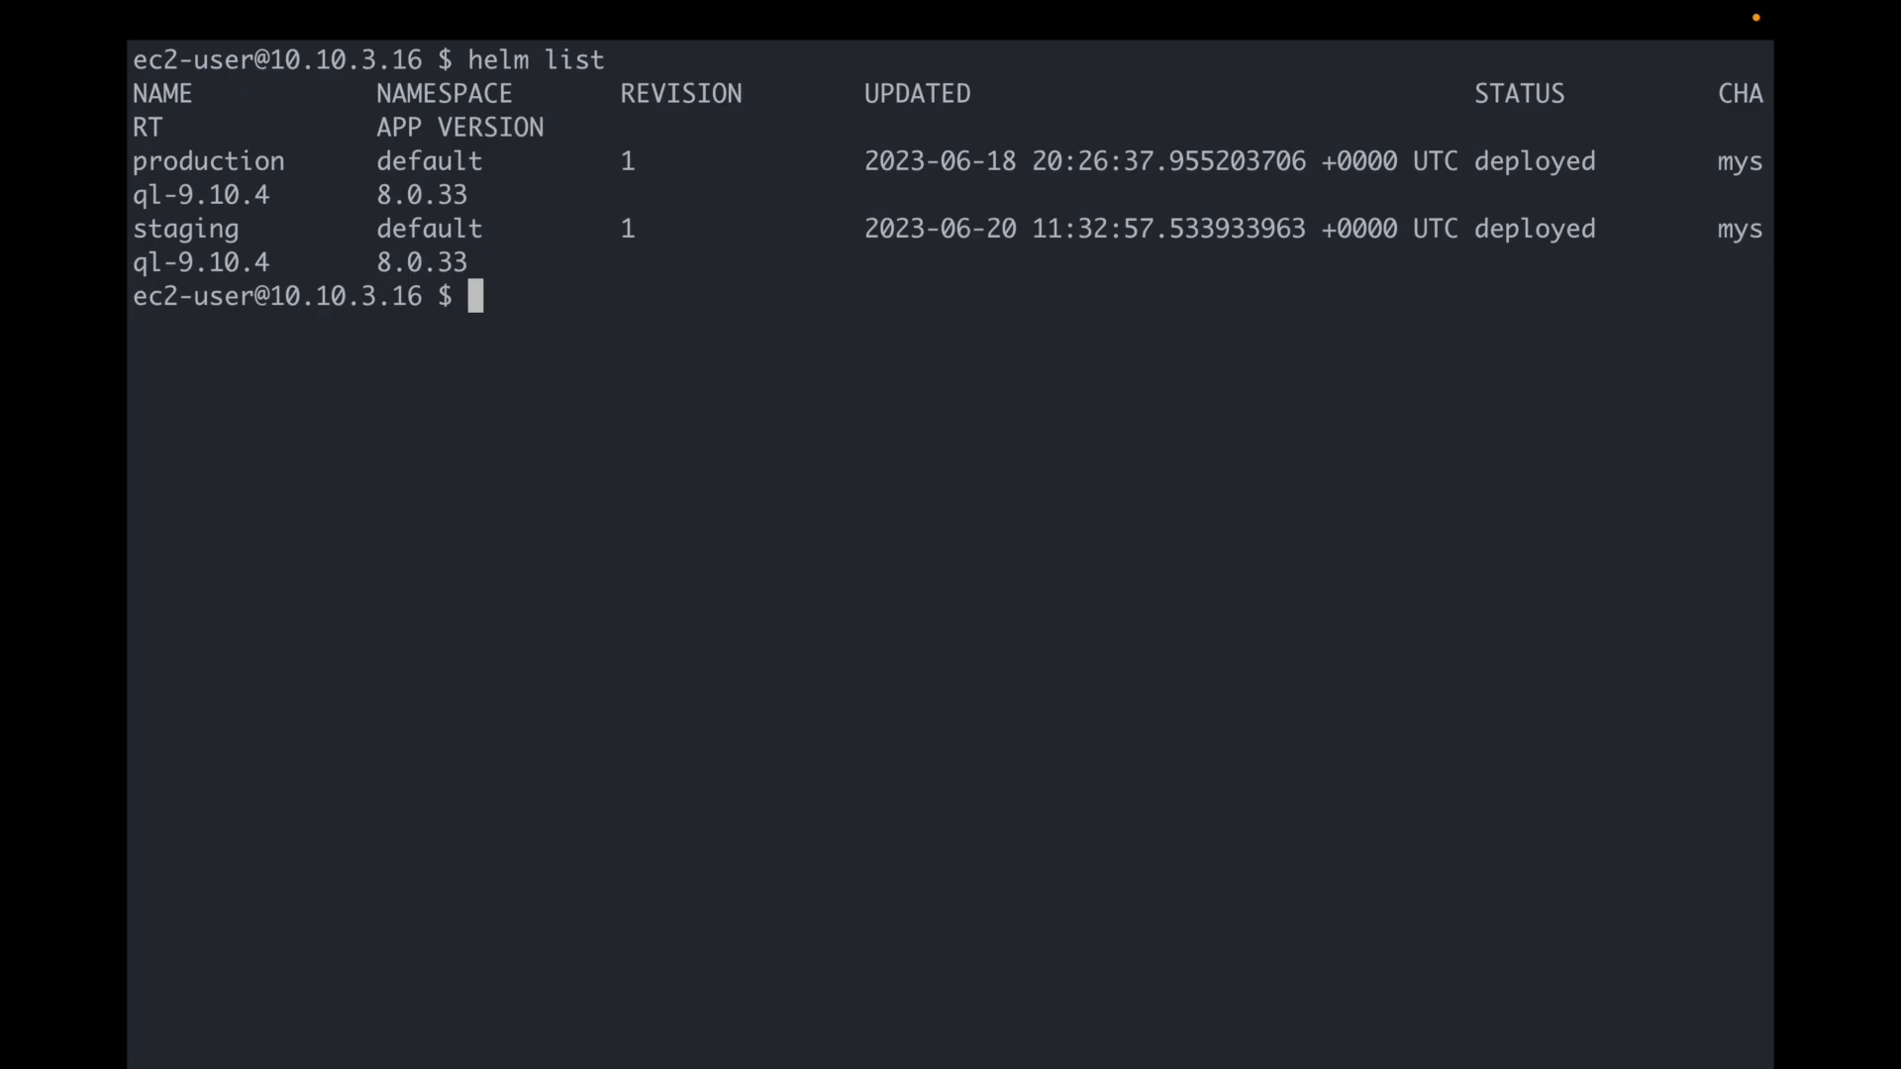
Step: Uninstall the production release and confirm with helm list that only staging remains
type("helm uninsta")
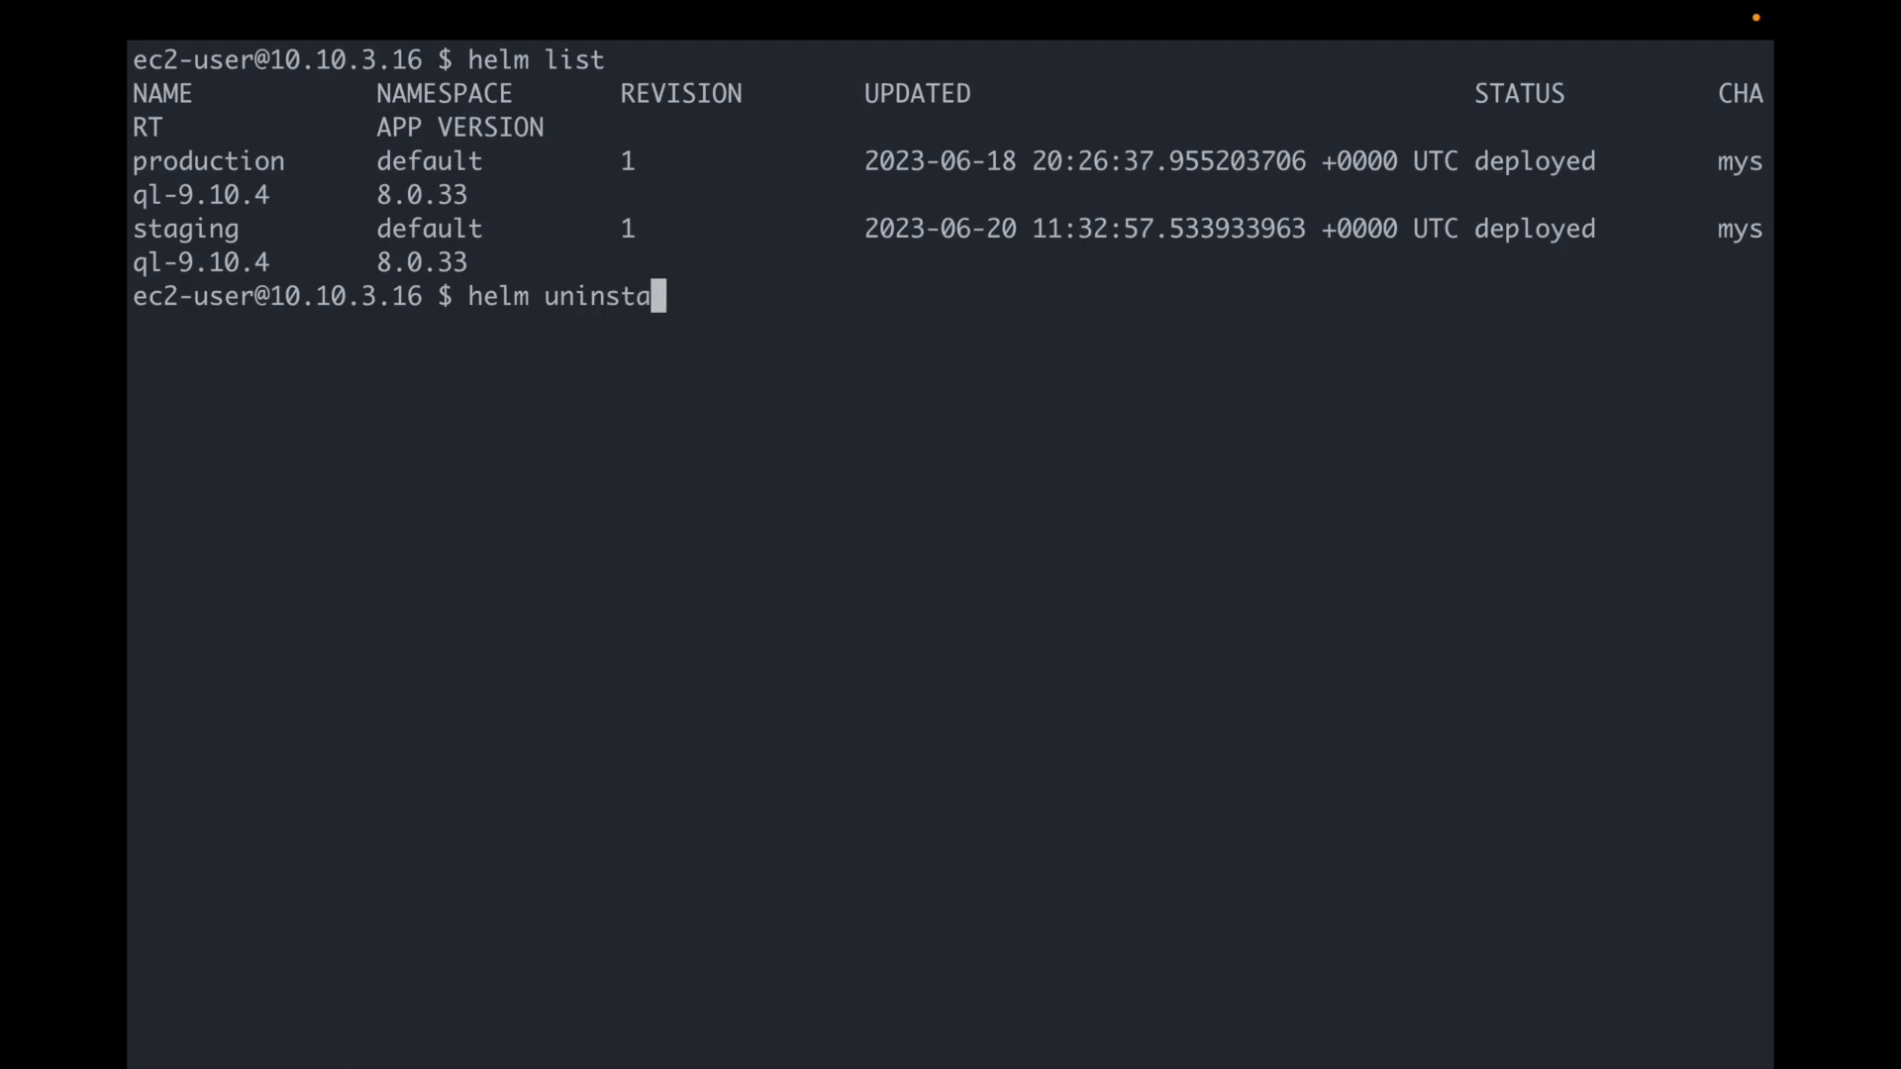
type("ll")
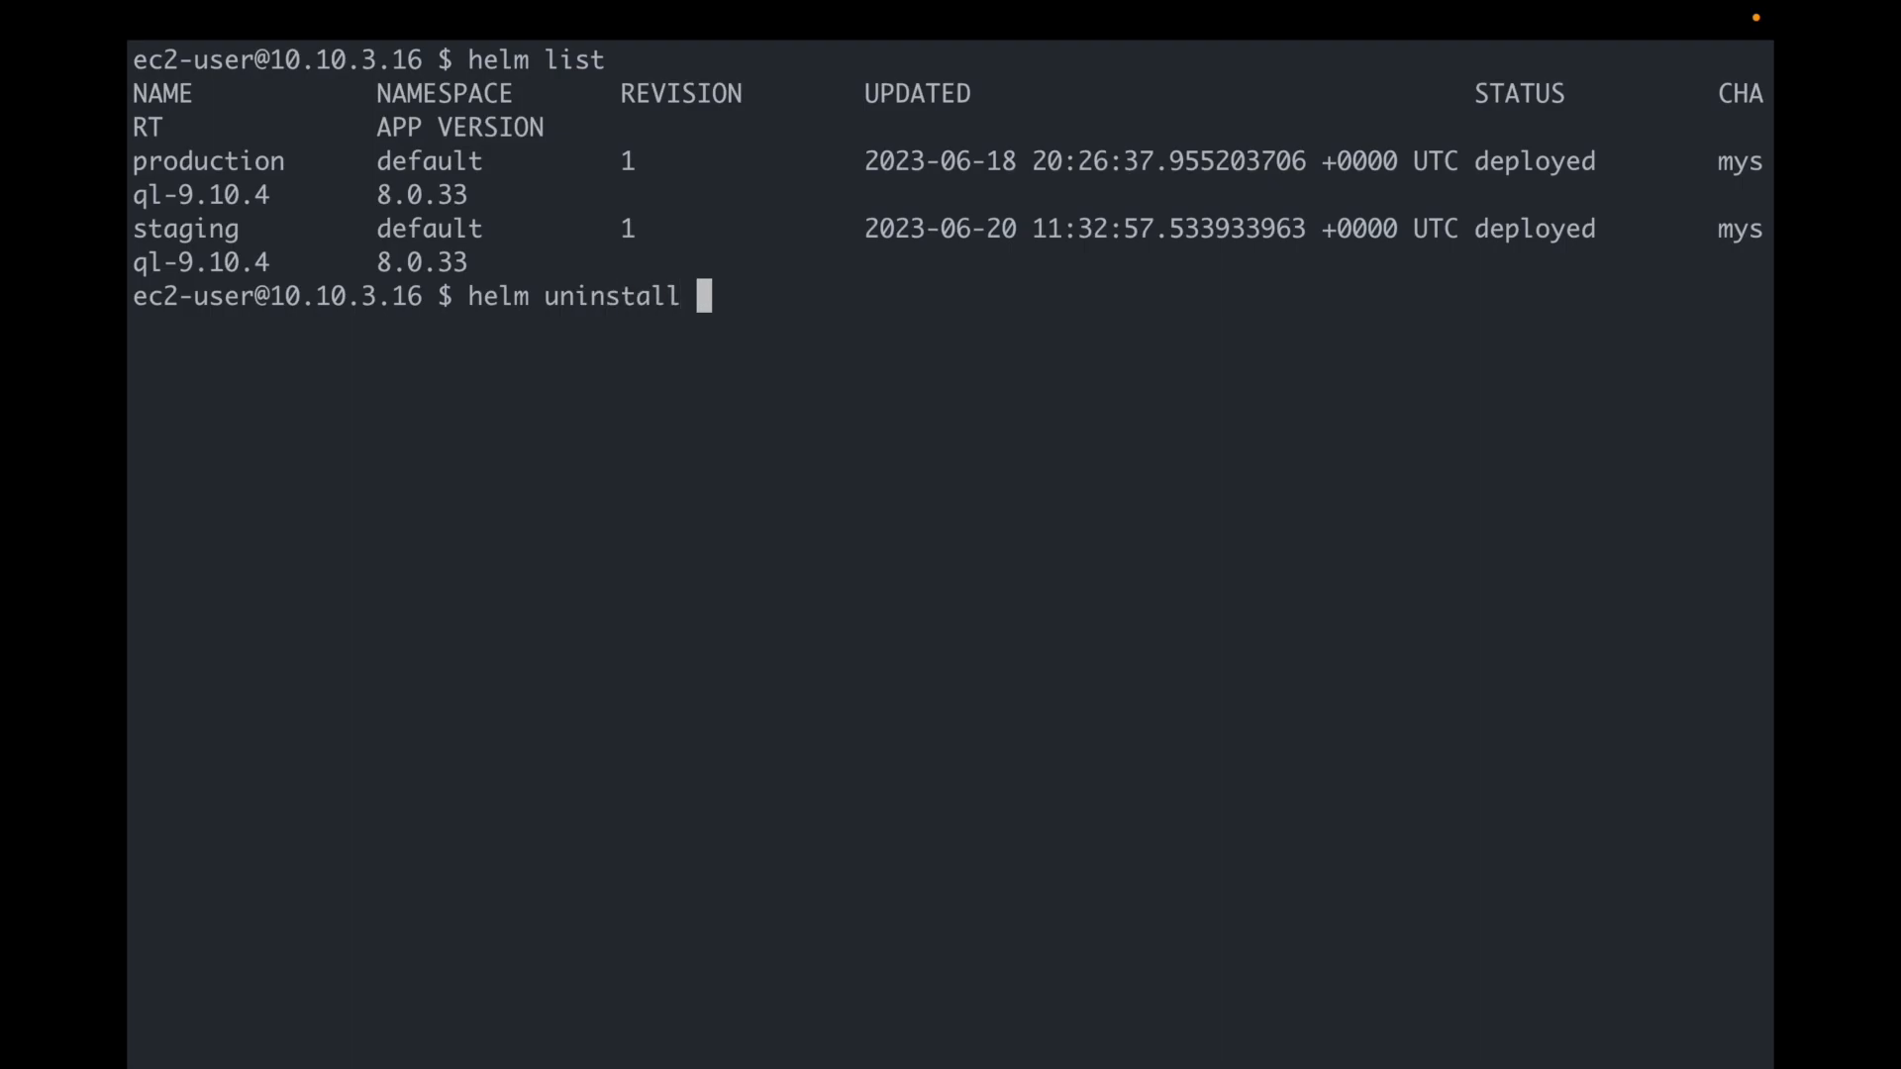
type("production")
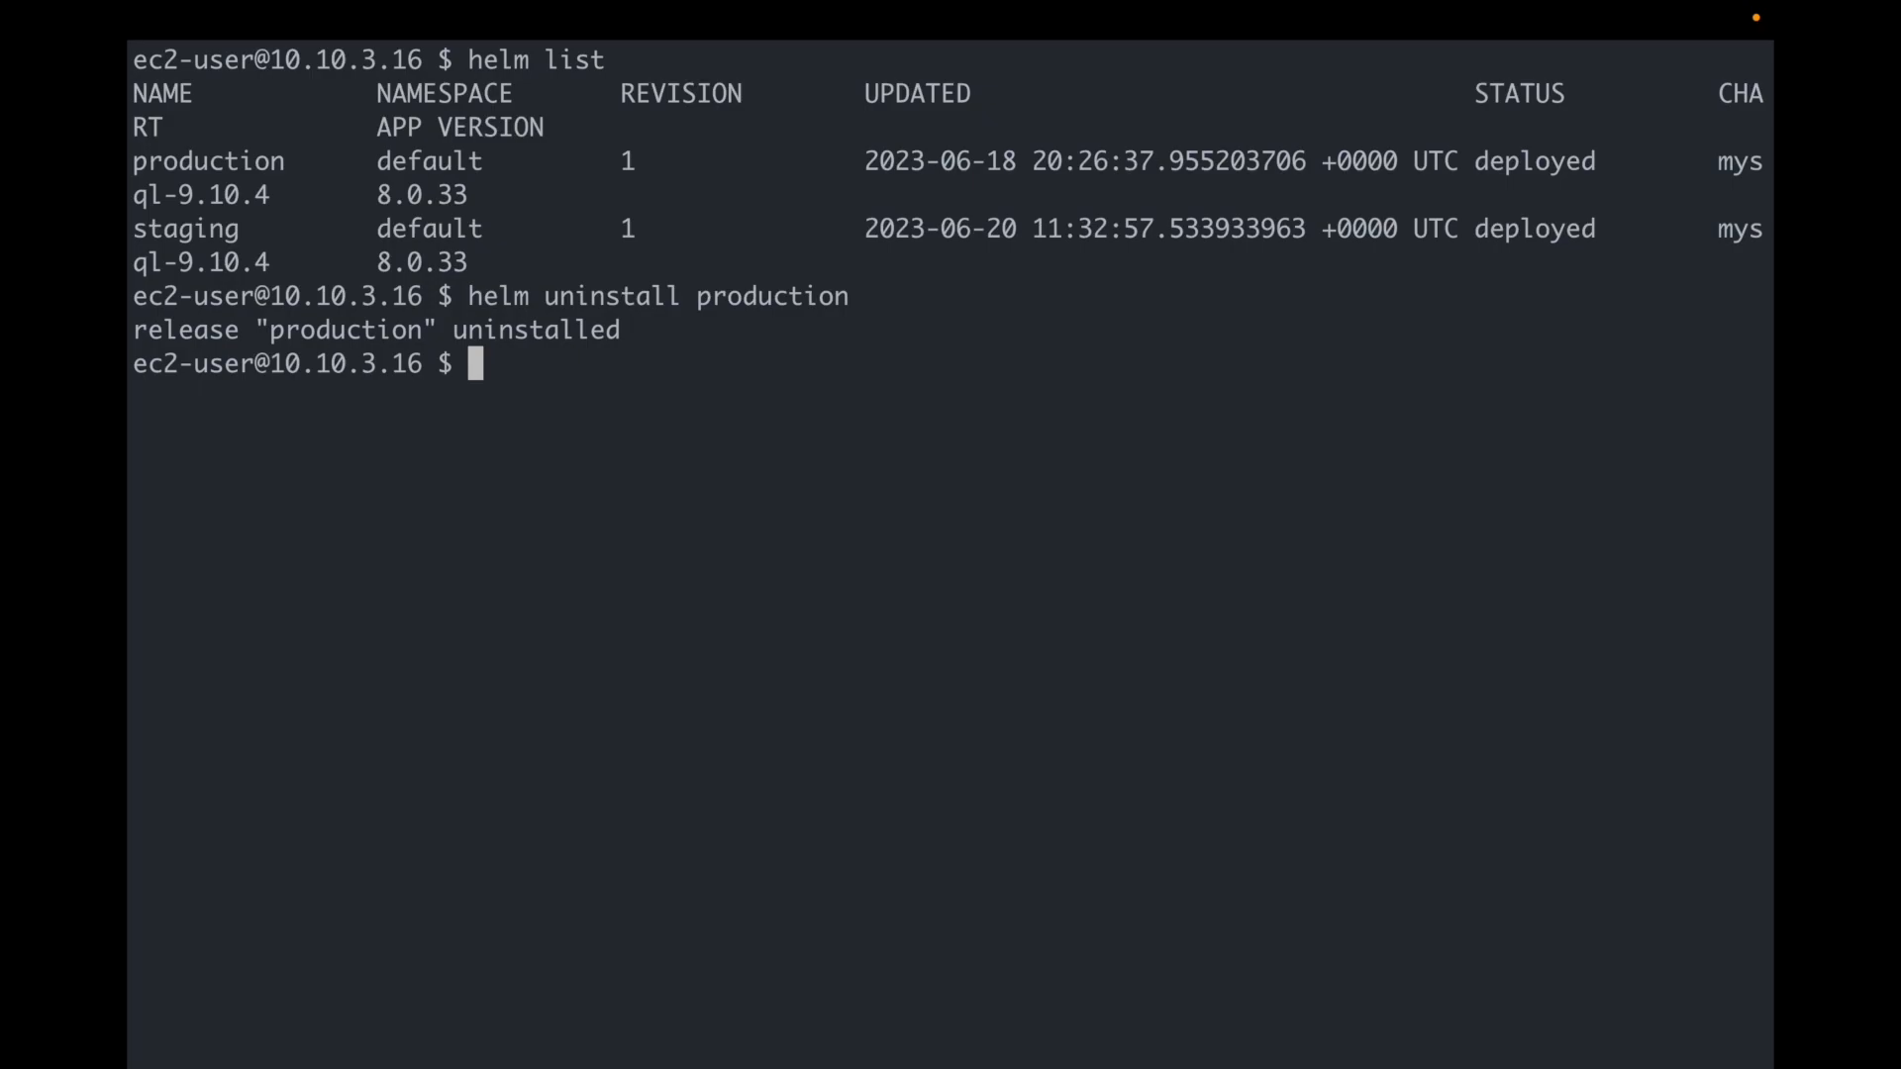
type("helm list")
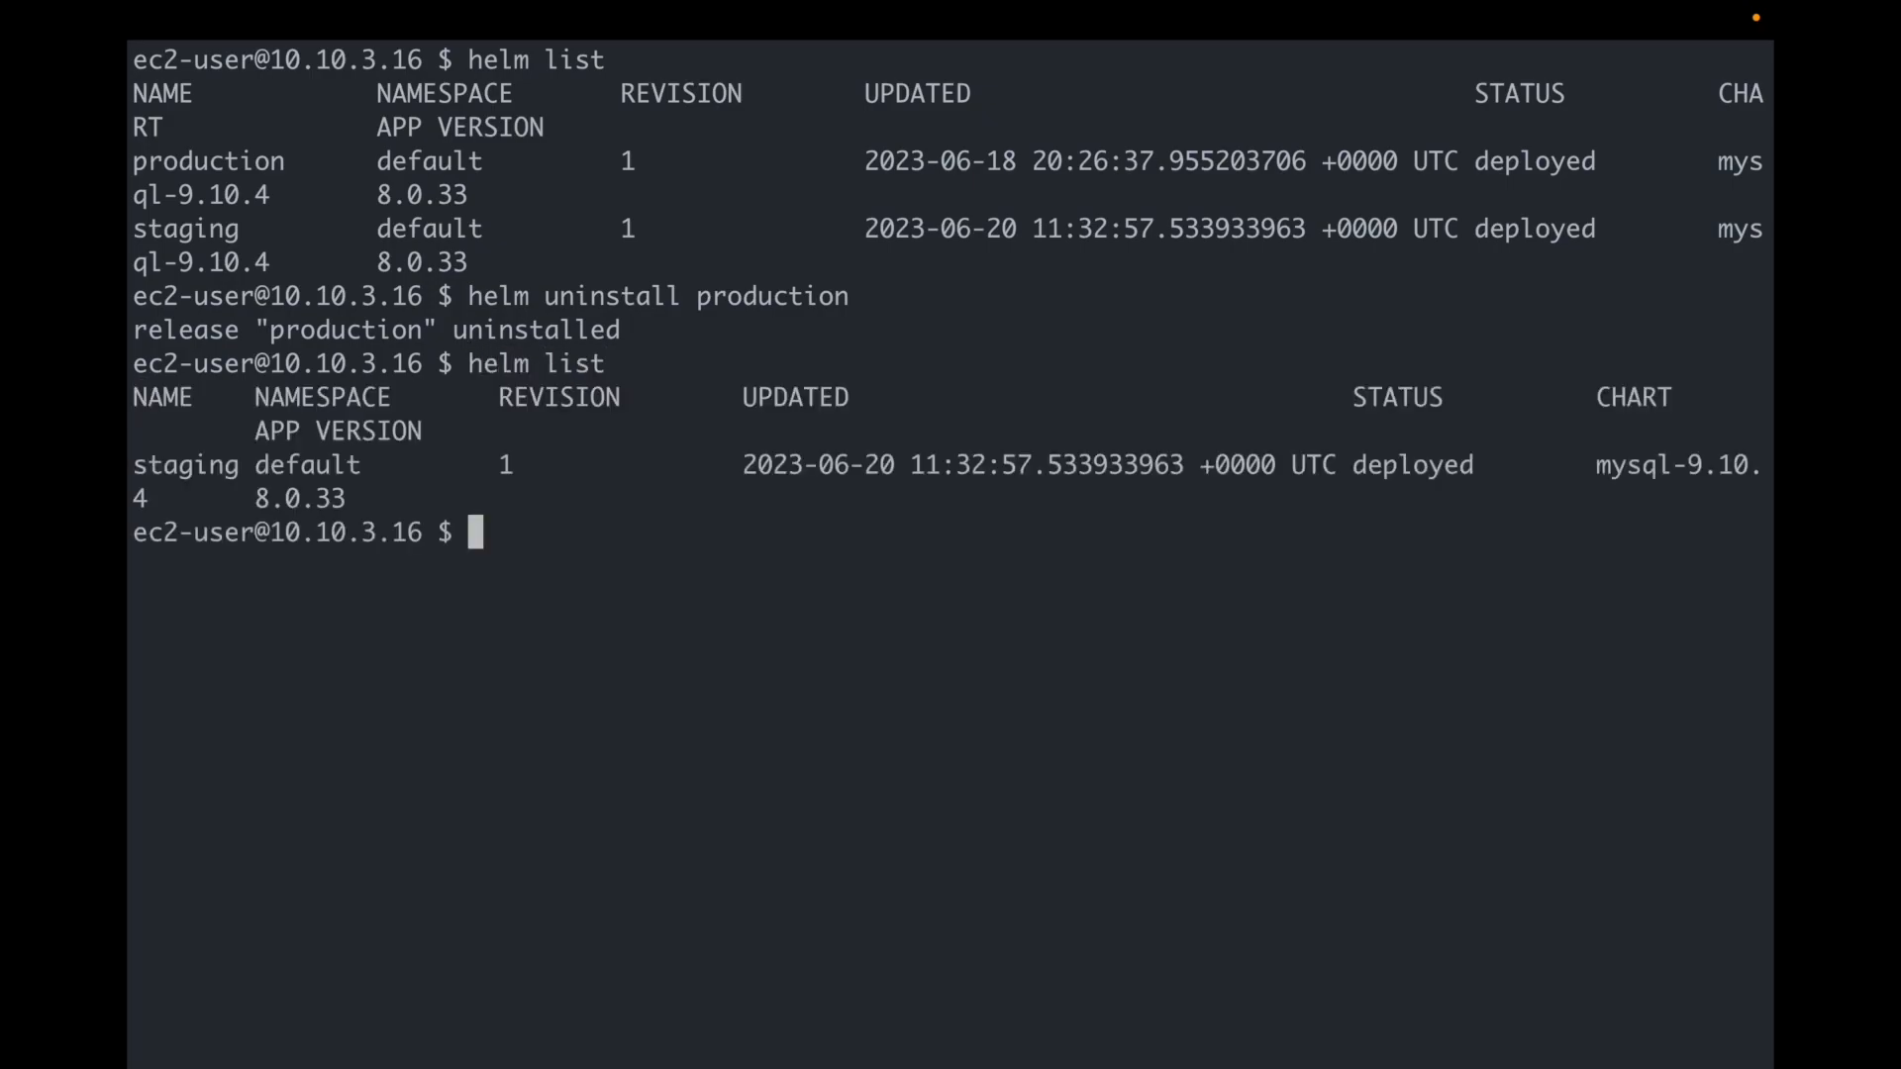